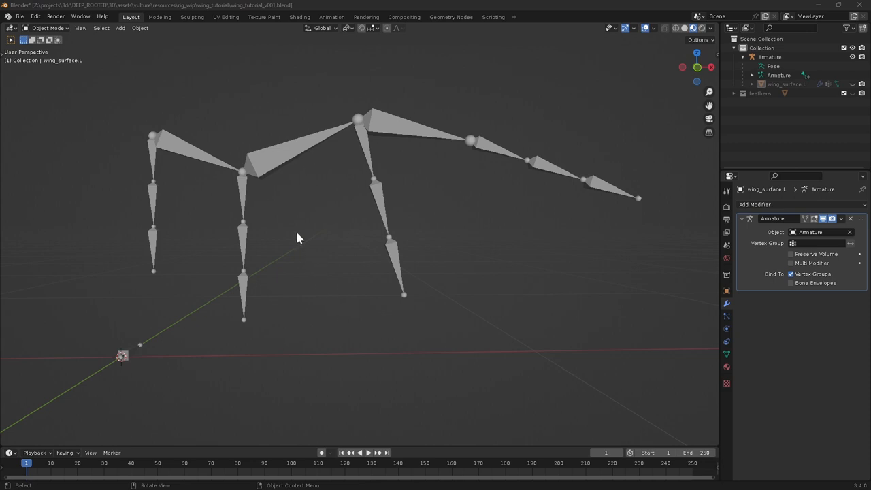
mouse_move(197, 155)
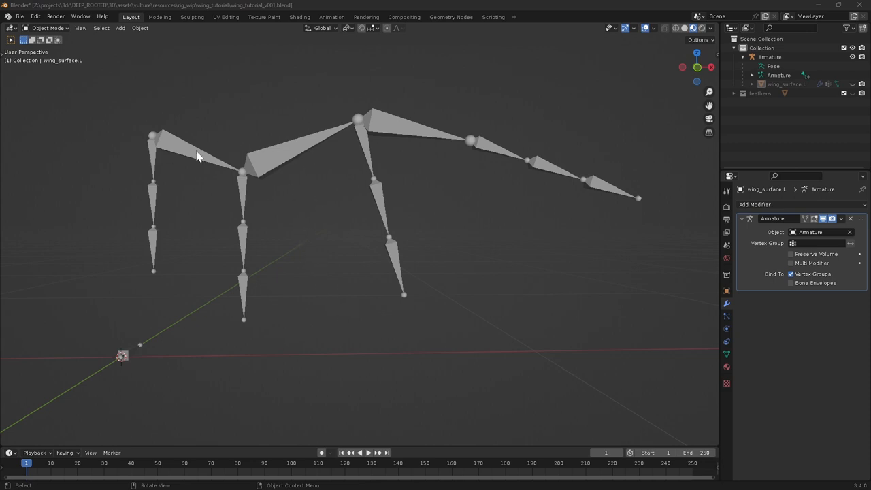
mouse_move(524, 178)
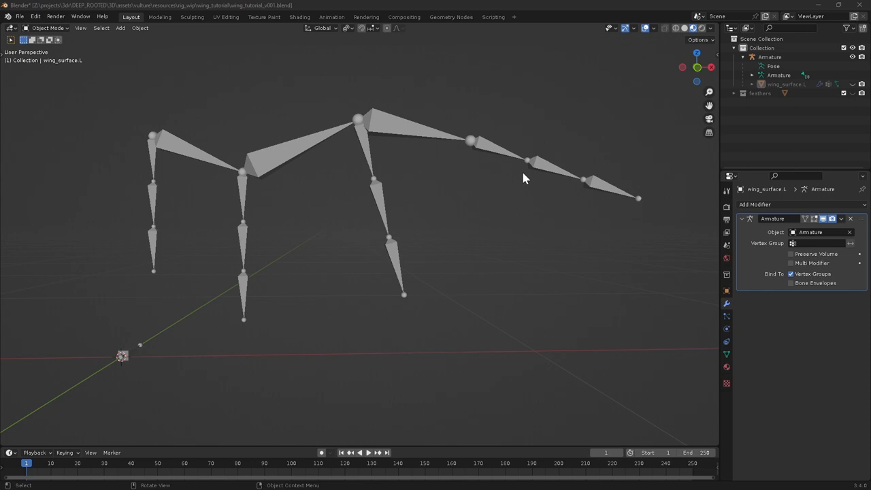
mouse_move(145, 133)
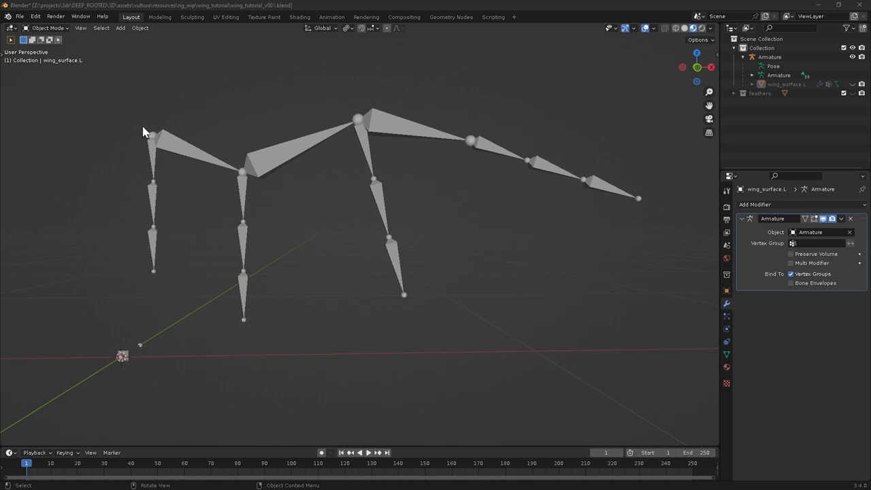
mouse_move(404, 264)
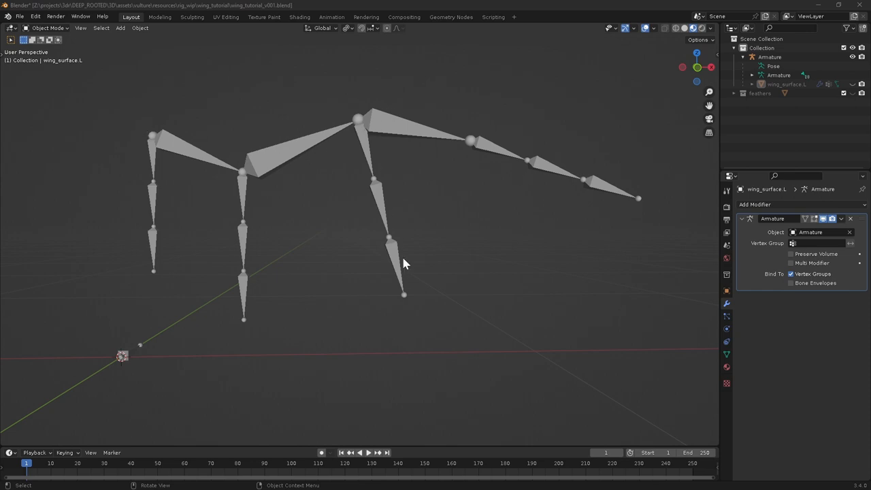
mouse_move(442, 221)
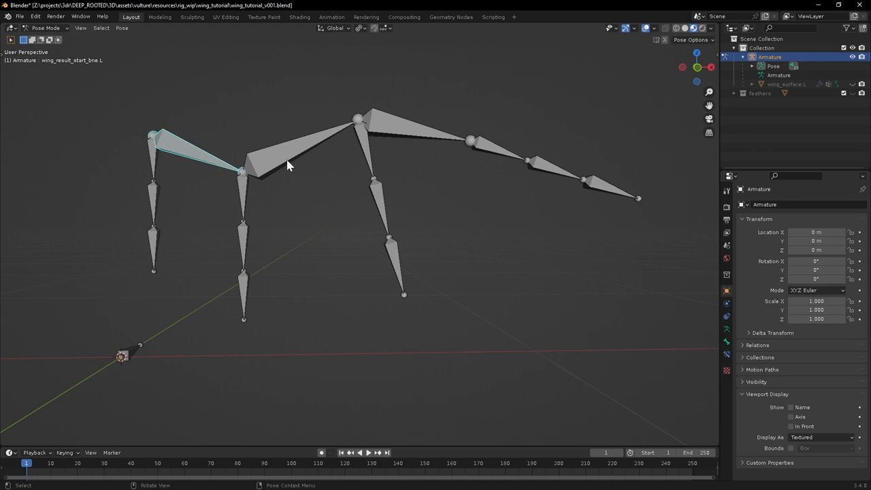
- Inspect the wing's end and middle bones in Pose Mode, then leave bone posing
click(436, 135)
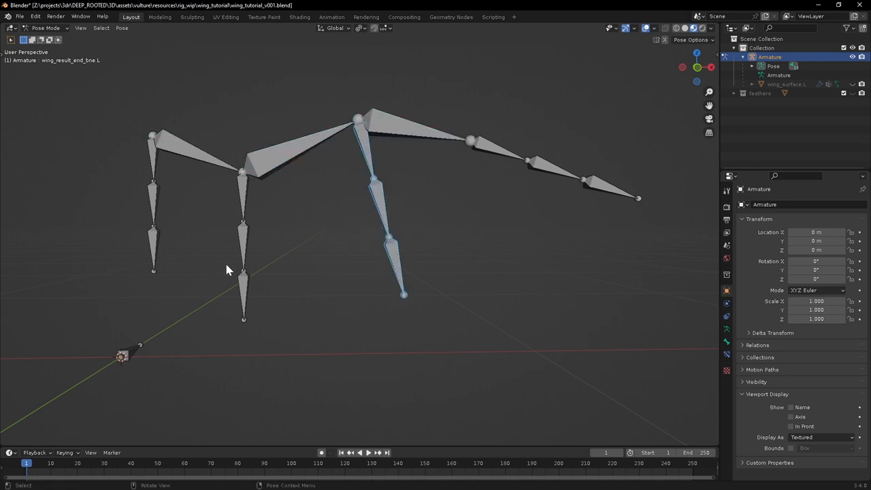
click(292, 150)
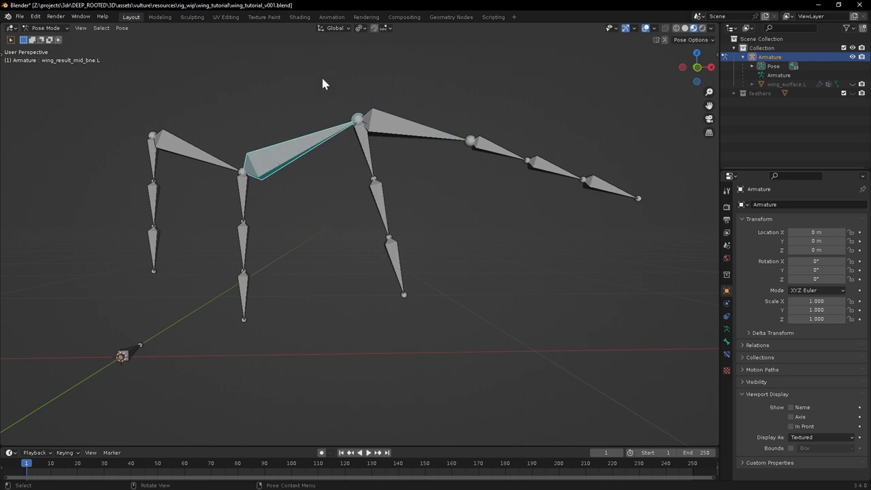
key(r)
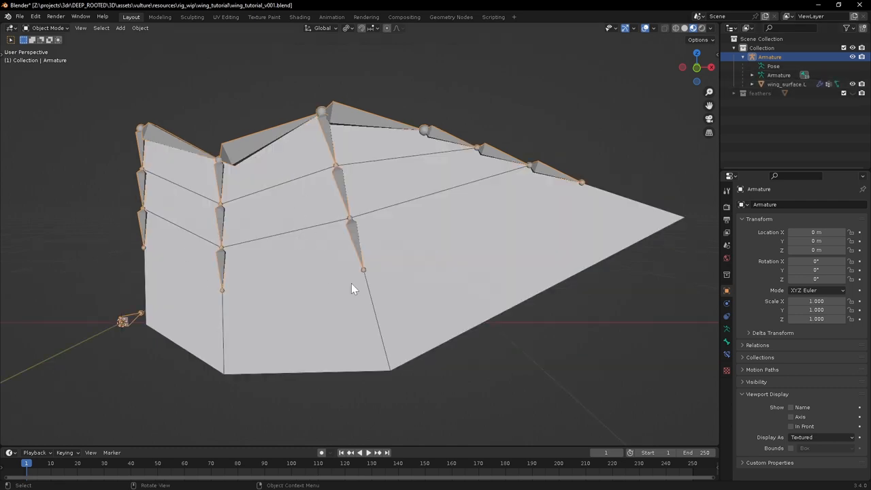
mouse_move(196, 208)
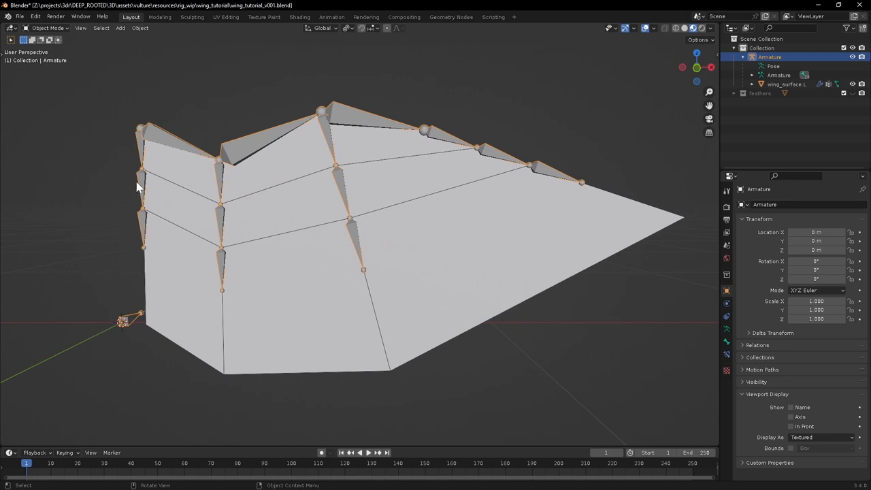
mouse_move(538, 288)
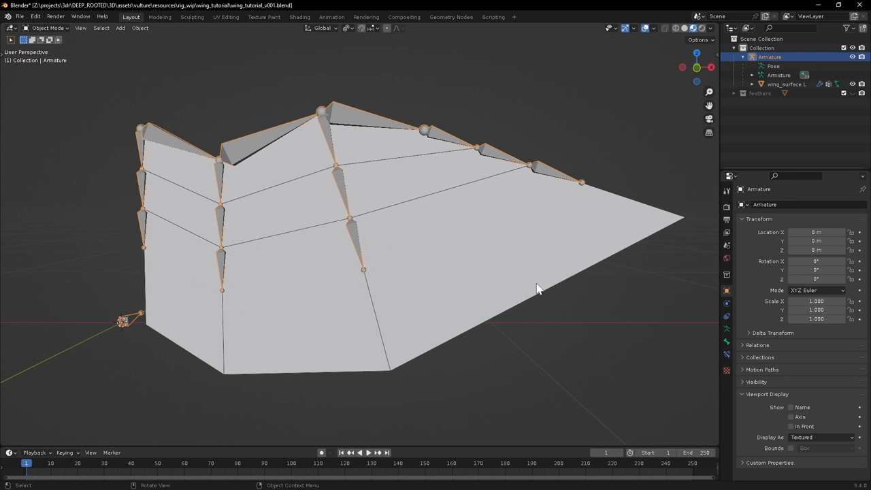
mouse_move(416, 243)
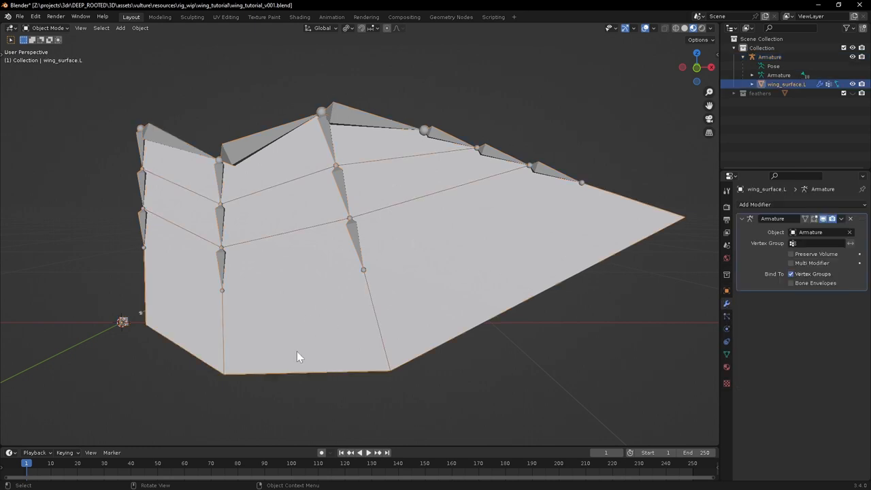
- Enter Edit Mode on wing_surface.L to inspect its edge loops
key(Tab)
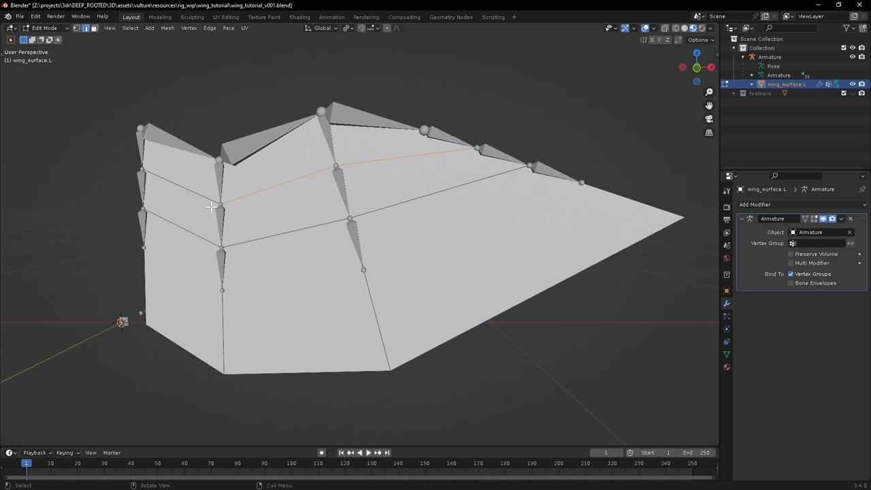
mouse_move(207, 203)
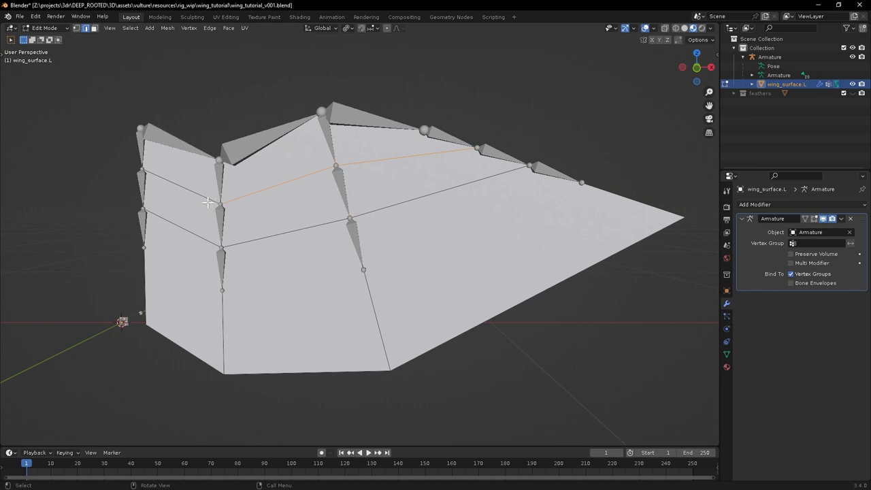
mouse_move(229, 294)
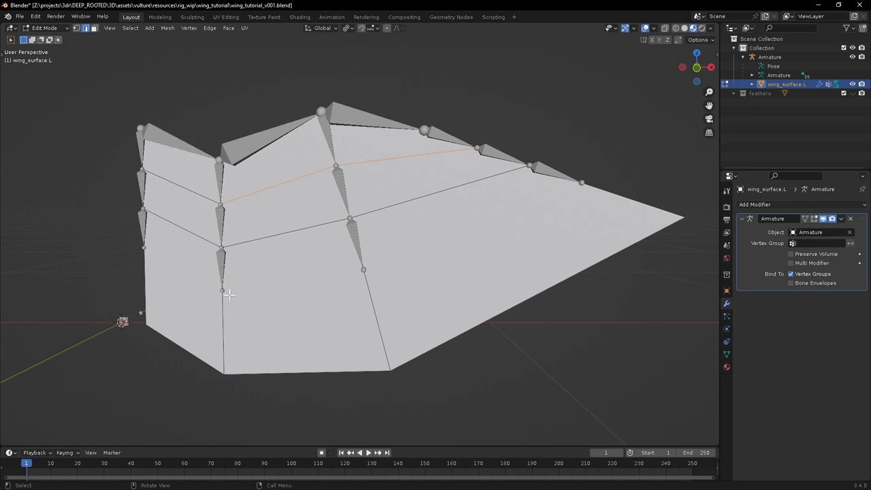
mouse_move(379, 333)
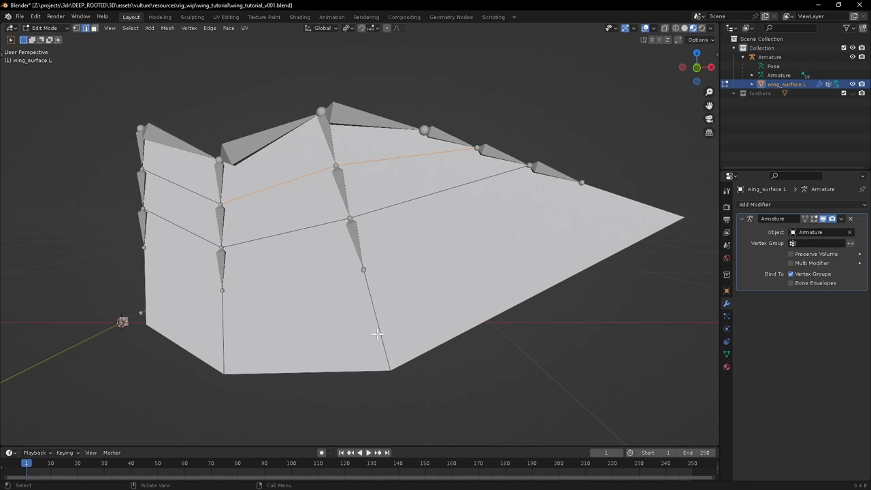
mouse_move(221, 297)
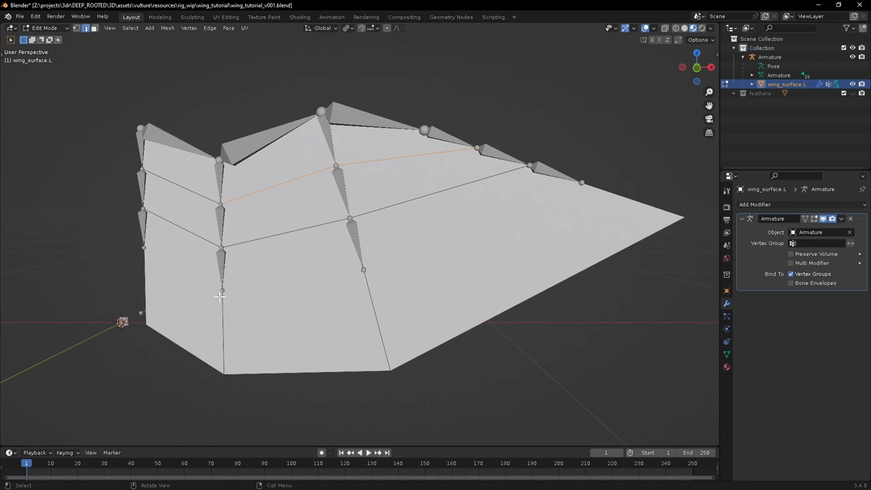
mouse_move(362, 301)
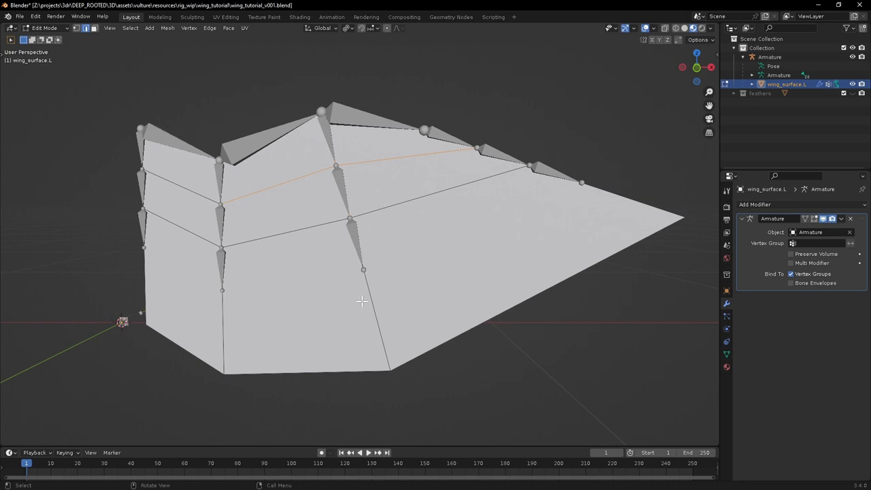
mouse_move(274, 296)
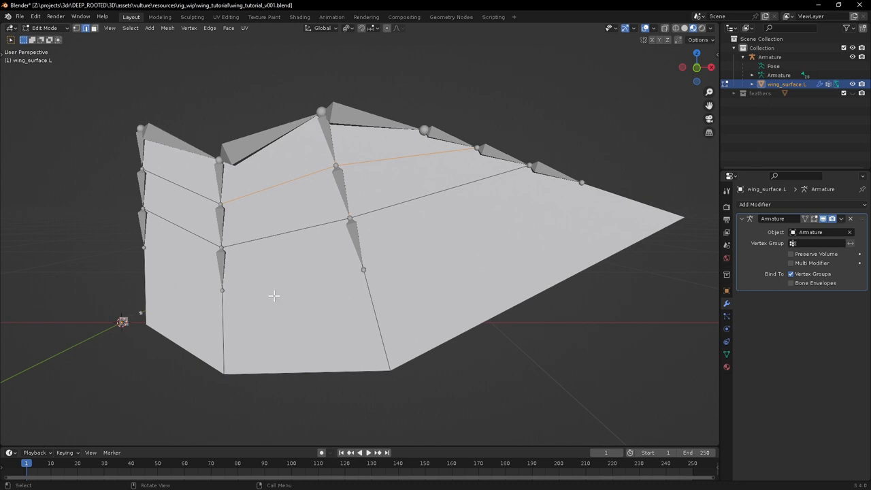
mouse_move(380, 338)
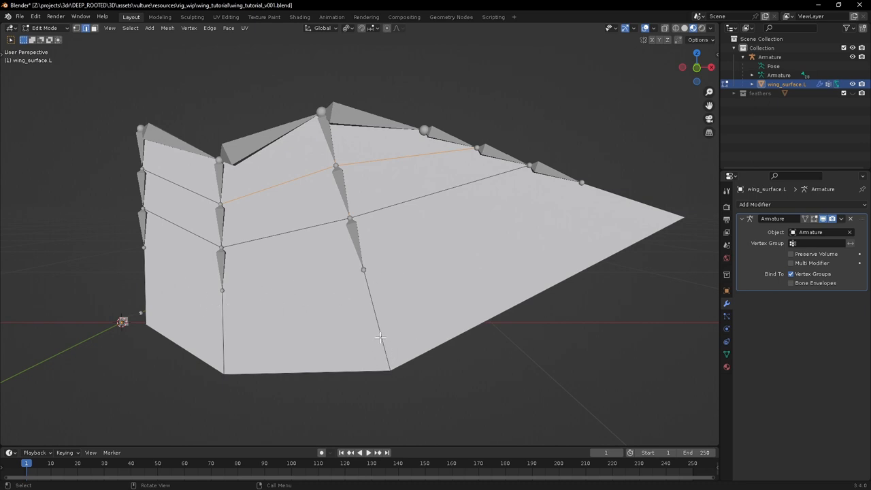
mouse_move(355, 194)
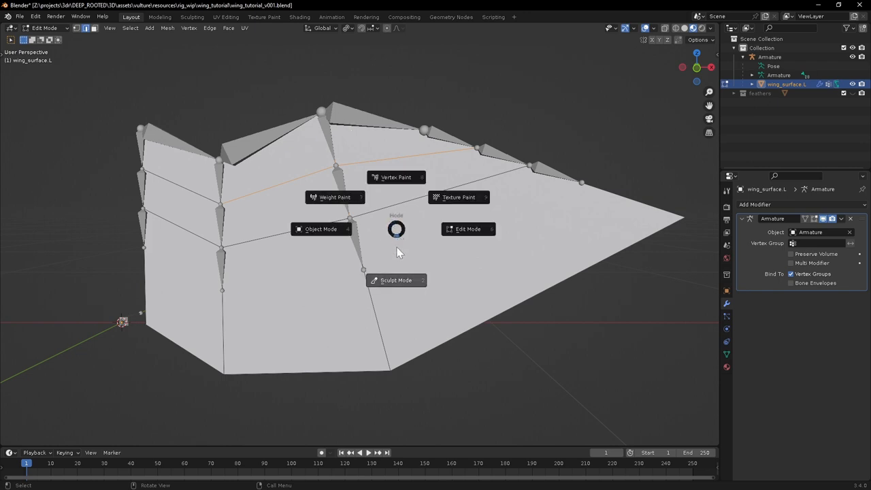
- Add a Subdivision Surface modifier, set its render level, and set Boundary Smooth to Keep Corners
click(321, 229)
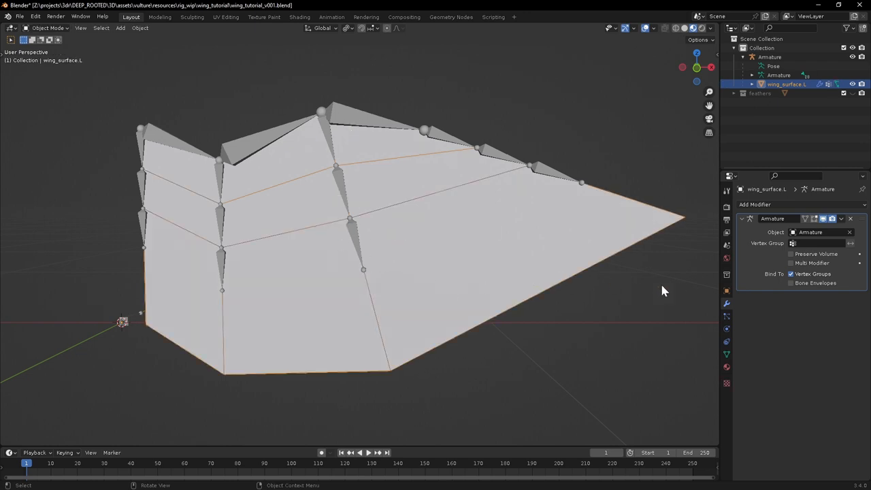
click(773, 205)
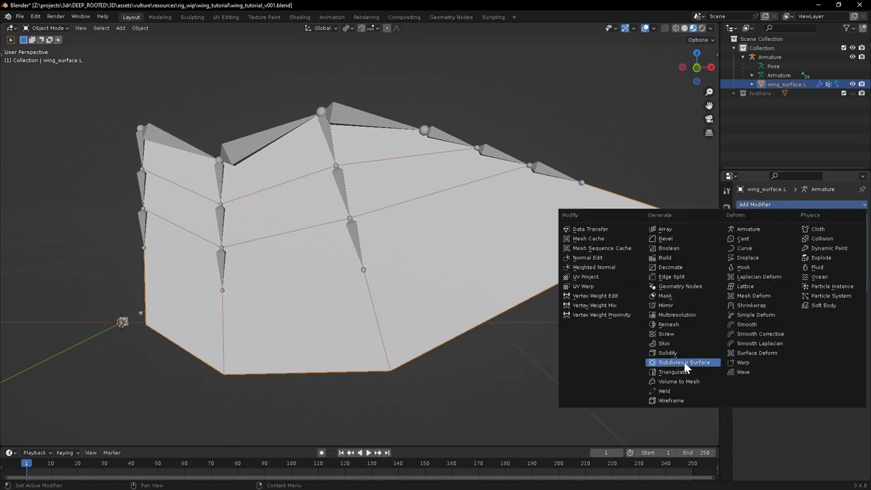
click(684, 363)
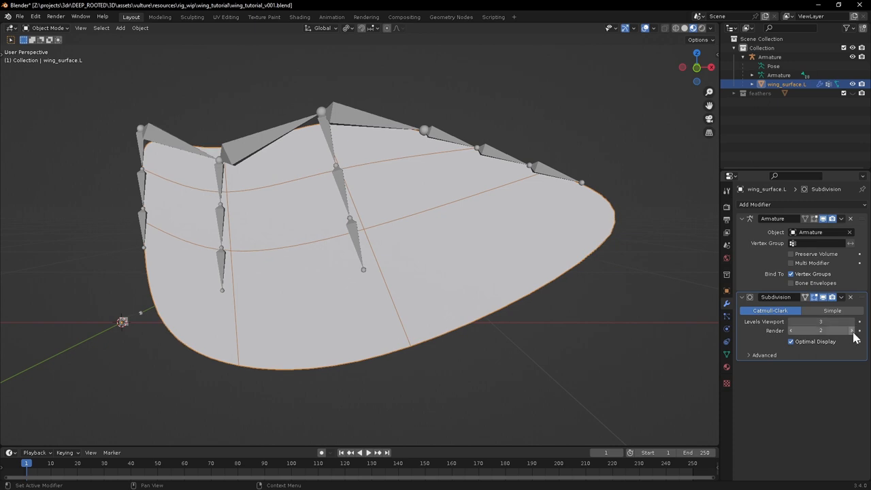
click(852, 331)
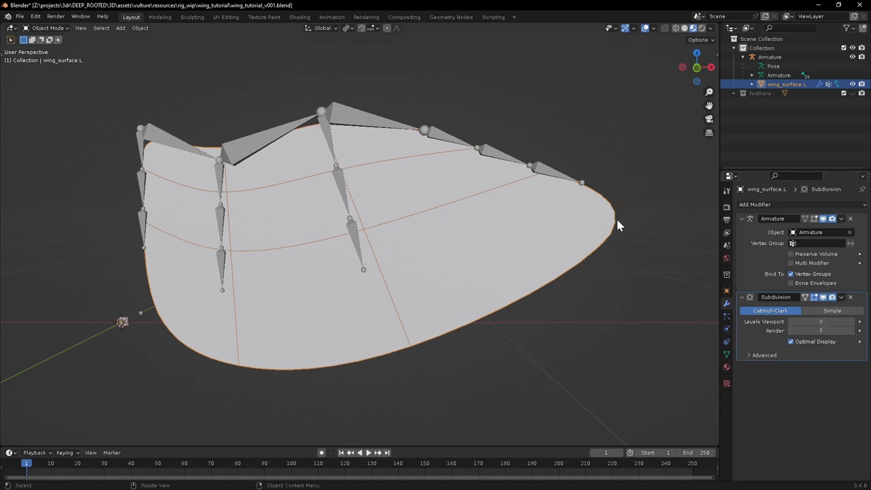
click(764, 354)
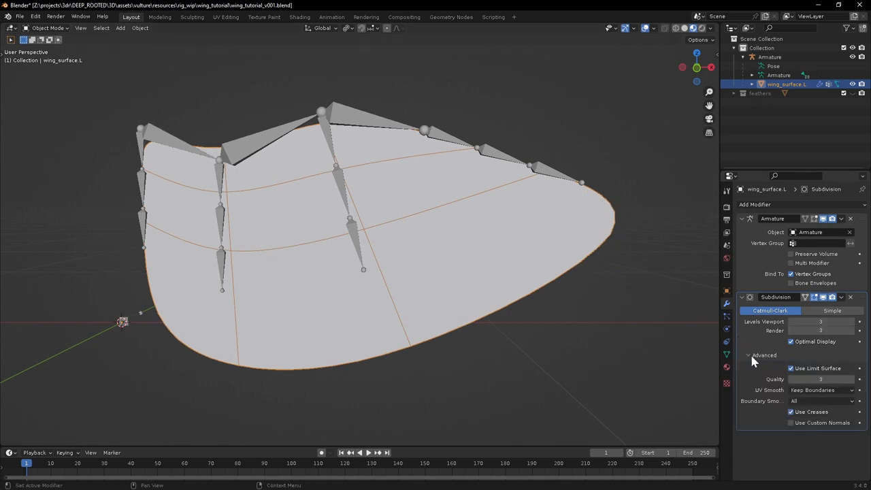
click(820, 401)
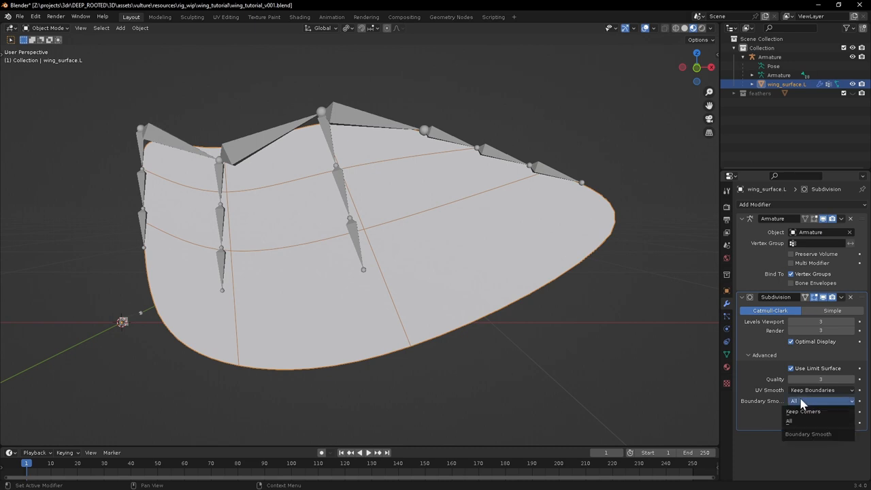
click(803, 411)
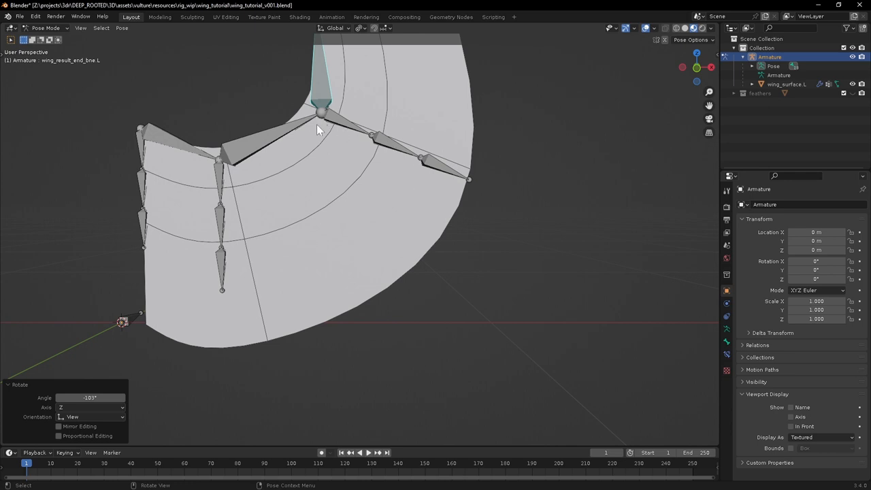
mouse_move(226, 319)
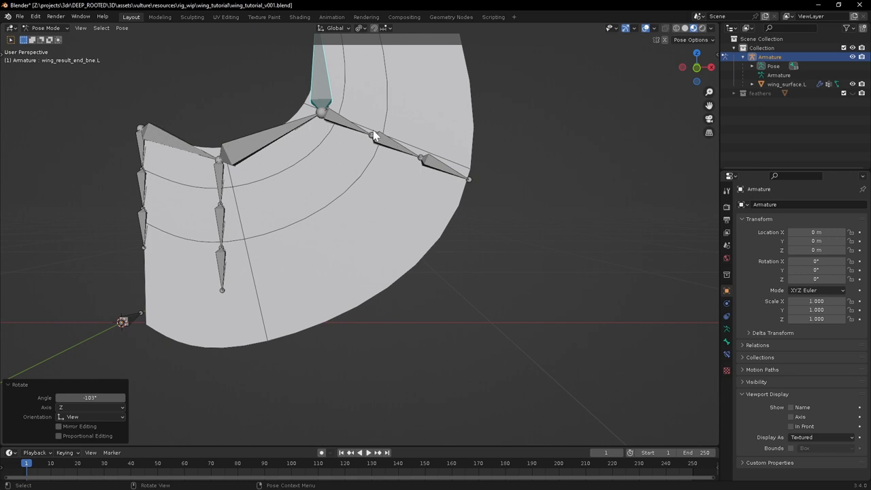
mouse_move(396, 210)
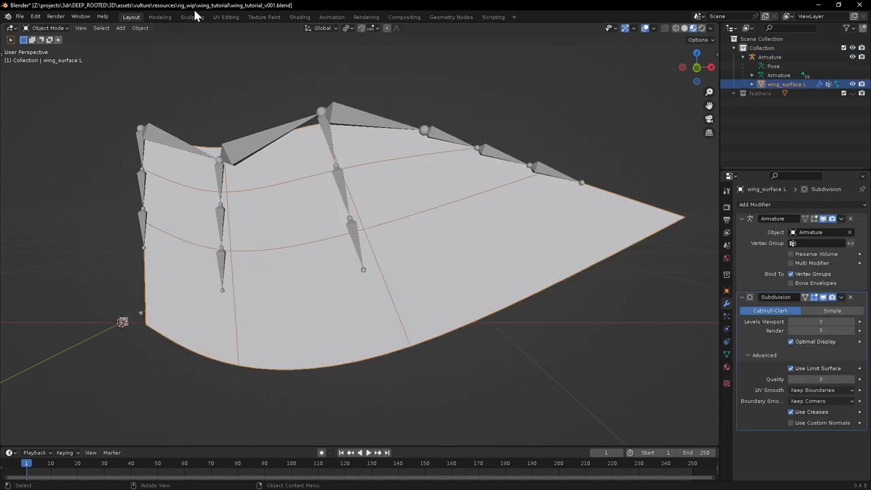
click(226, 16)
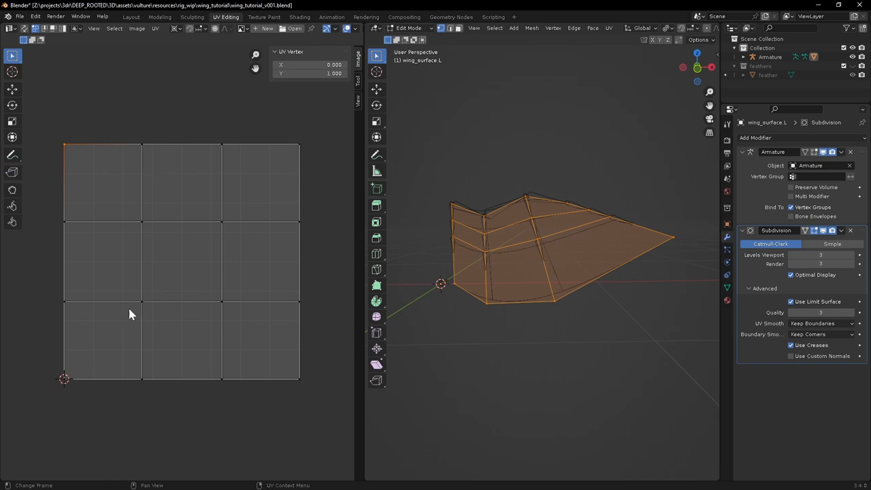
mouse_move(74, 393)
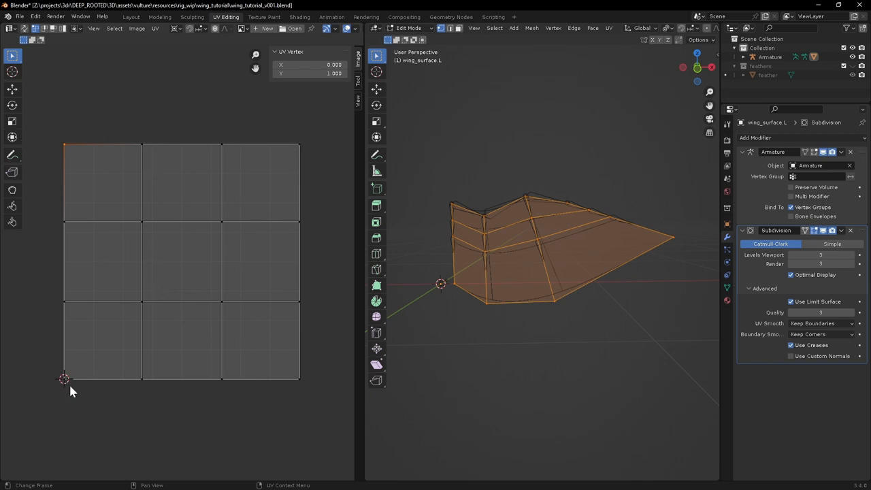
mouse_move(60, 375)
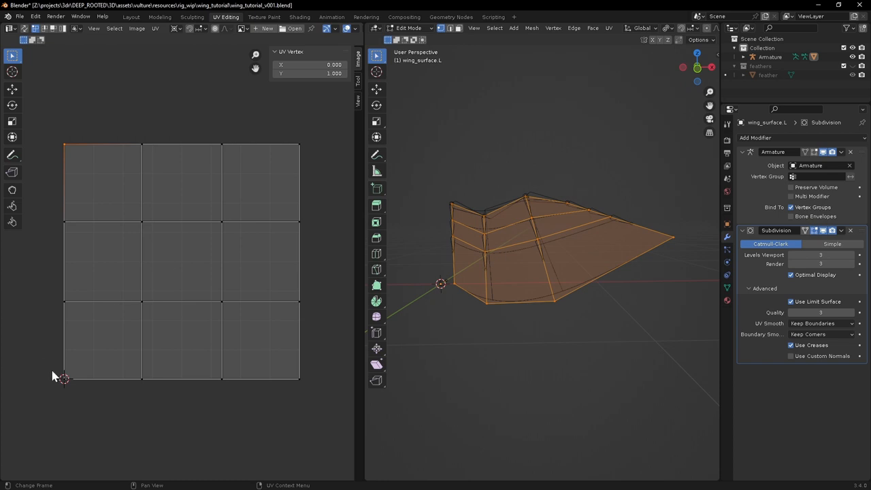
mouse_move(125, 254)
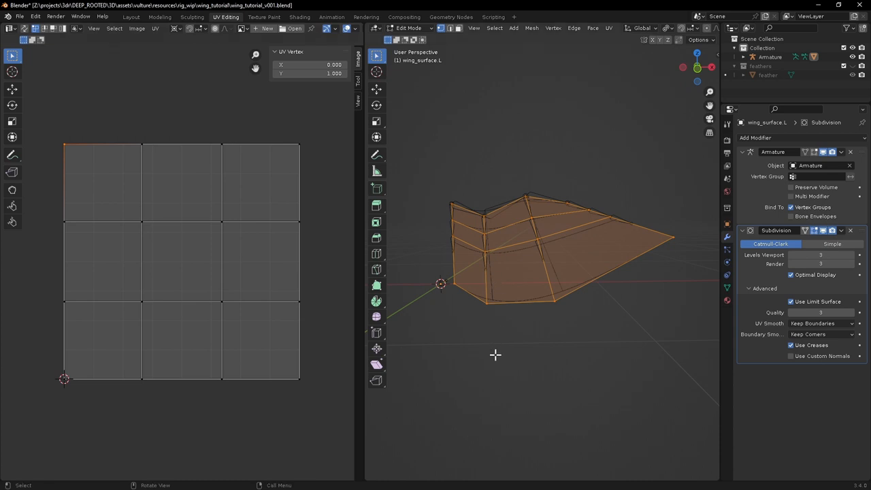
mouse_move(490, 351)
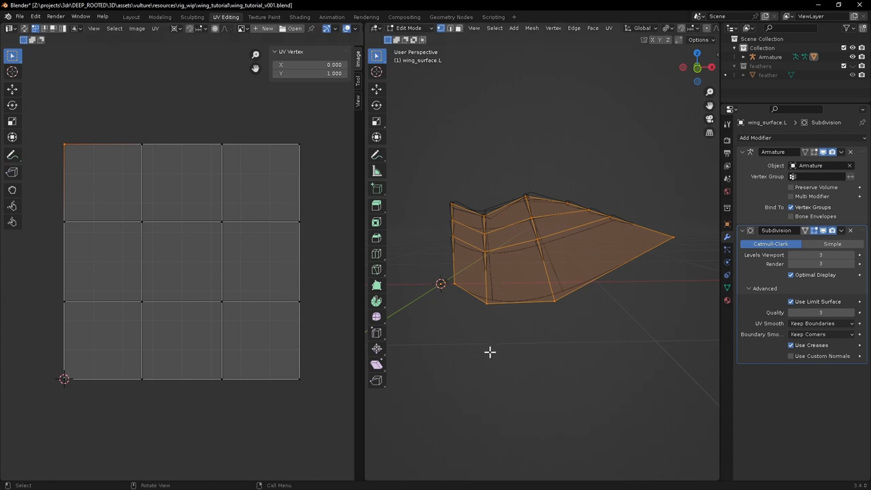
mouse_move(493, 346)
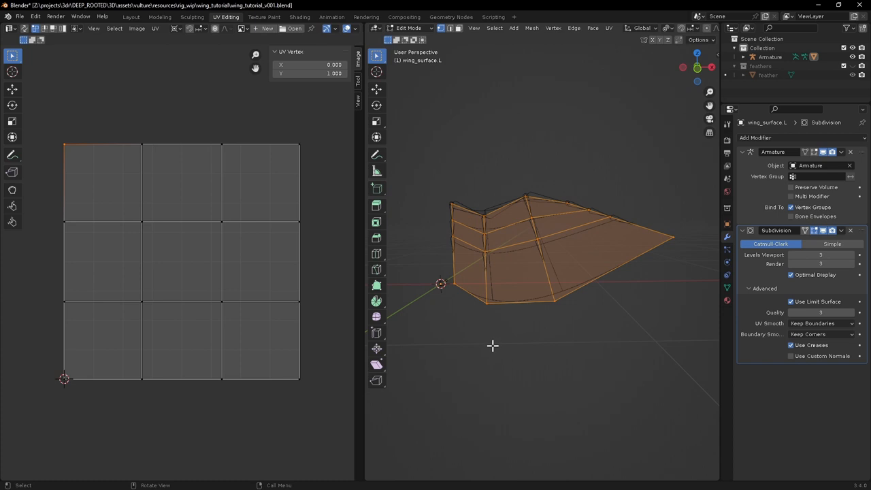
mouse_move(496, 373)
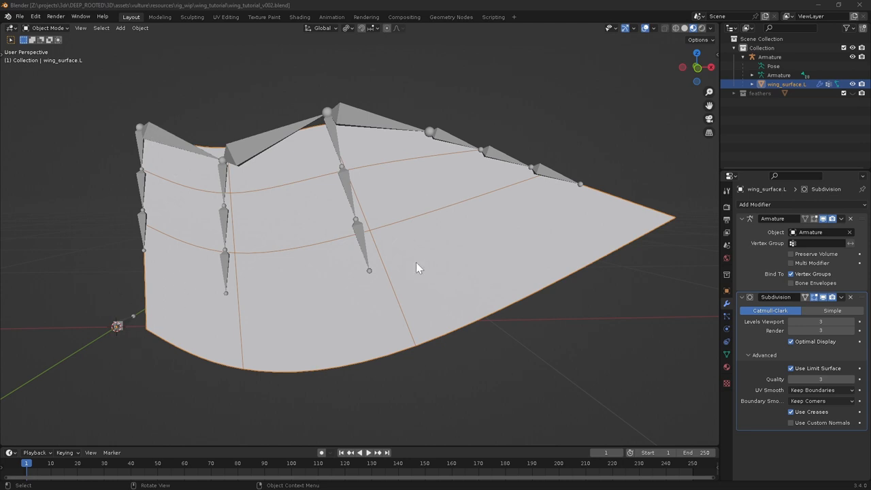
mouse_move(606, 237)
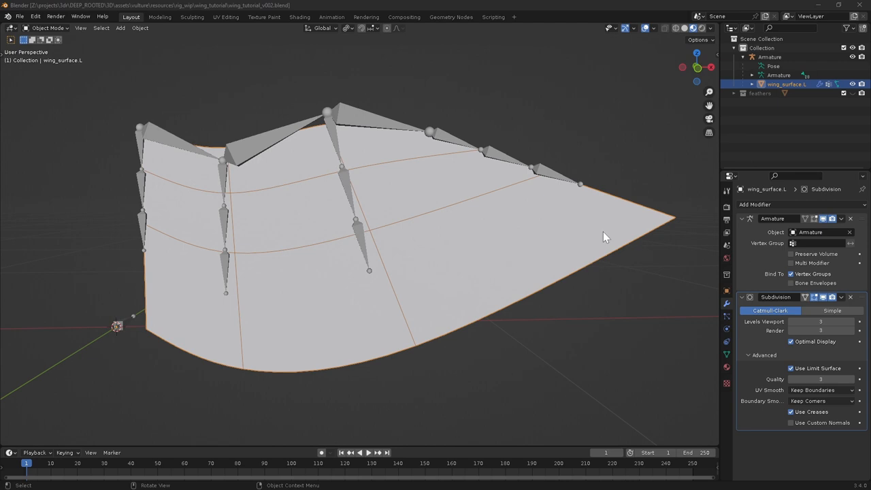
mouse_move(474, 270)
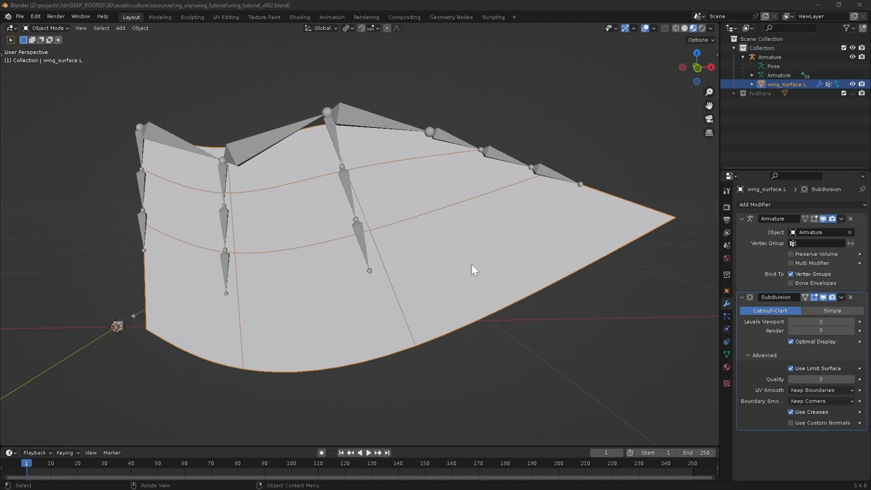
mouse_move(363, 406)
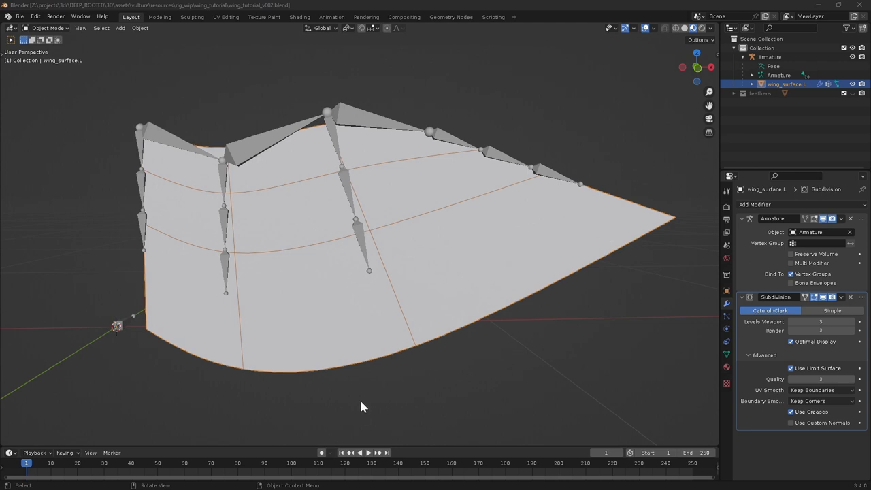
mouse_move(132, 188)
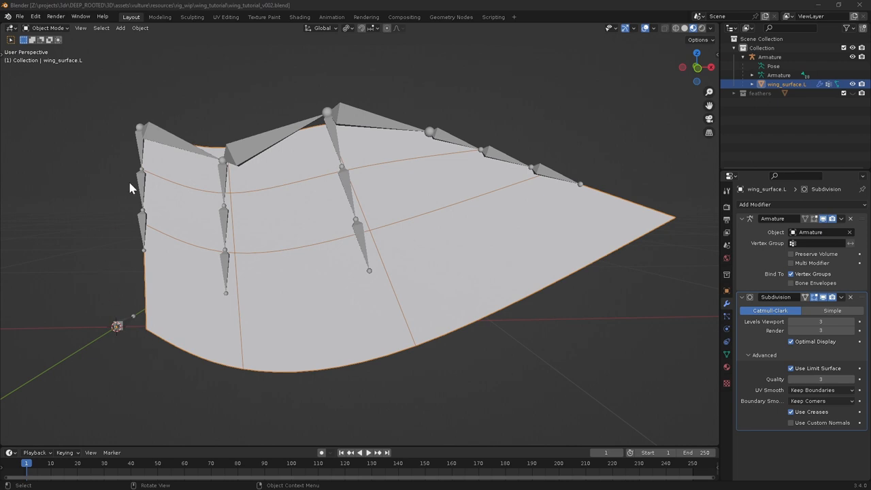
mouse_move(98, 308)
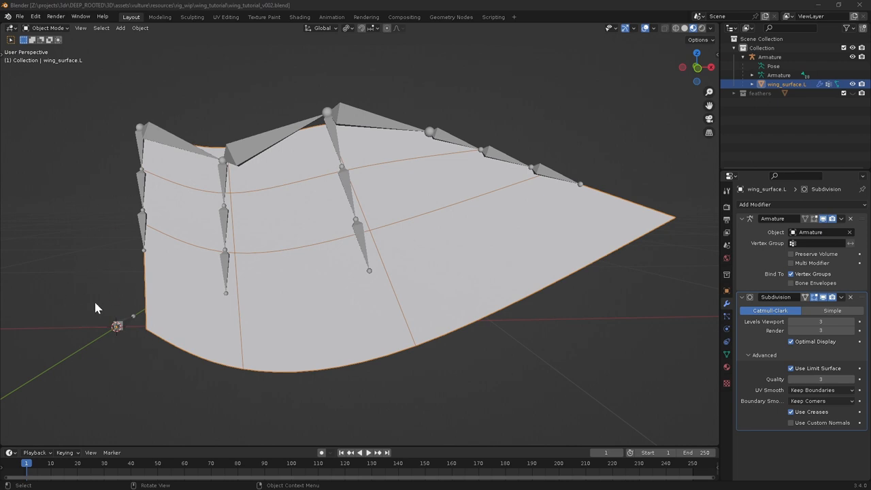
click(120, 28)
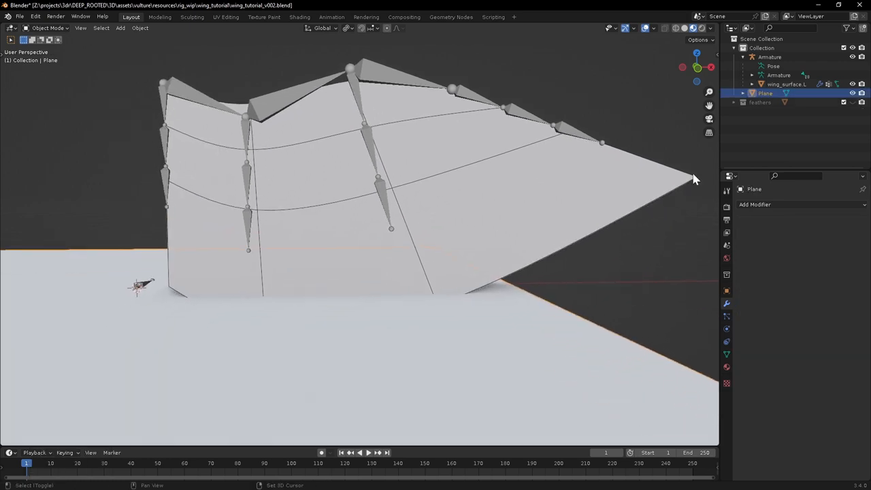
- Rename the plane feathers_geo and create a new geometry nodes tree named feathers_generator for it
click(769, 93)
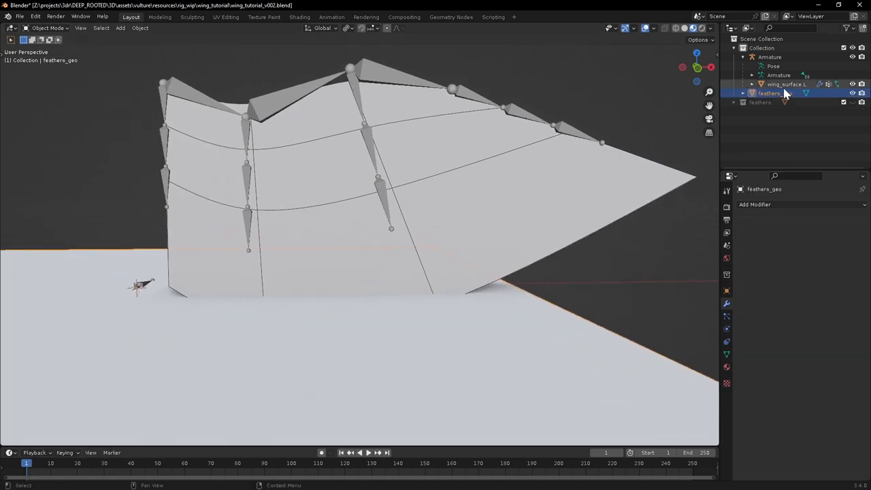
click(451, 17)
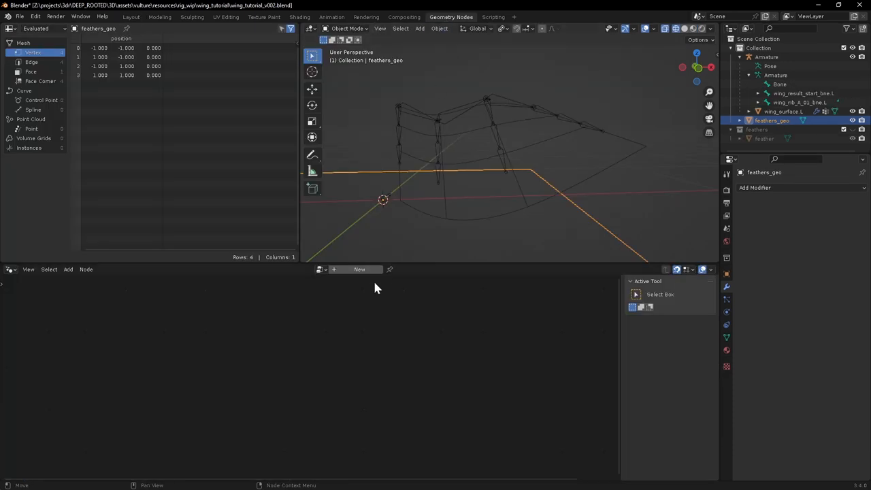
click(359, 270)
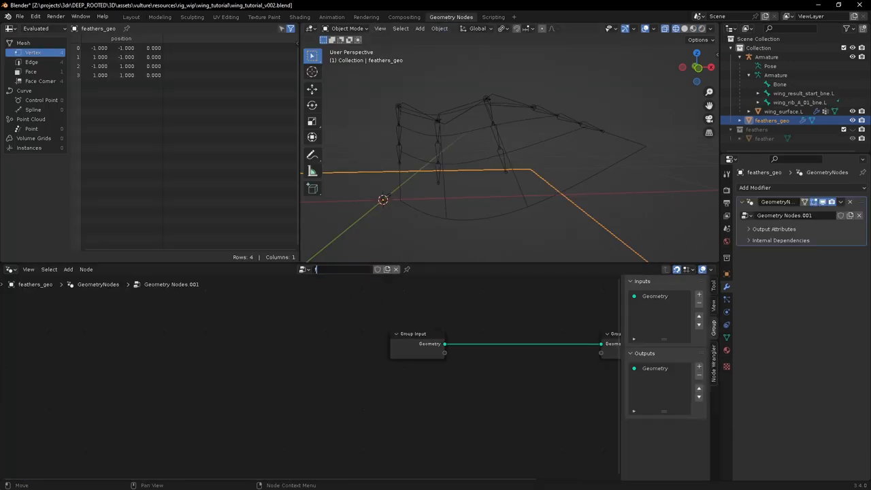
text(feathers_generator)
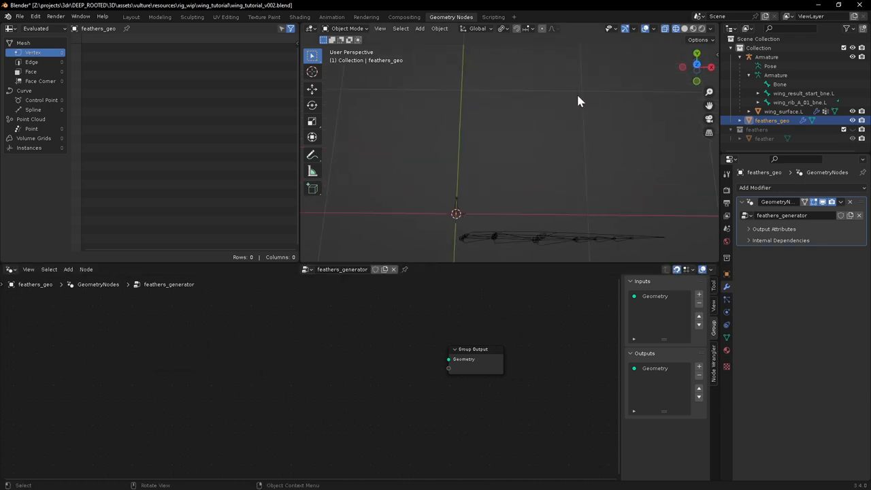
mouse_move(514, 237)
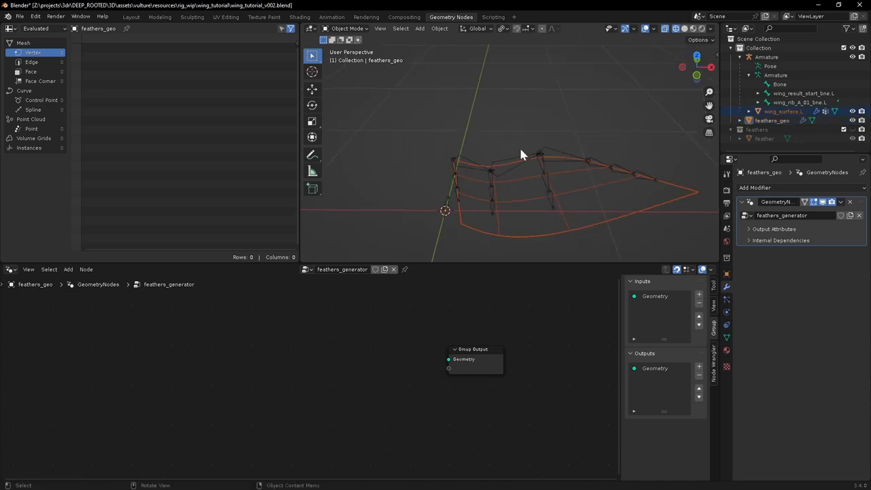
- Orbit around the sketched feather guide lines from front and top views, then select the wing surface object
drag(520, 152, 468, 98)
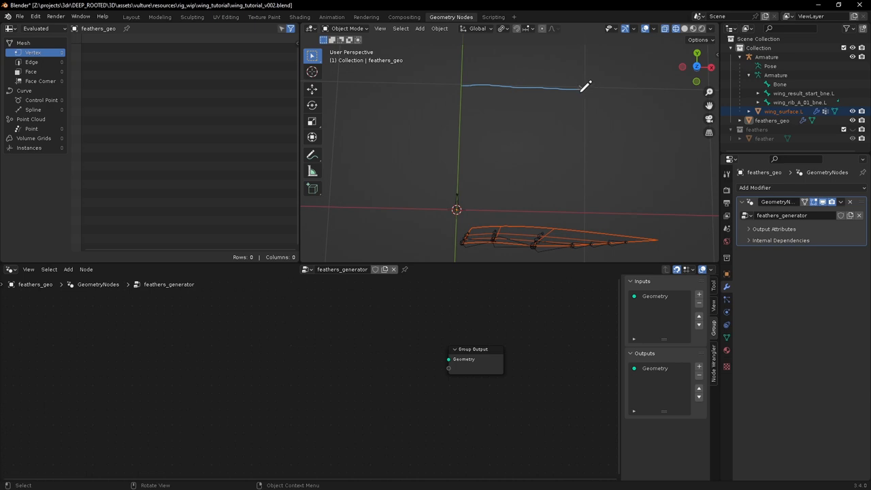
mouse_move(460, 90)
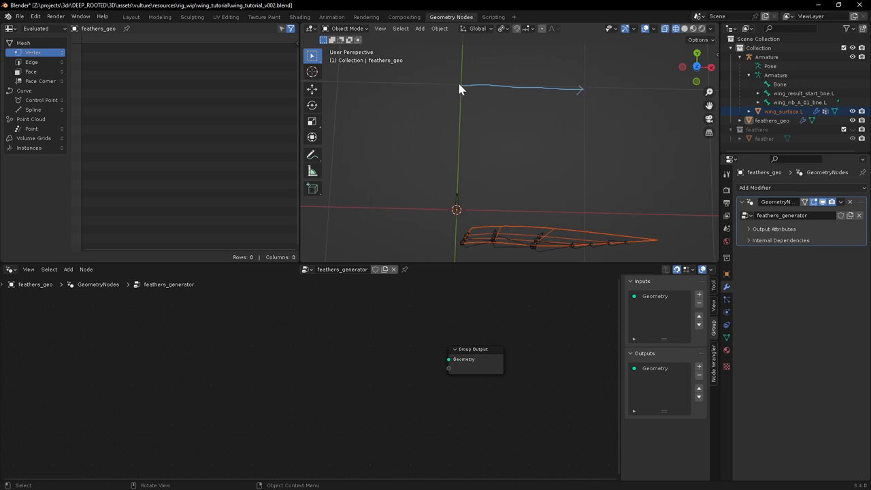
mouse_move(497, 93)
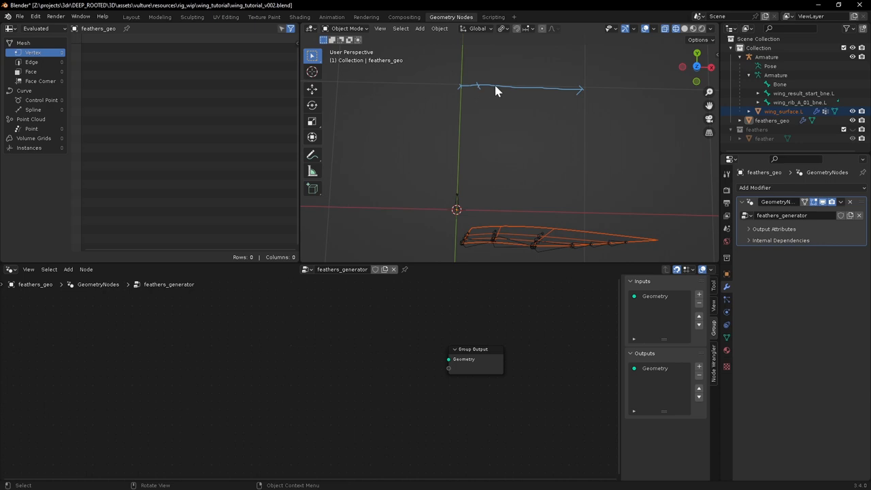
mouse_move(534, 90)
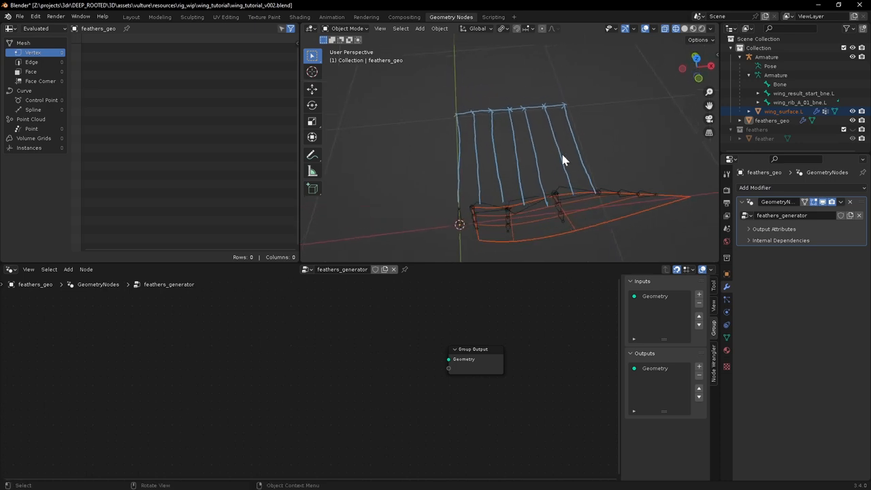
drag(564, 161, 555, 198)
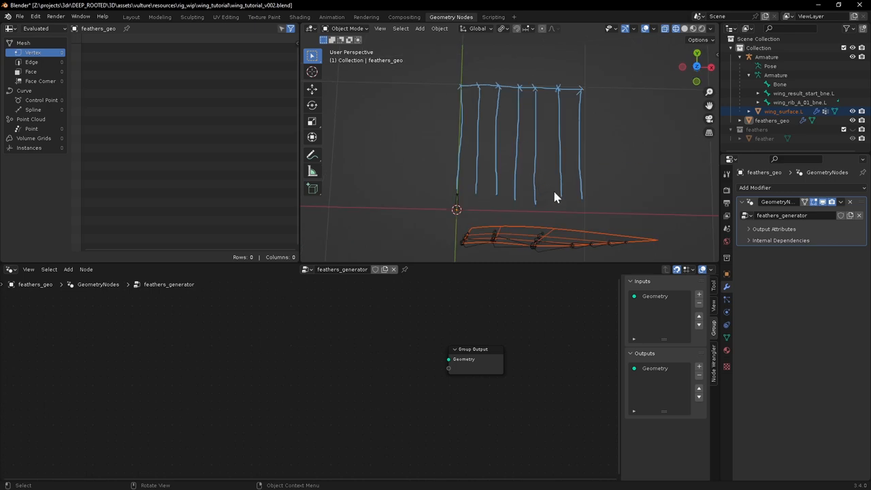
drag(556, 198, 487, 161)
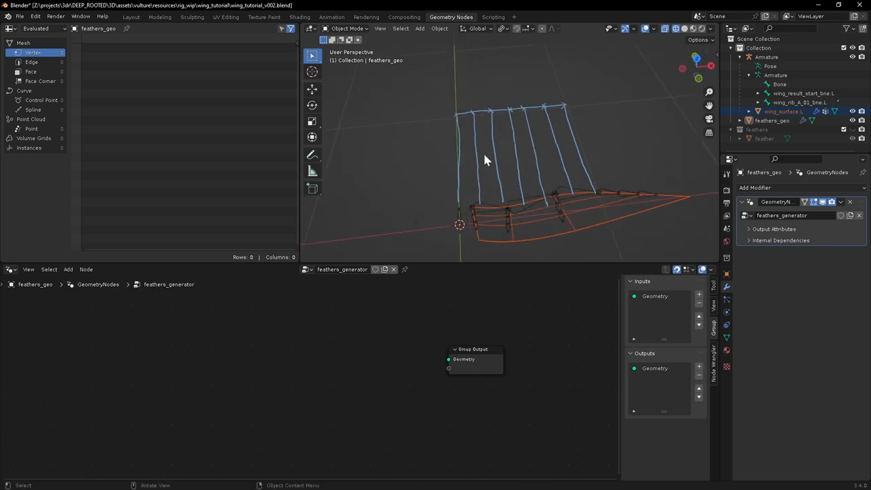
drag(488, 161, 589, 151)
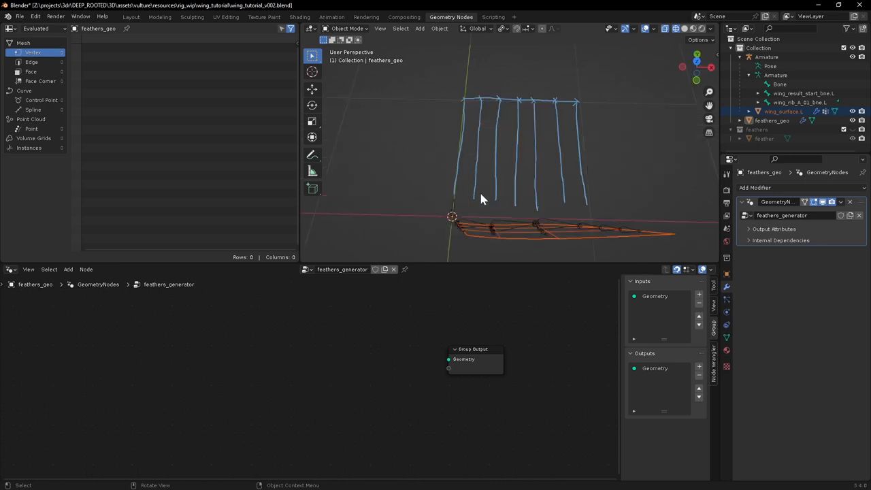
drag(482, 199, 545, 119)
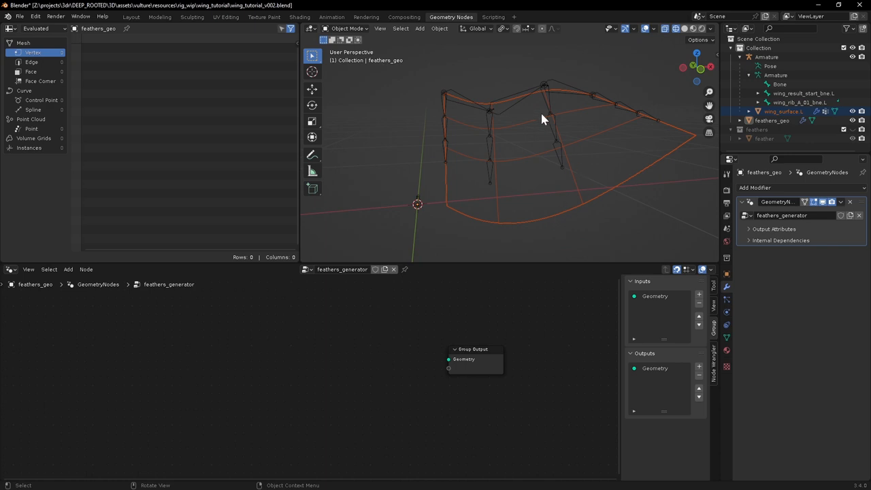
mouse_move(532, 201)
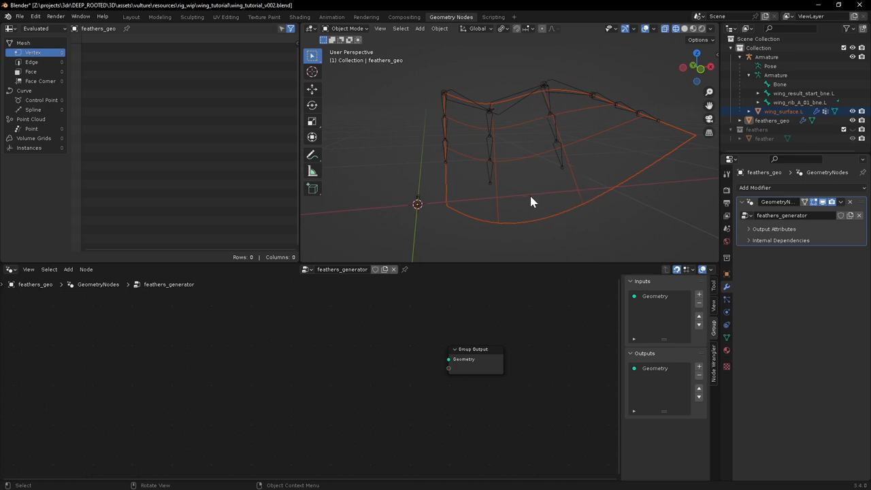
mouse_move(494, 156)
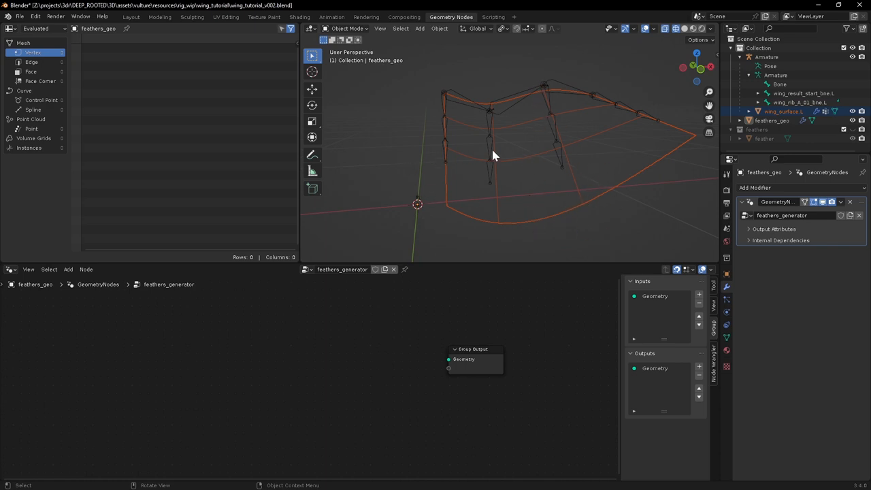
mouse_move(403, 182)
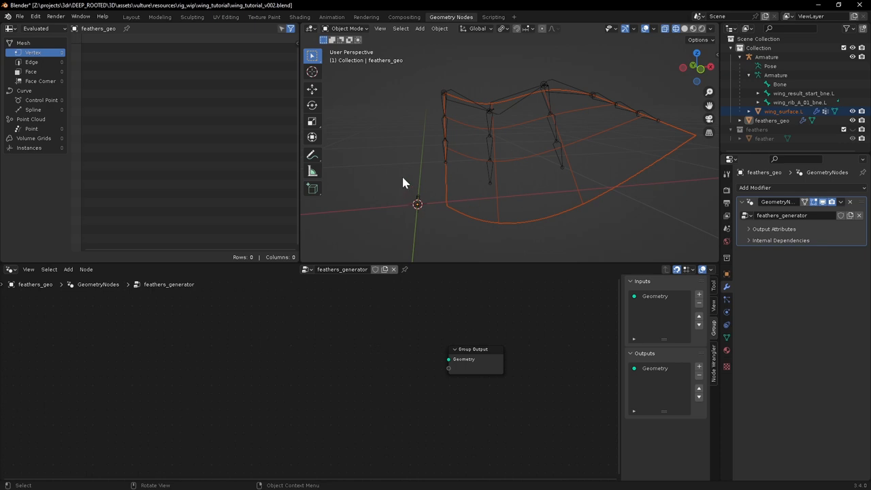
mouse_move(457, 229)
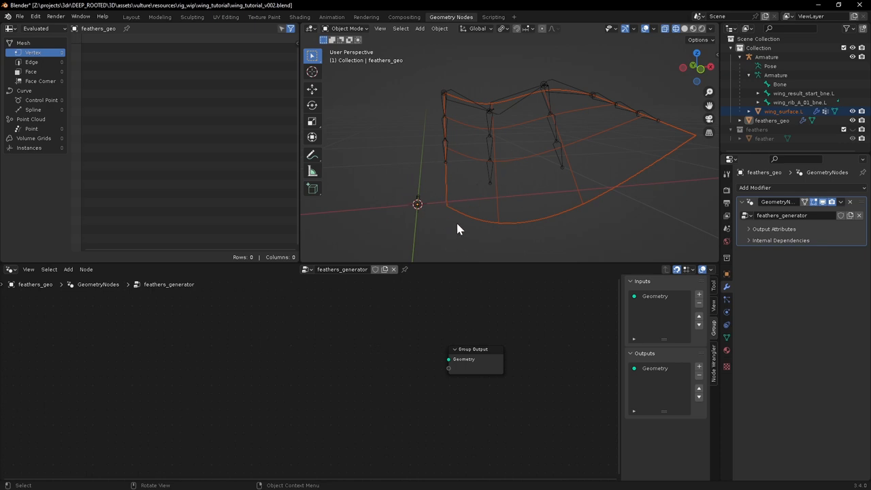
click(784, 111)
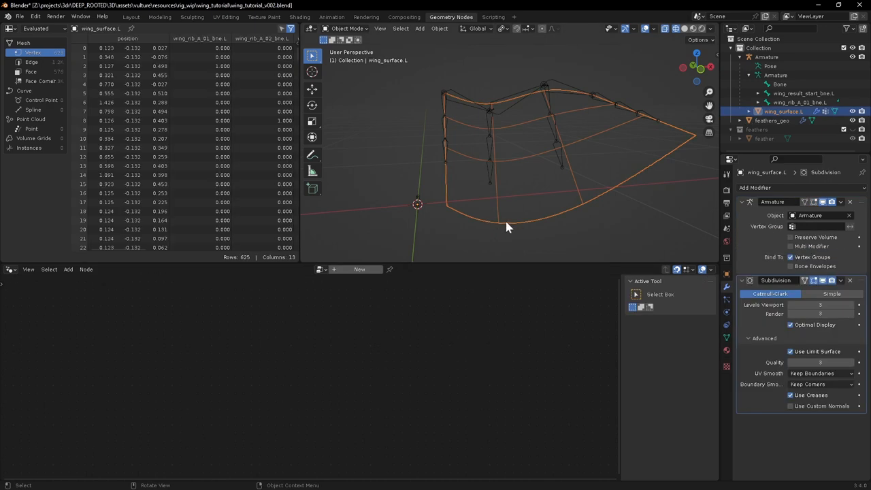
- Reselect feathers_geo to return to its feathers_generator node tree
click(772, 120)
text(s)
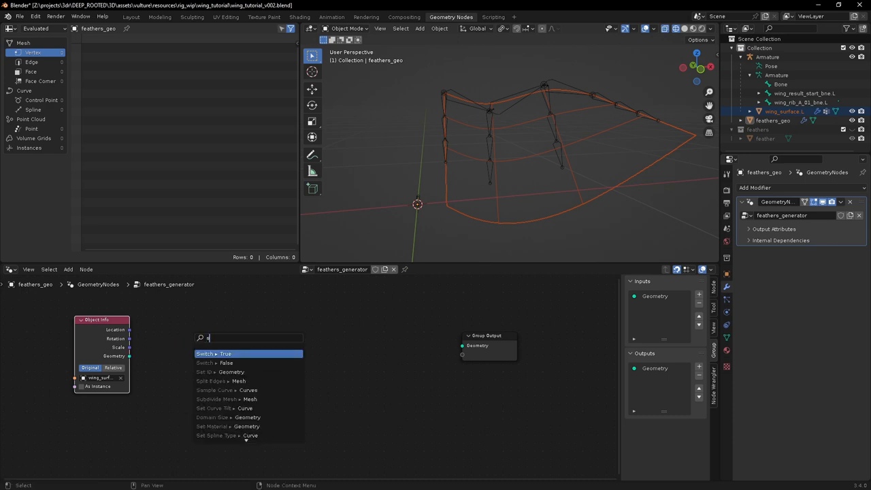
- Add Split Edges and Set Position, driven by a Named Attribute node reading UVMap, flattening the wing into a grid
text(plit)
text(set)
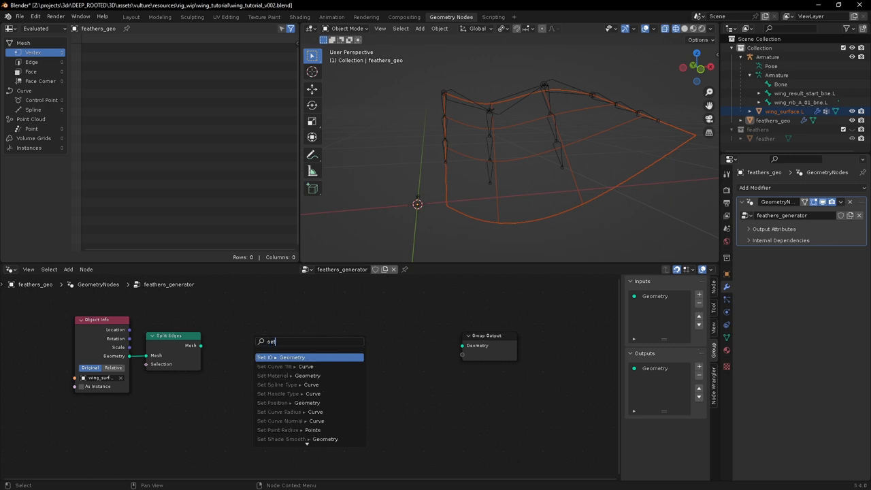
text(po)
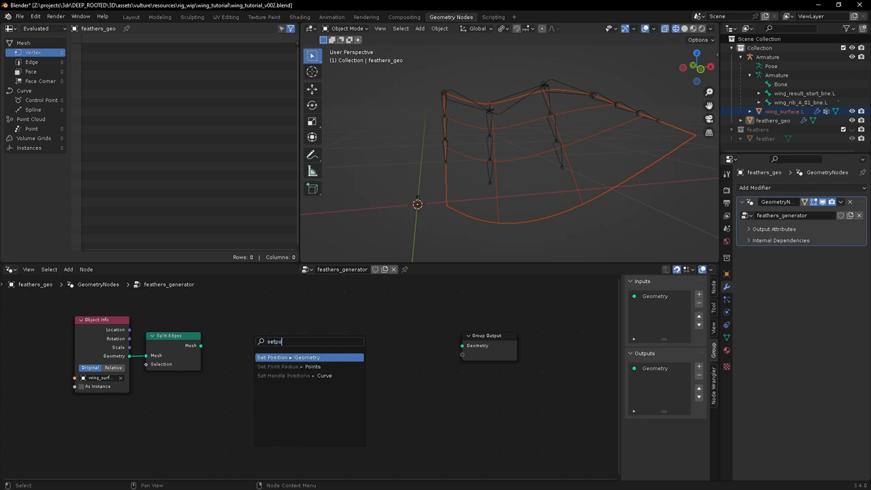
click(288, 356)
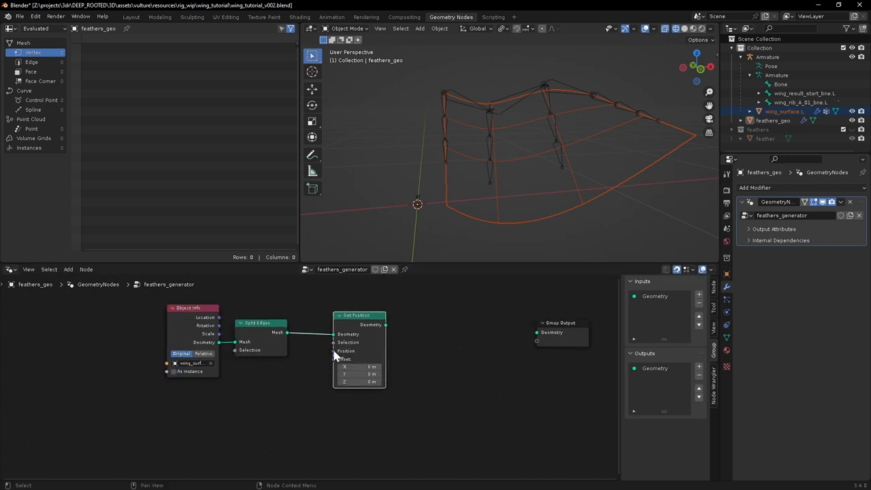
text(name)
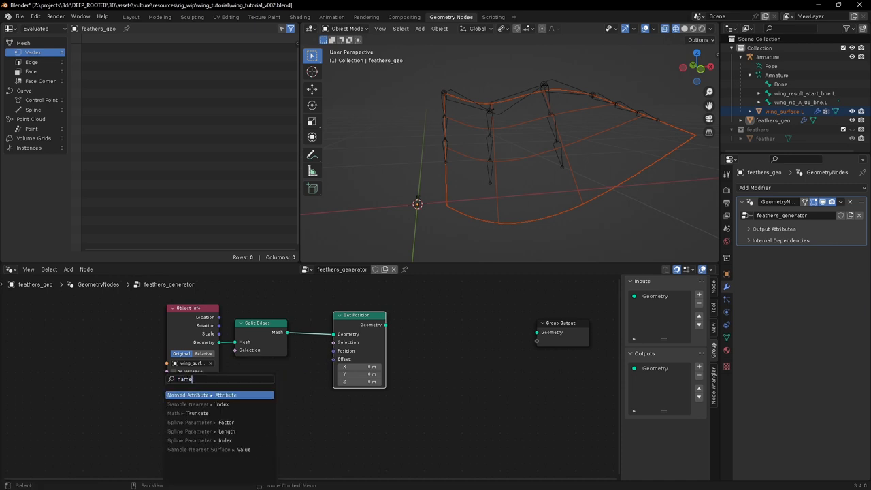
click(187, 395)
text(U)
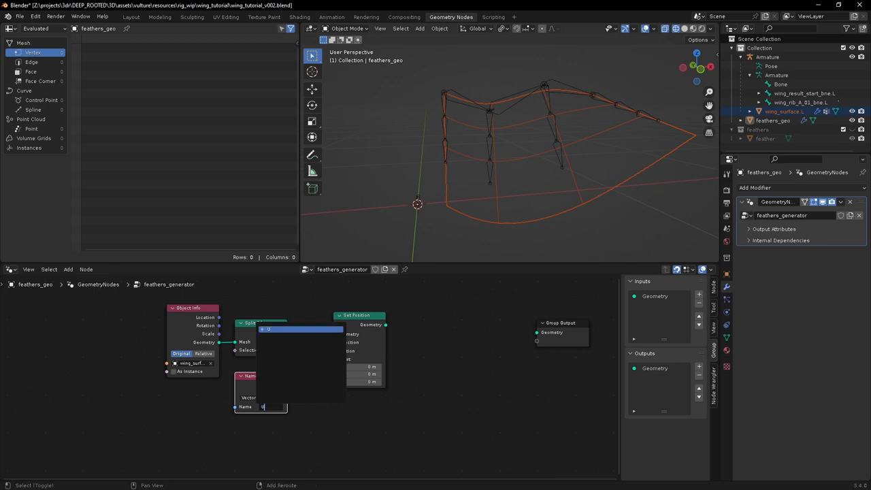
text(Vmap)
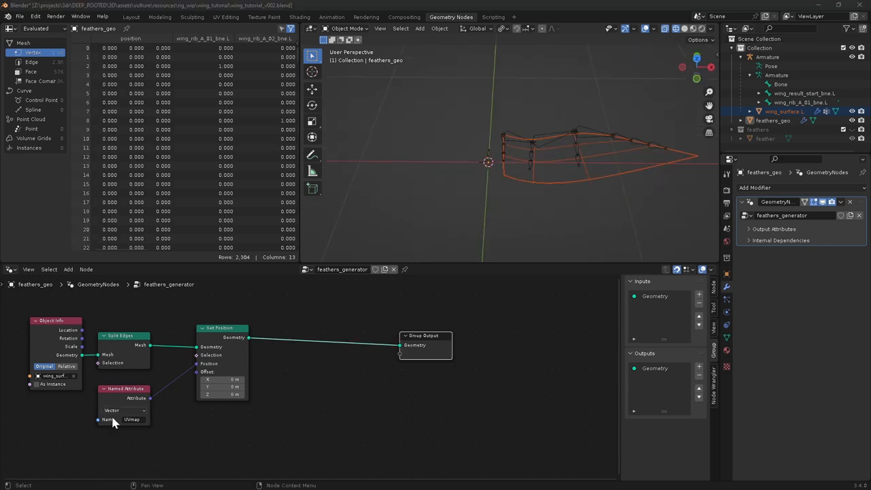
click(131, 419)
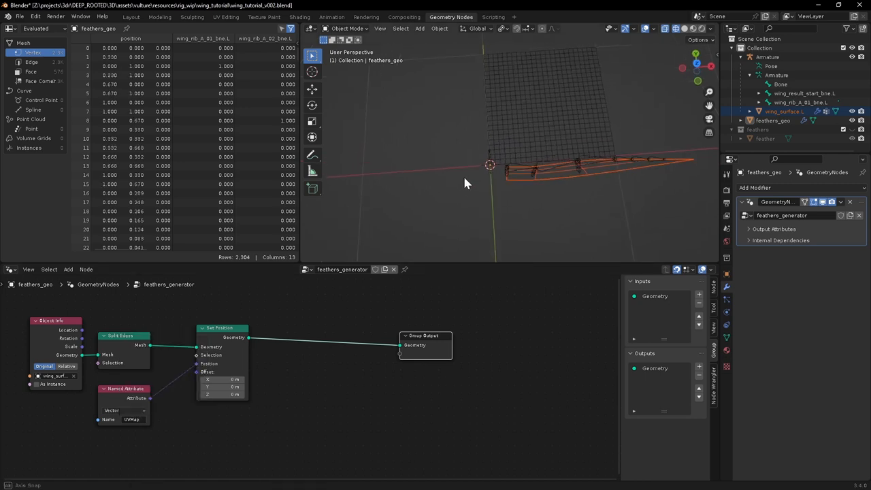
drag(466, 184, 619, 116)
text(st)
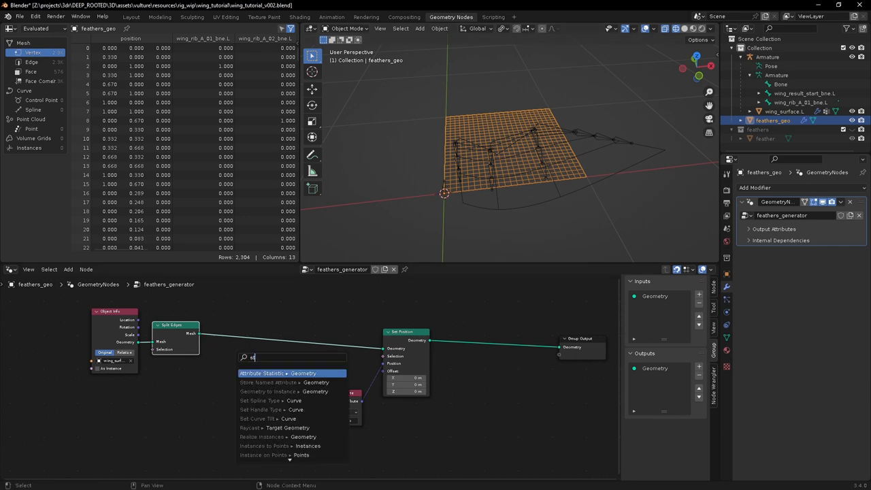
- Add a Store Named Attribute node set to Vector and feed it from a Position node
click(261, 374)
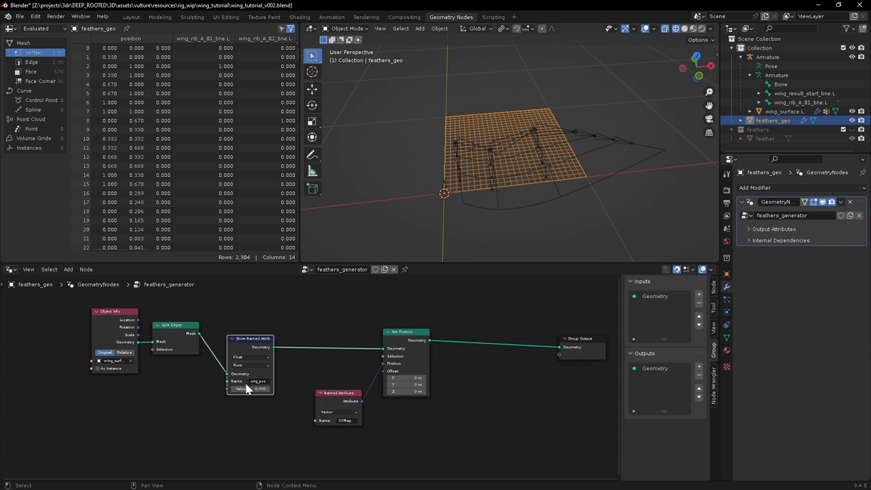
click(252, 356)
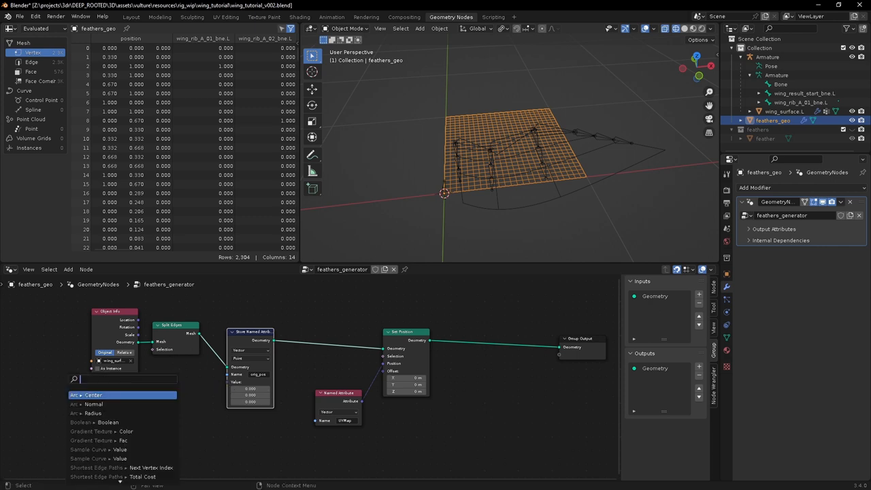
text(posi)
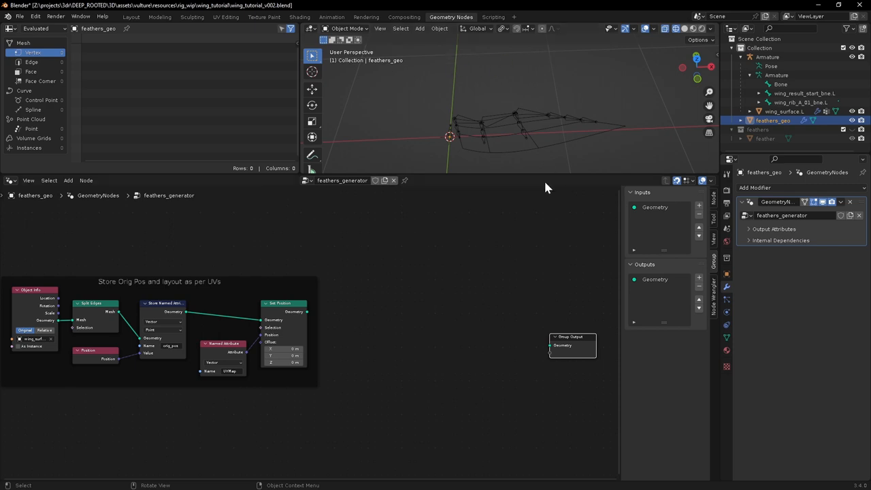
mouse_move(417, 169)
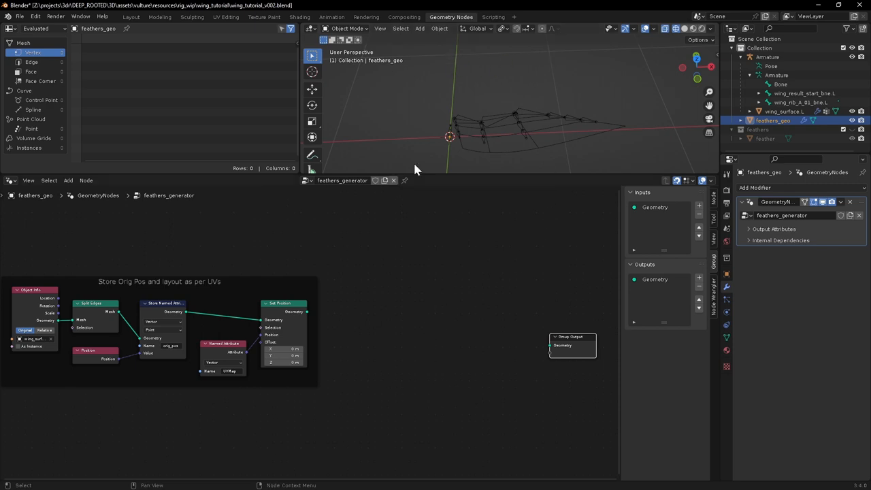
mouse_move(373, 400)
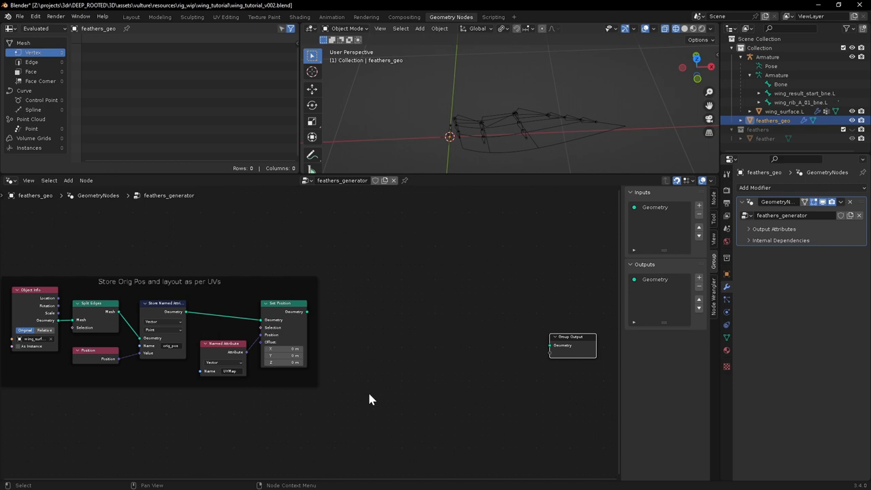
- Add a Curve Line node to begin the feather layout
text(cur)
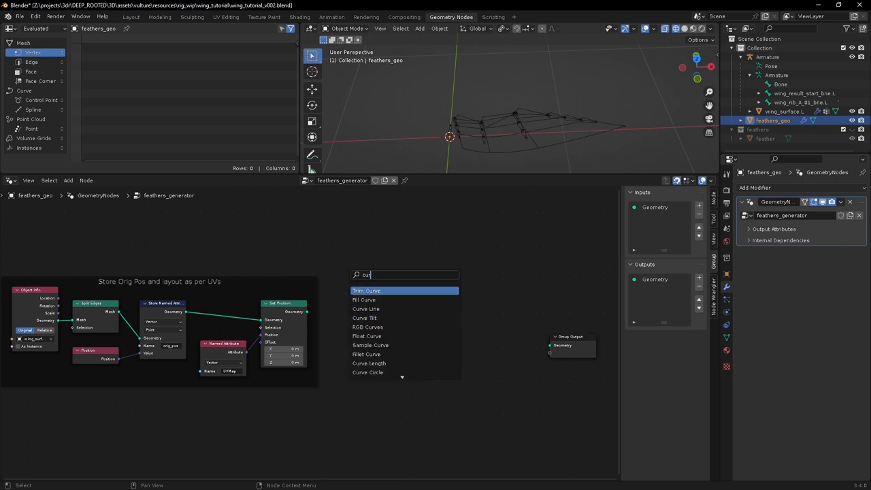
click(365, 308)
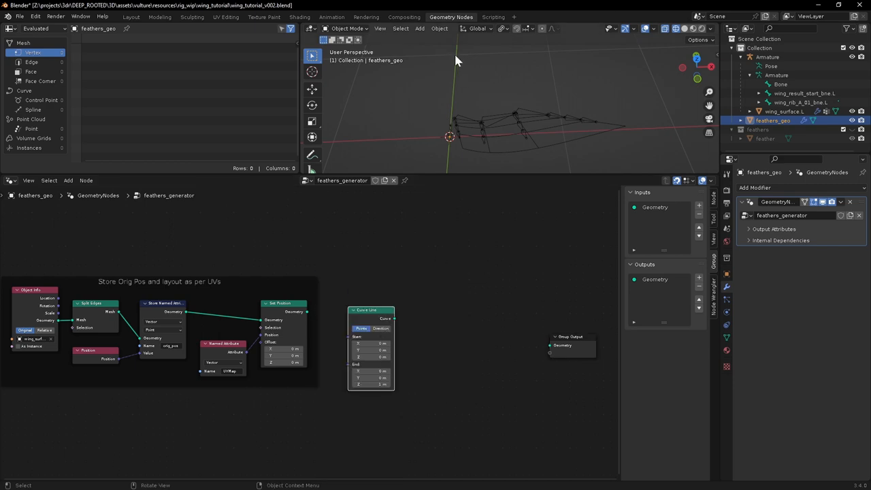
mouse_move(515, 246)
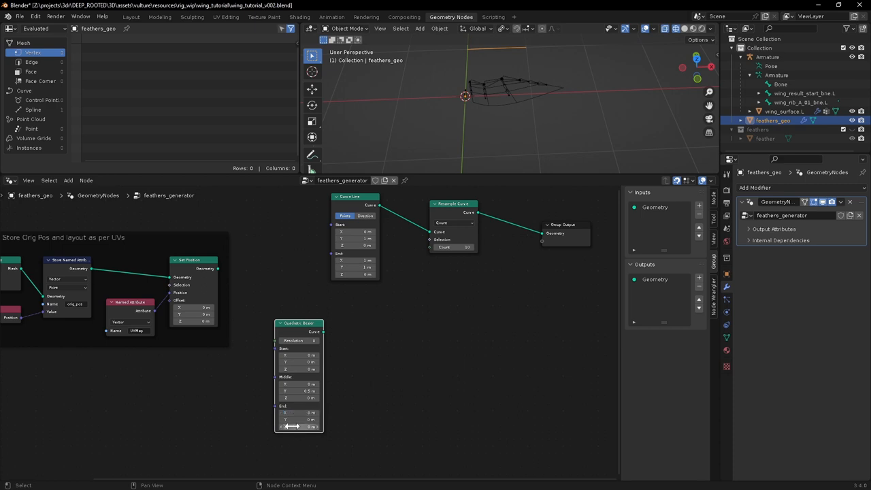
mouse_move(397, 400)
text(in)
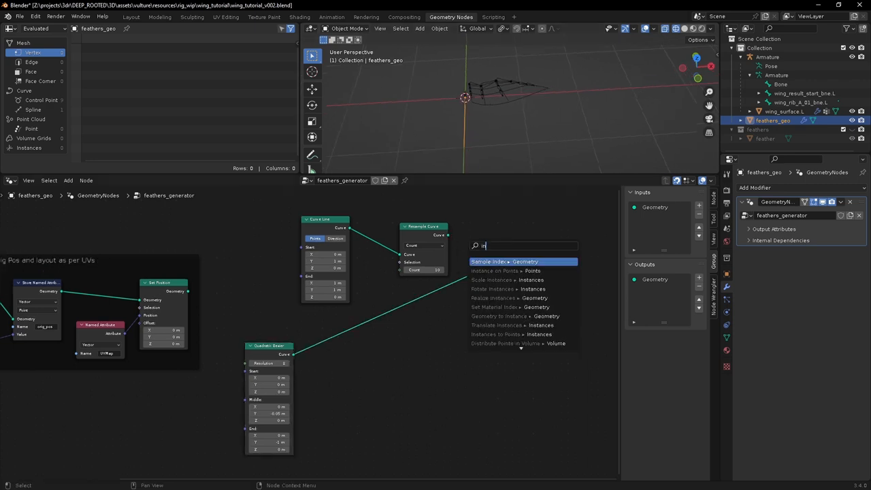
- Add Instance on Points to copy the Quadratic Bézier onto the resampled line, then view the row of strands
click(504, 261)
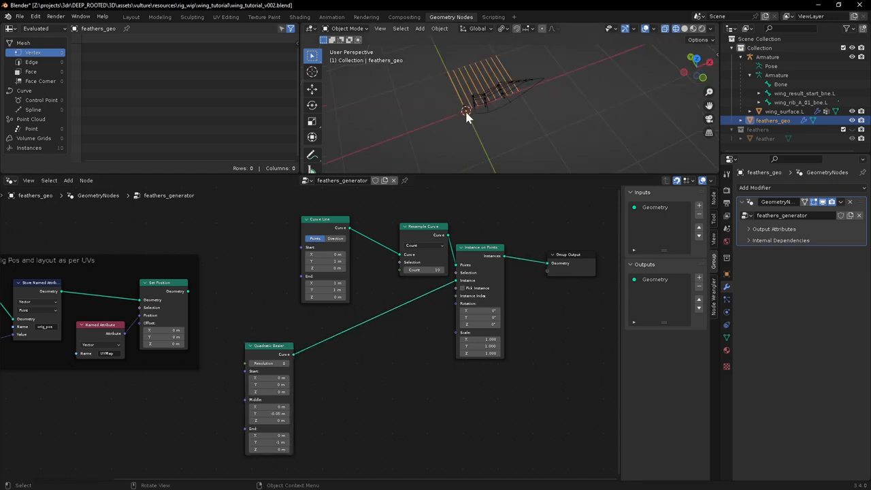
drag(267, 346, 319, 324)
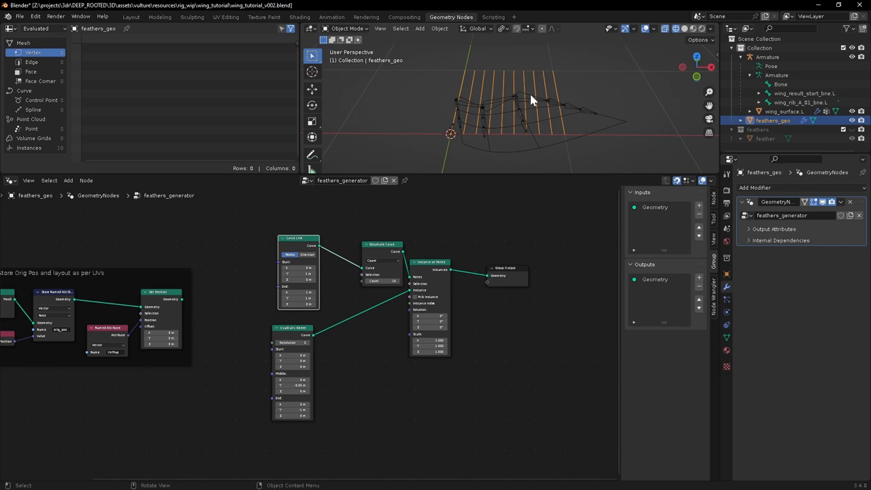
mouse_move(525, 107)
text(rea)
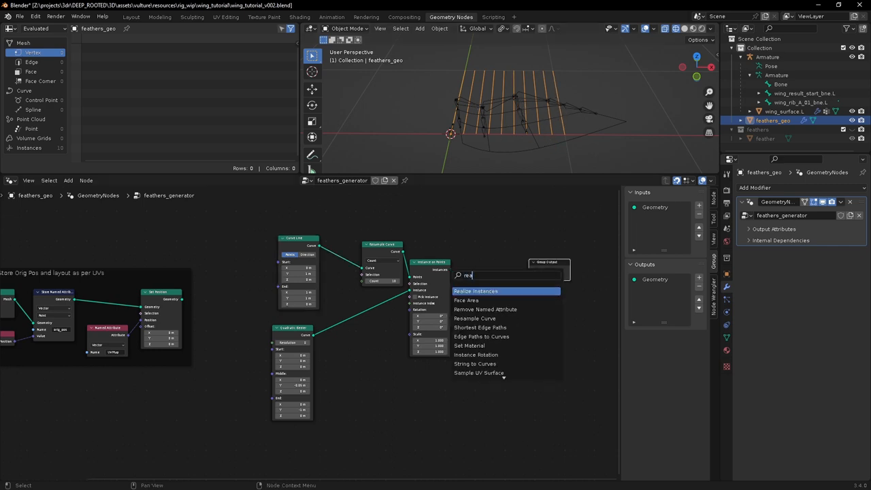
- Add a Realize Instances node after Instance on Points, followed by a Set Position node
click(475, 291)
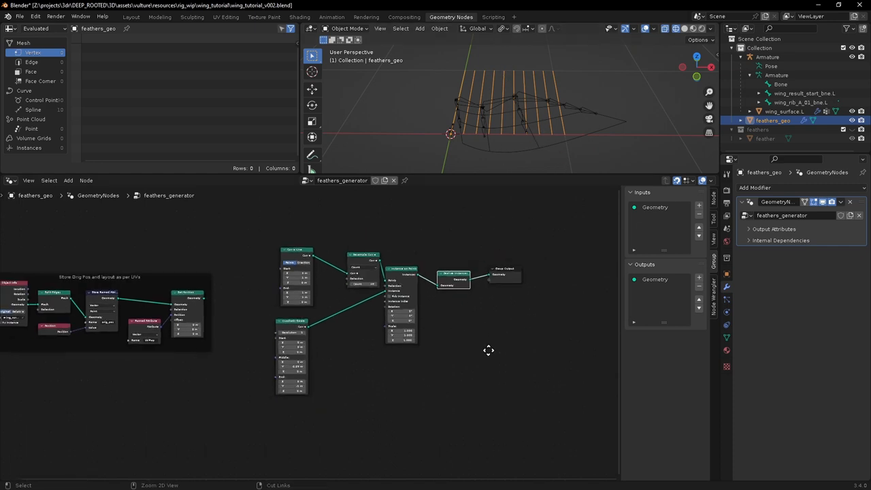
text(set)
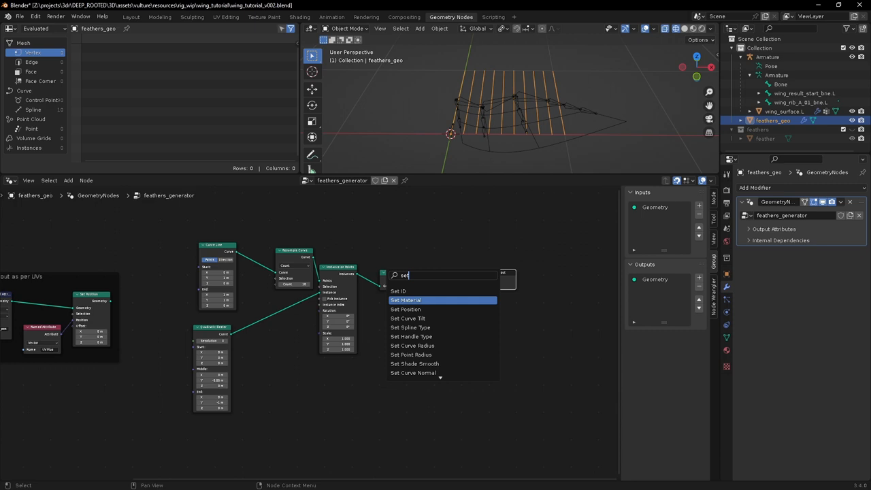
click(406, 309)
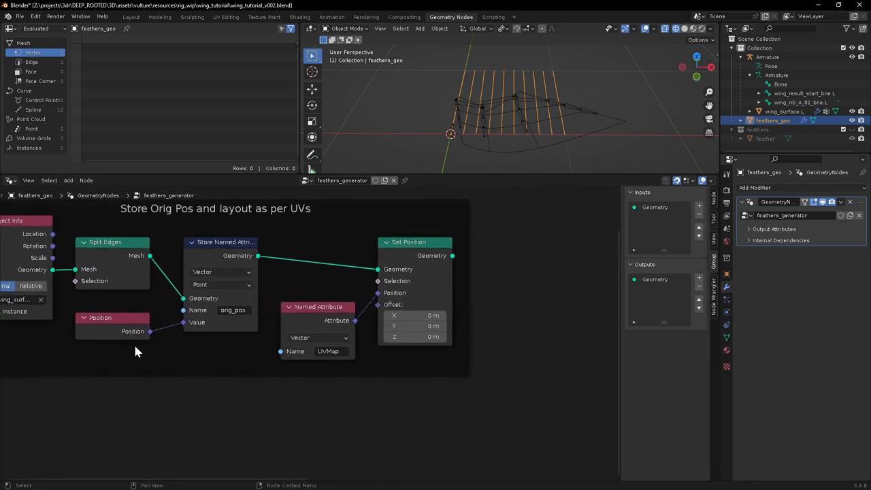
mouse_move(232, 322)
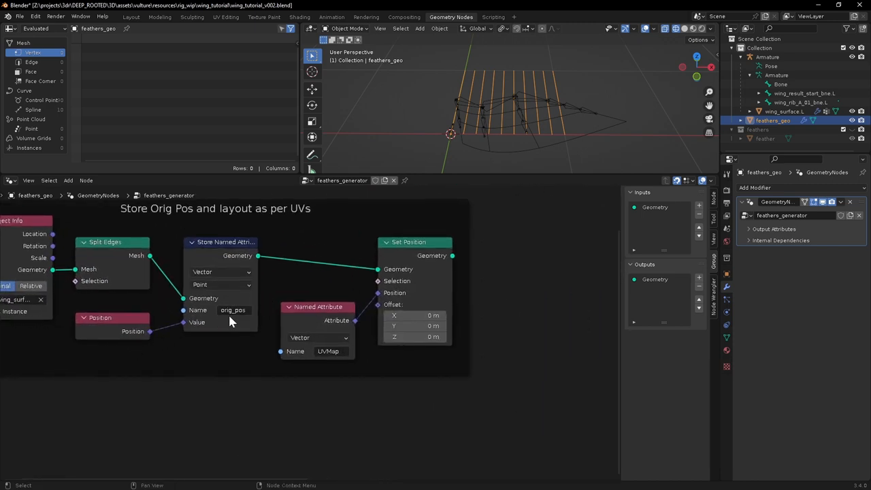
mouse_move(406, 201)
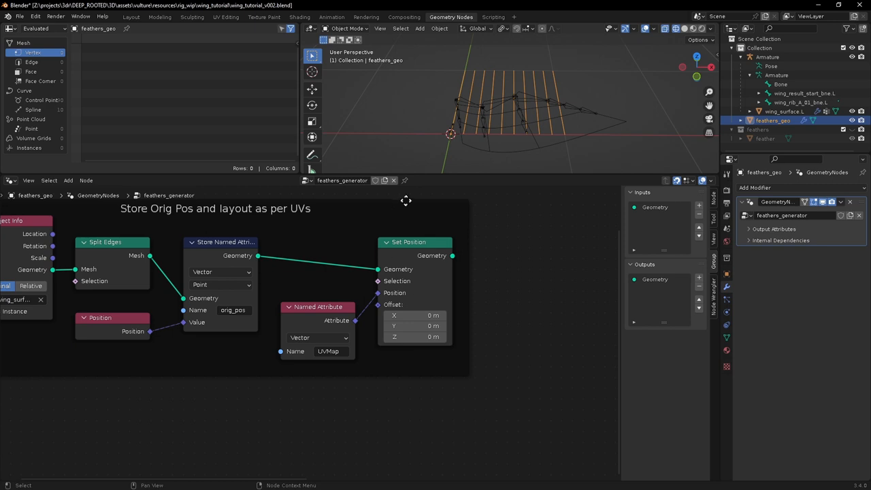
mouse_move(463, 256)
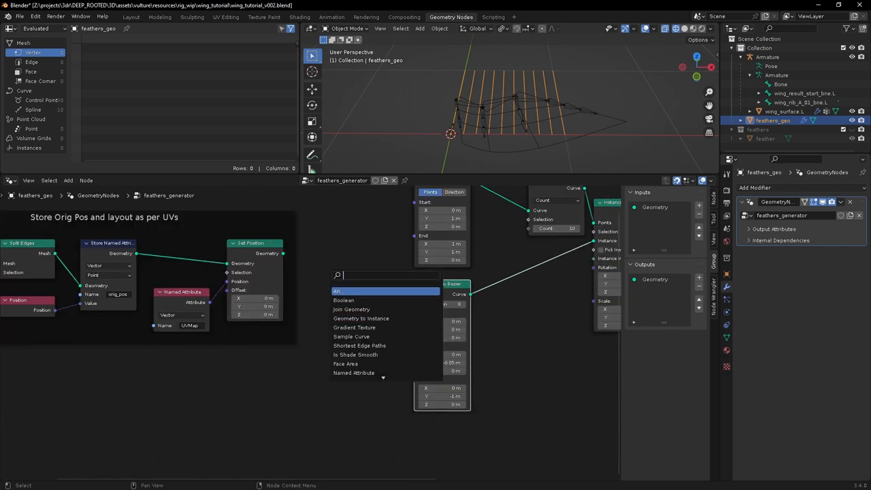
- Add a Sample Nearest Surface node set to Vector to read orig_pos from the flattened mesh
text(sa)
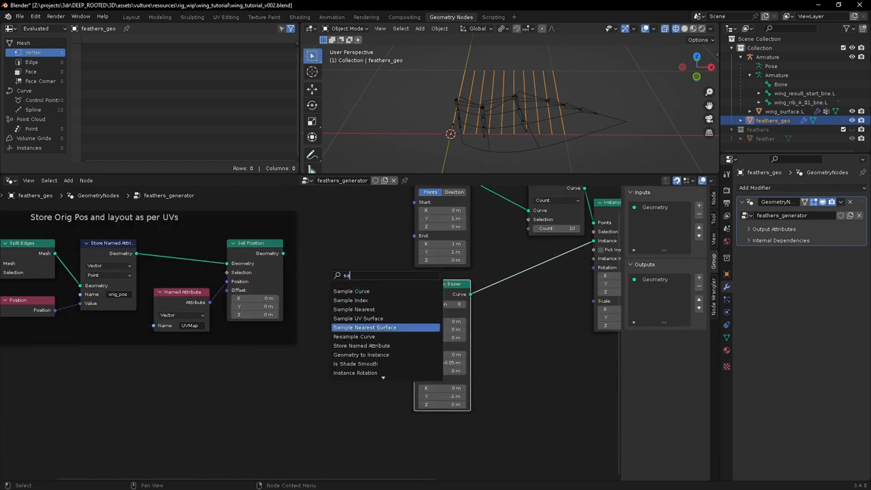
click(365, 327)
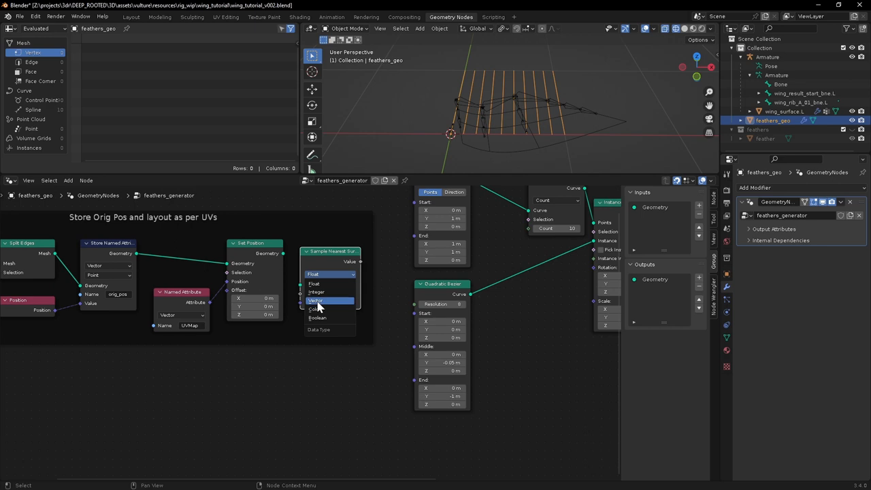
click(316, 301)
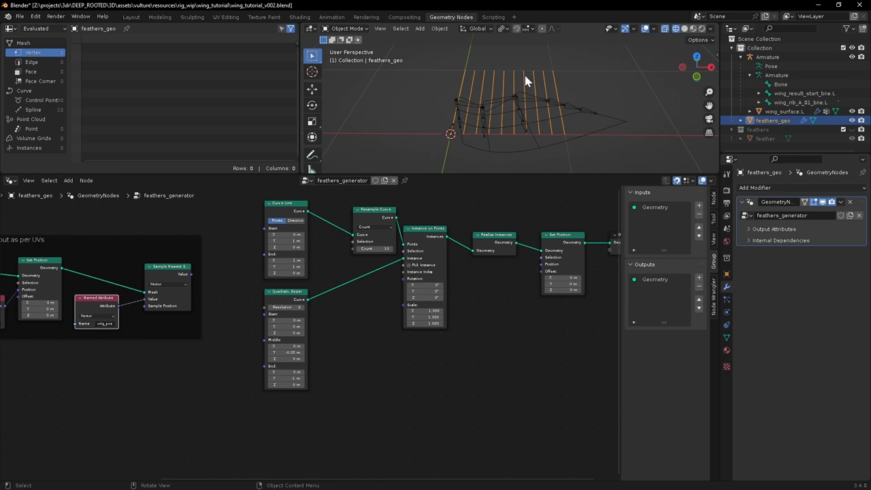
mouse_move(569, 124)
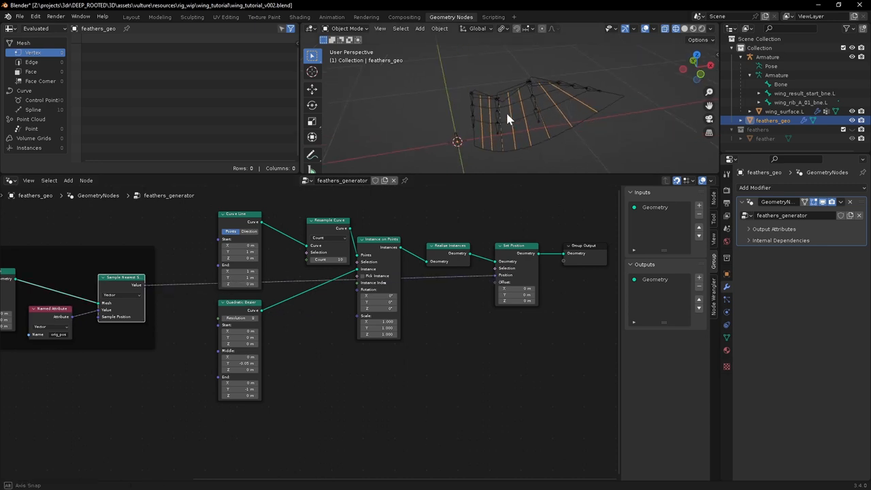
- Rotate an armature bone in Pose Mode so the strands follow the bent wing
drag(511, 120, 497, 82)
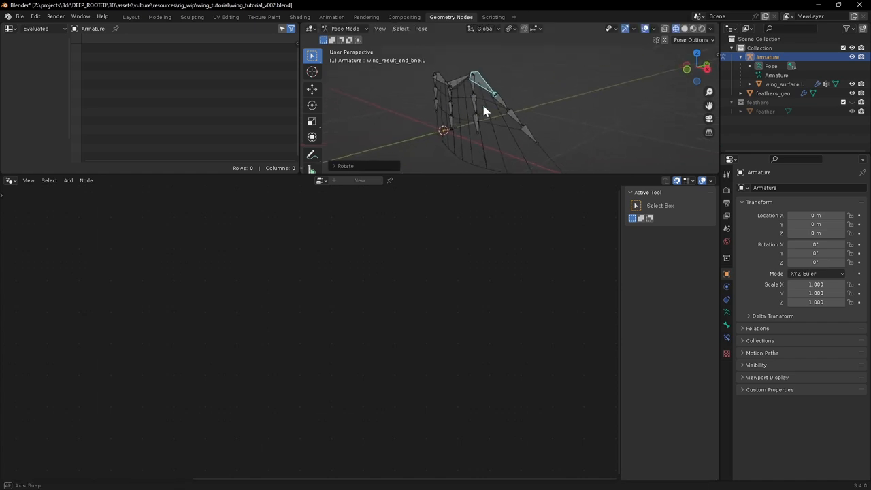
key(r)
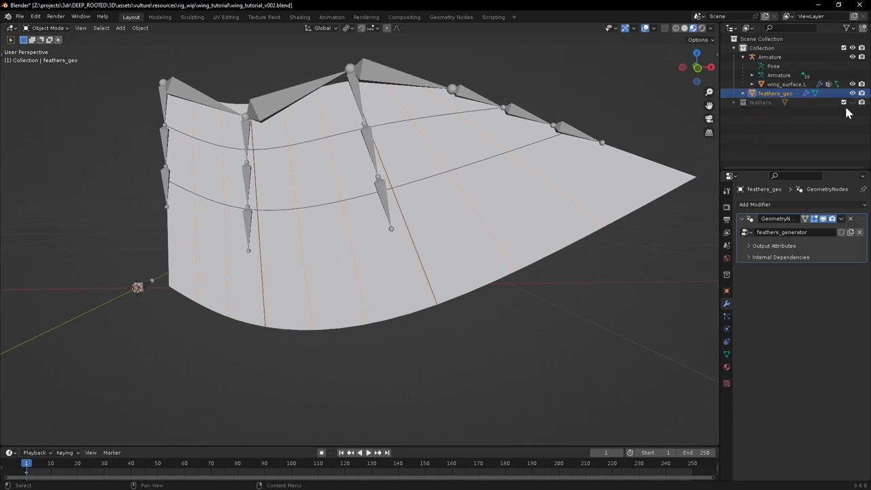
- Isolate the single feather model, inspect it from several angles, then go to Geometry Nodes
click(768, 112)
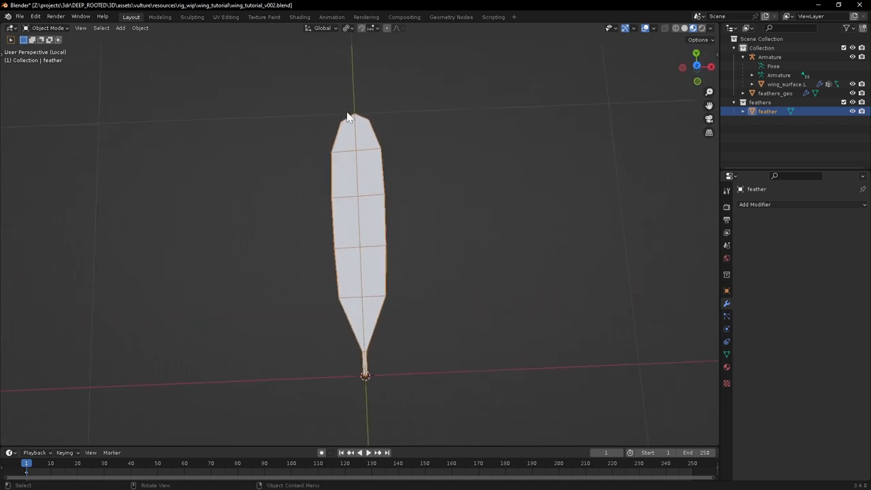
mouse_move(359, 120)
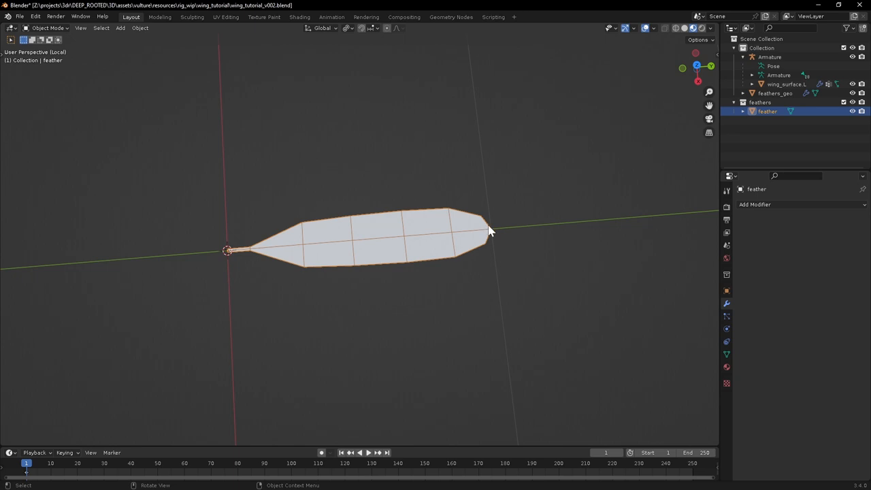
mouse_move(329, 320)
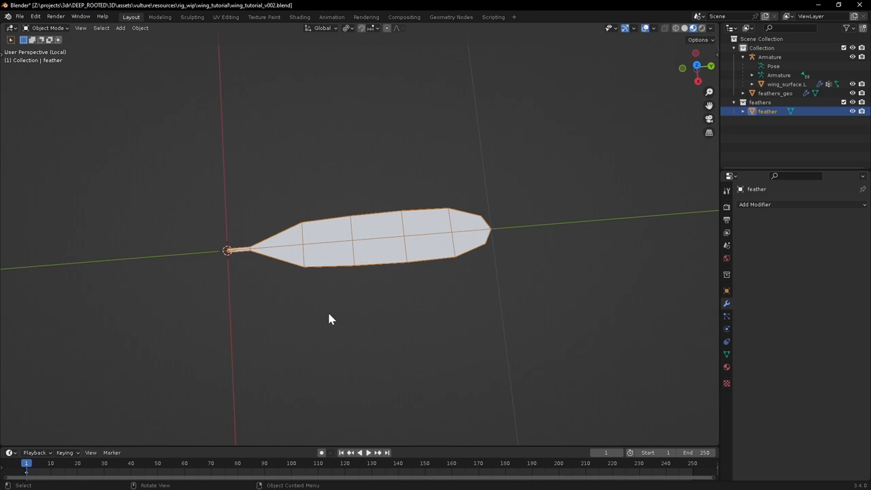
drag(332, 319, 384, 140)
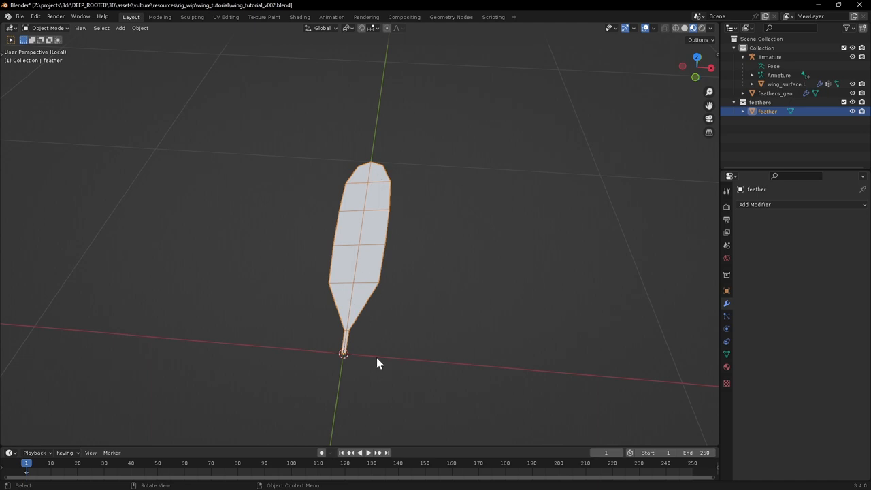
mouse_move(322, 308)
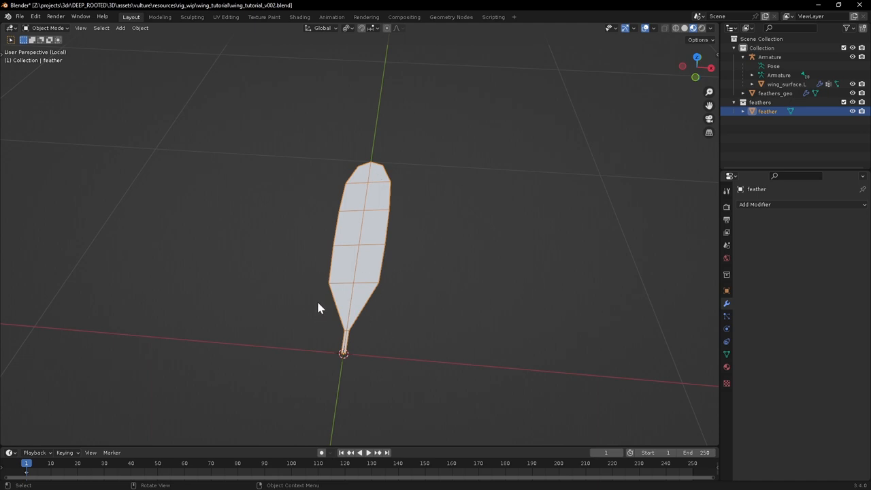
mouse_move(305, 277)
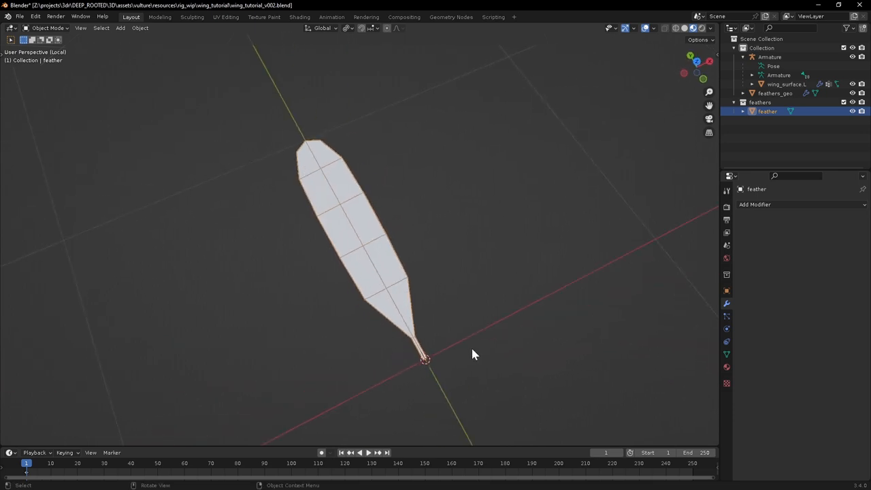
drag(473, 354, 328, 287)
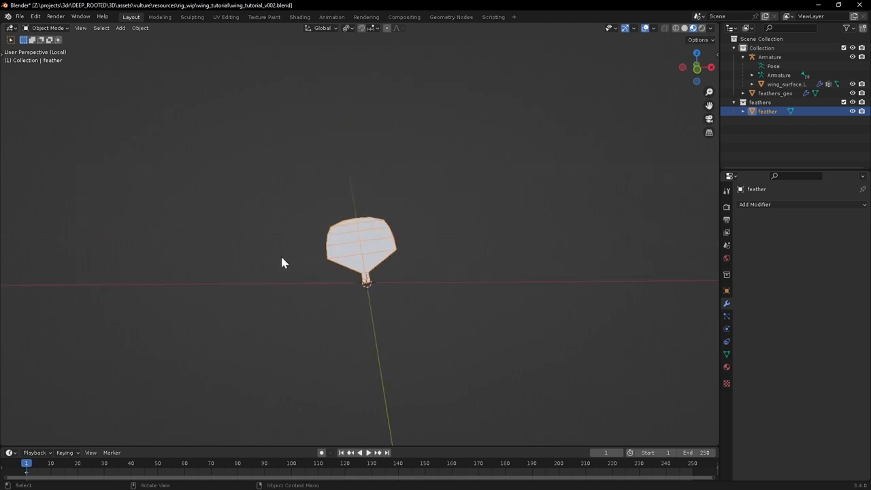
mouse_move(267, 272)
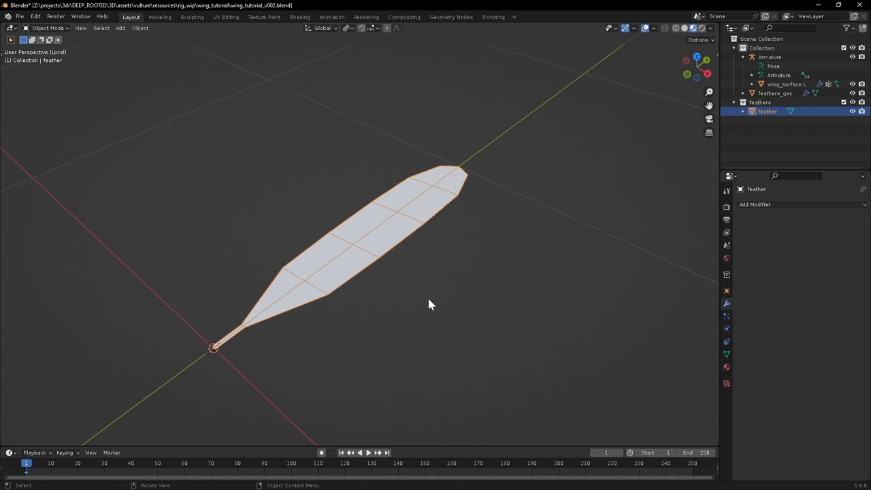
drag(429, 305, 429, 225)
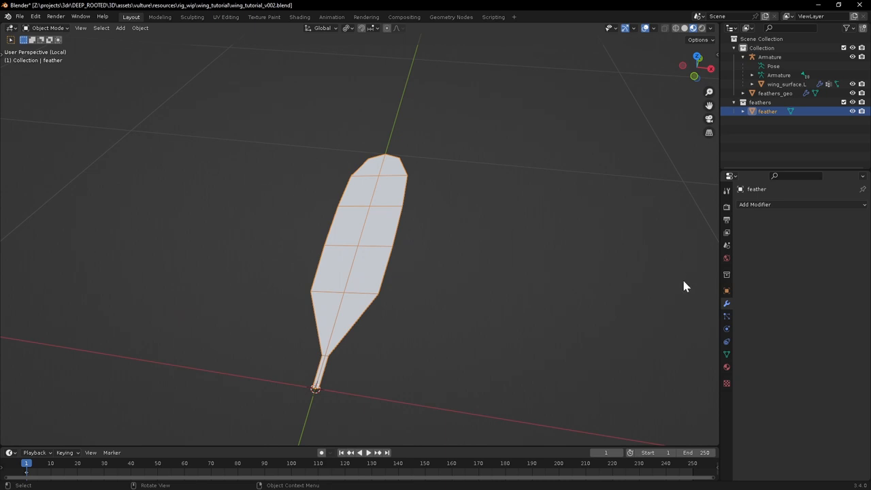
click(452, 16)
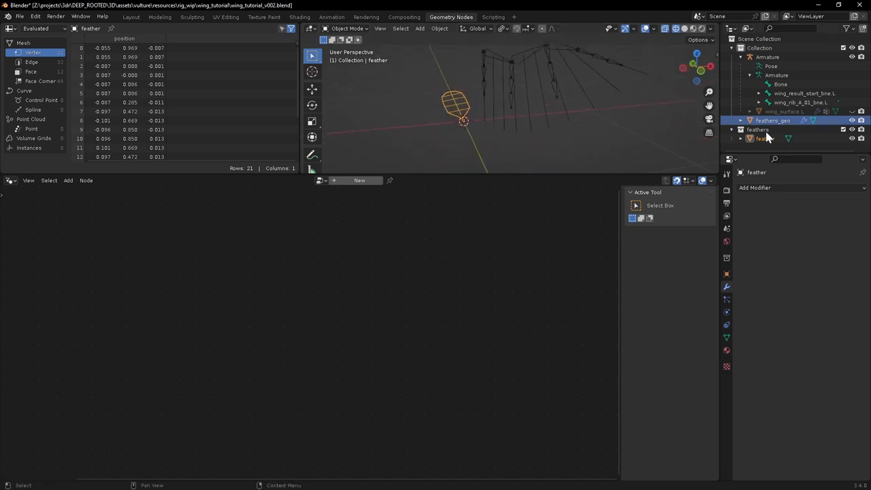
- Select feathers_geo in the Outliner so its feathers_generator tree shows in the node editor
click(773, 119)
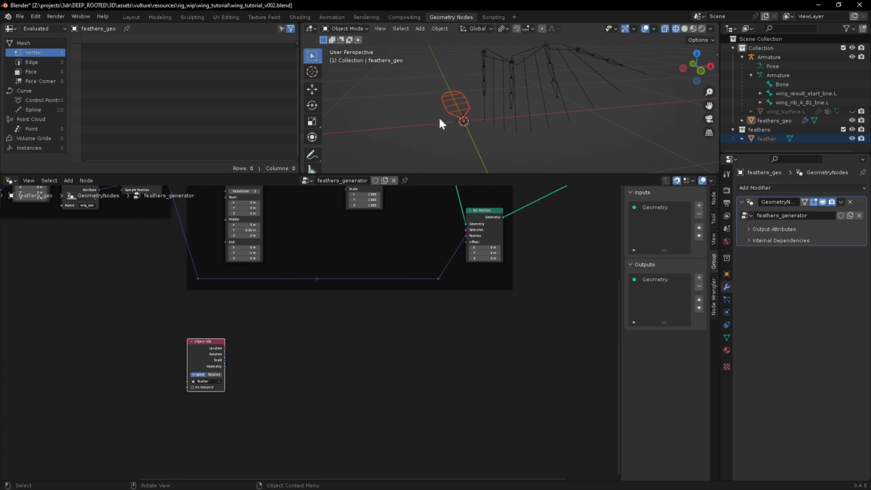
mouse_move(448, 120)
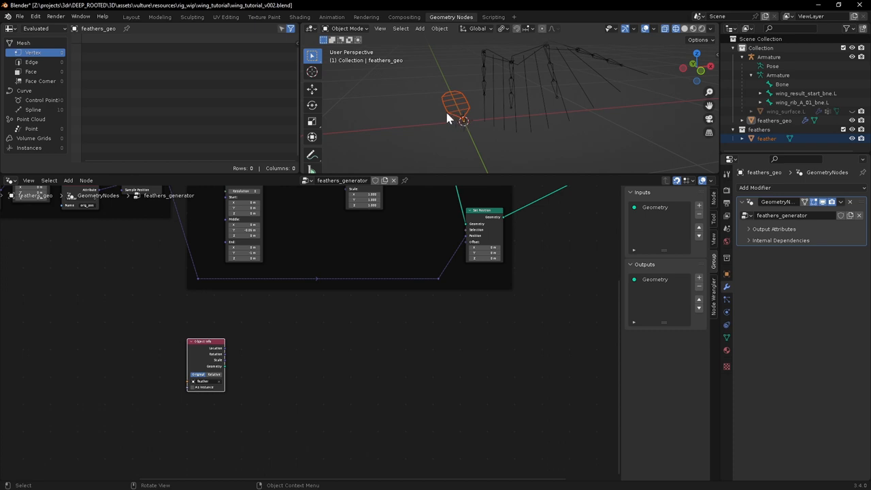
mouse_move(457, 115)
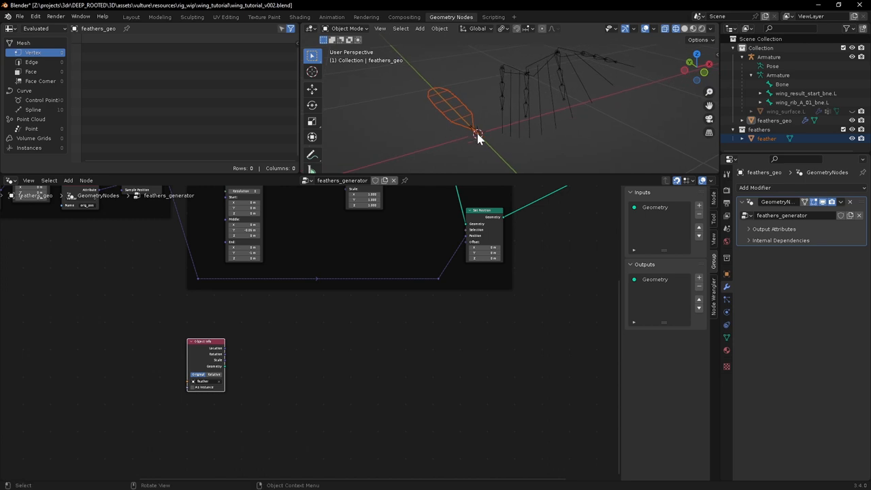
mouse_move(438, 101)
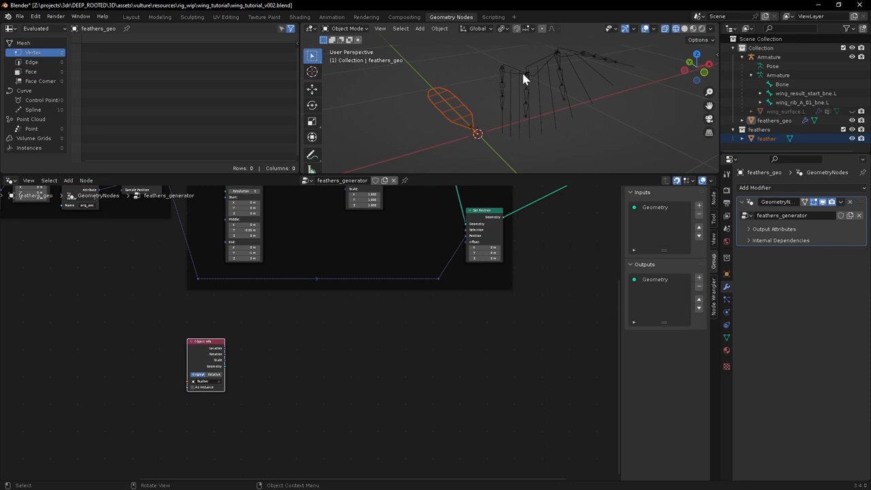
mouse_move(556, 136)
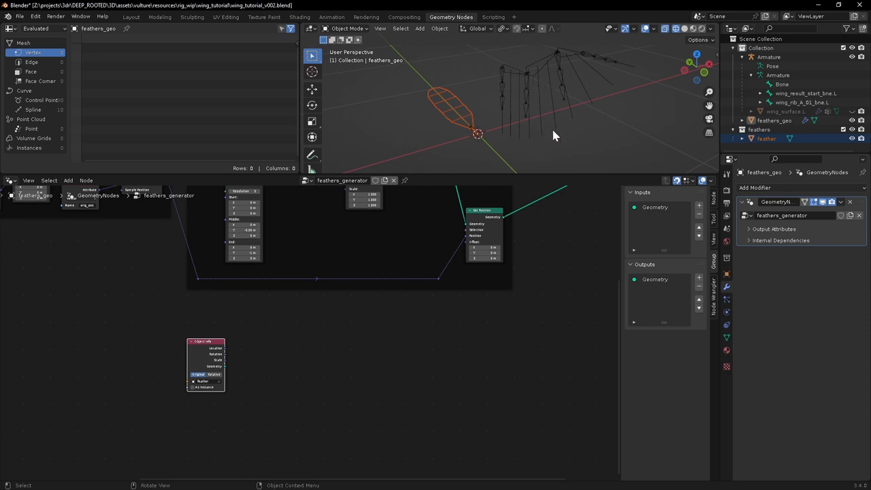
mouse_move(456, 121)
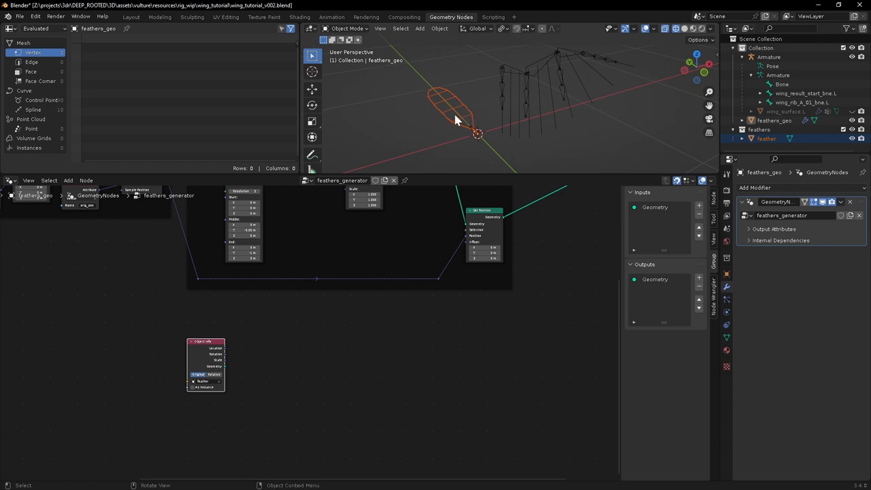
mouse_move(545, 120)
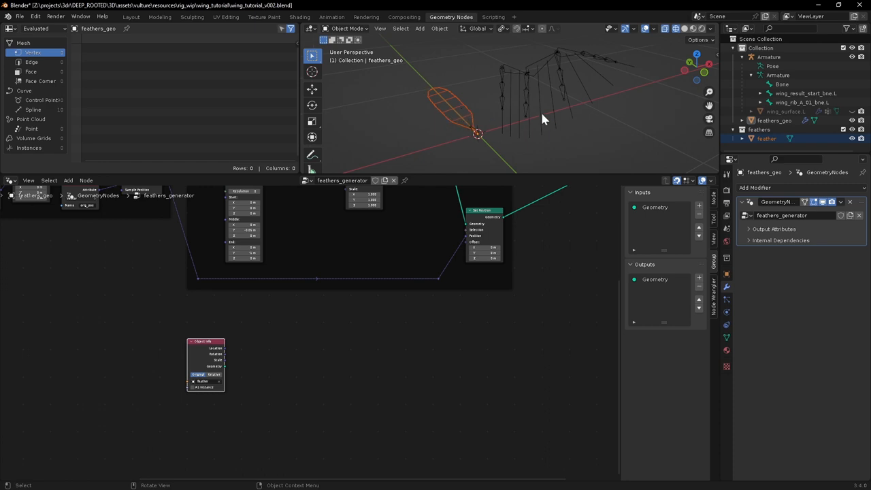
mouse_move(561, 82)
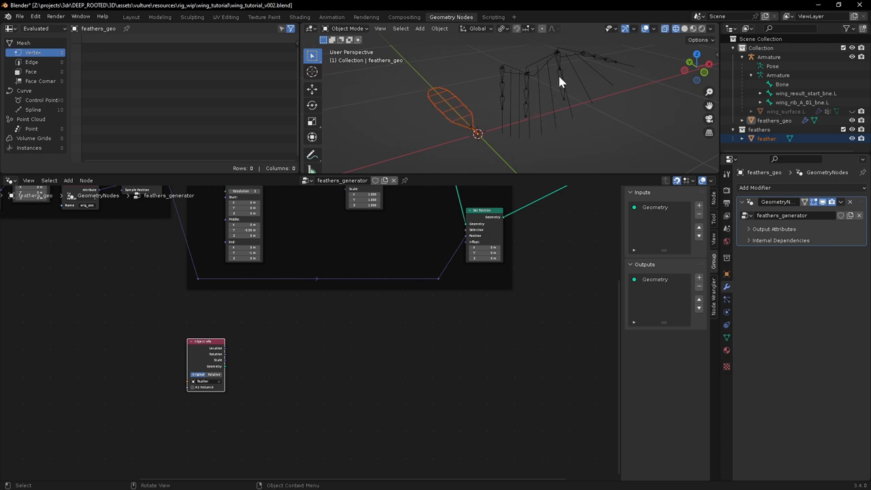
mouse_move(579, 103)
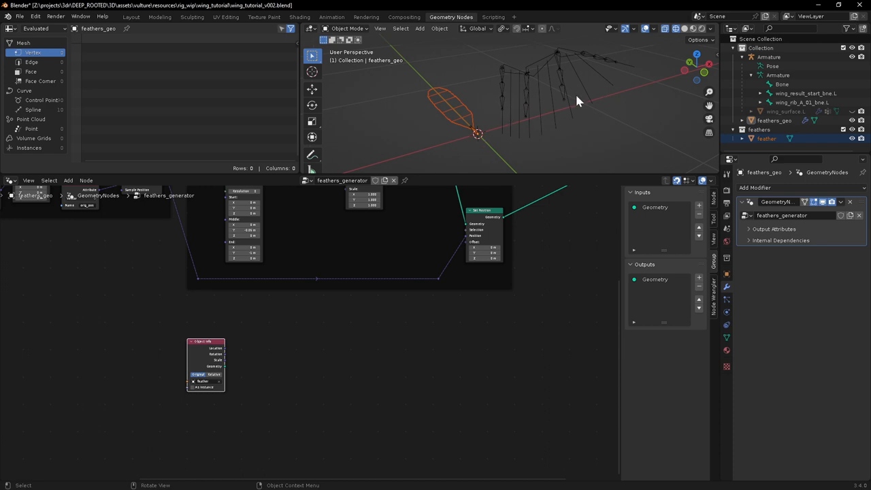
mouse_move(530, 120)
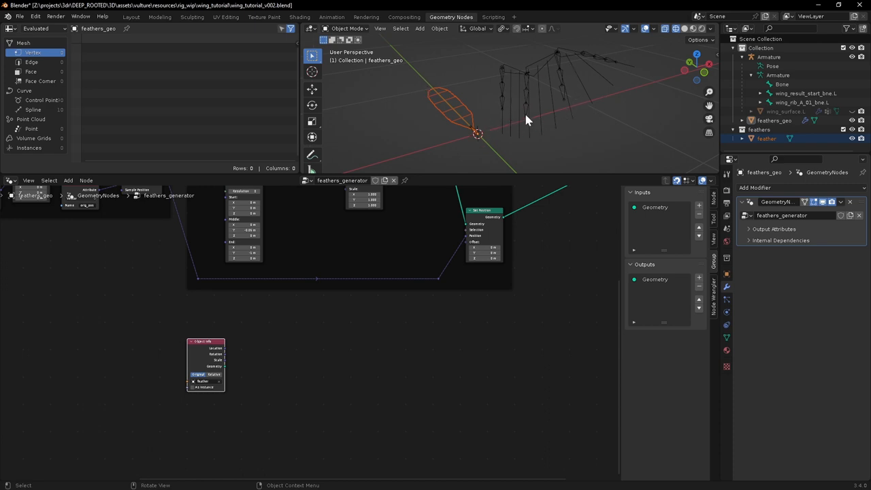
mouse_move(557, 104)
text(st)
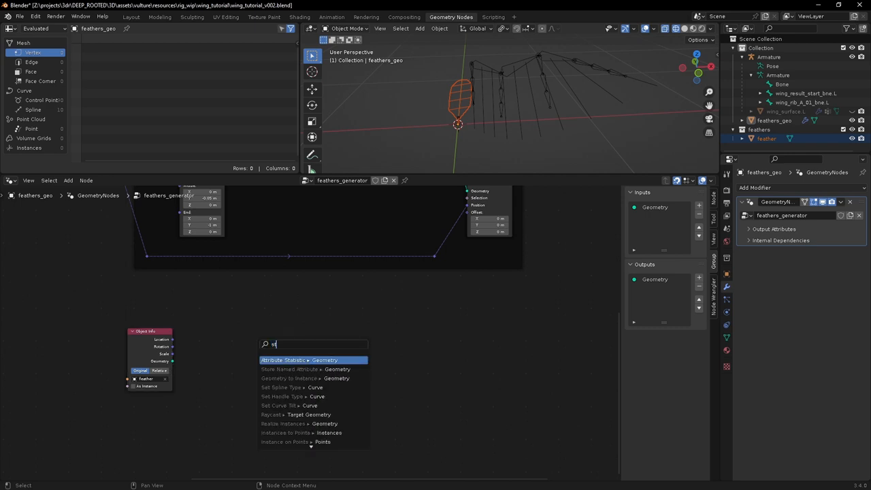
- Add a Vector Store Named Attribute fed by a Position node, naming the attribute 'feather'
click(289, 369)
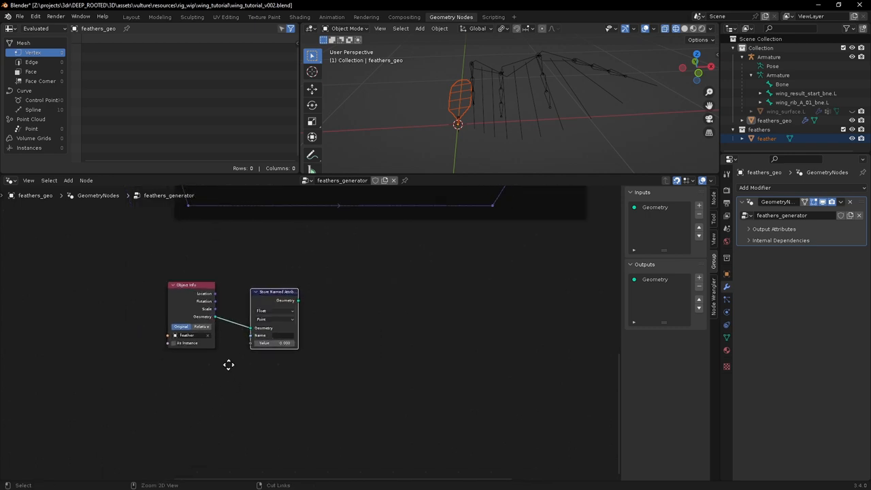
click(272, 308)
text(po)
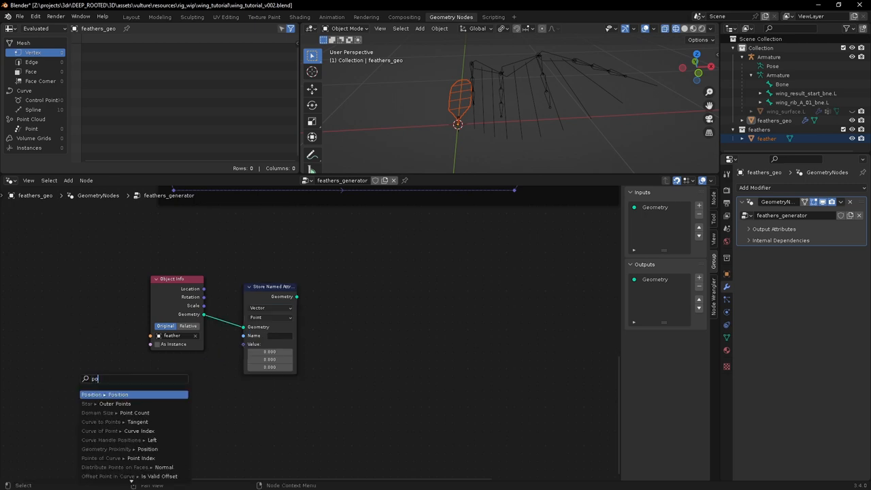
click(102, 395)
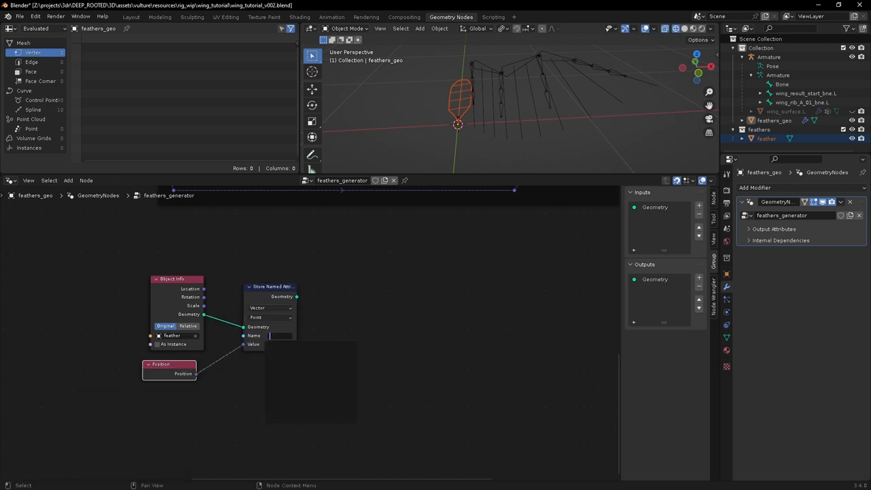
text(feather)
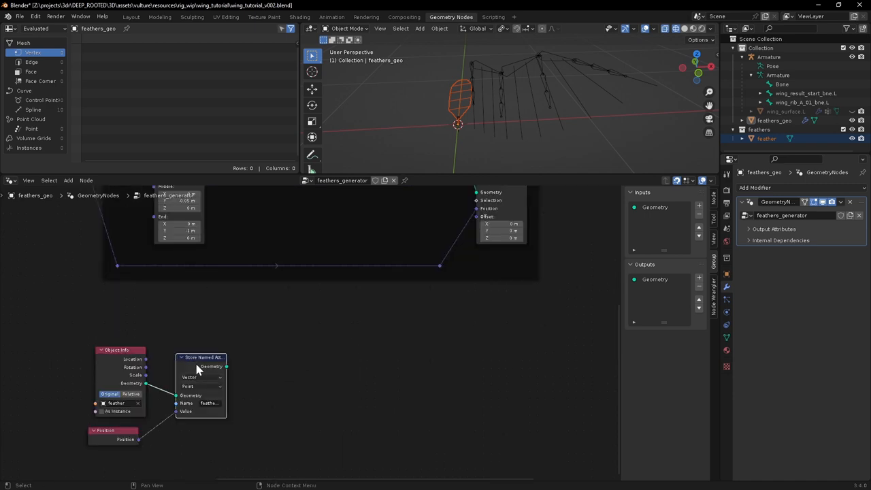
mouse_move(229, 373)
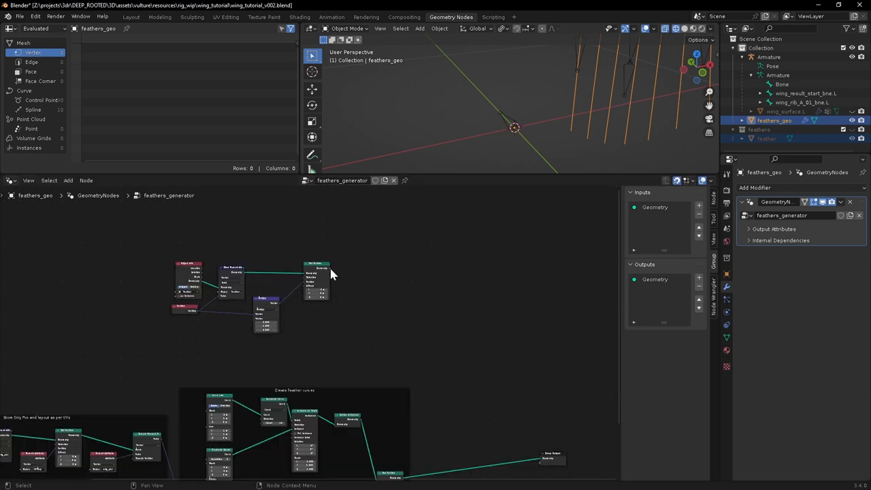
- Add an Instance on Points node and link the Resample Curve output into it
text(ins)
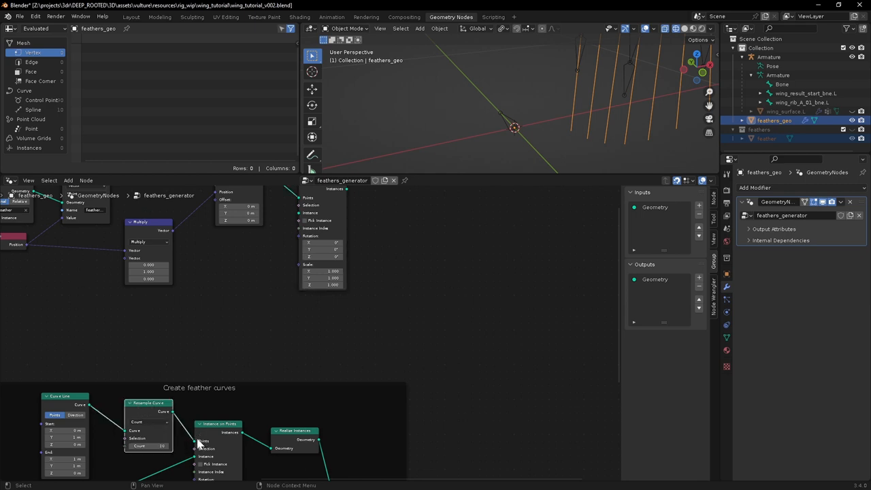
mouse_move(198, 411)
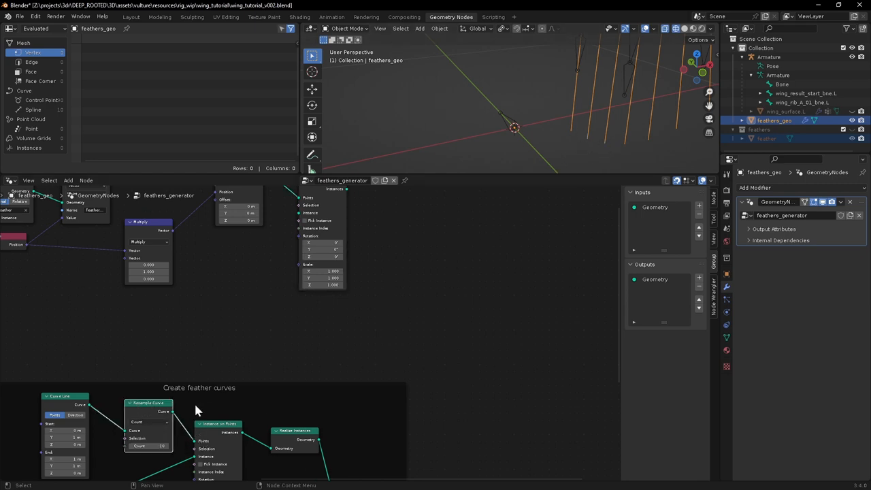
drag(174, 411, 286, 237)
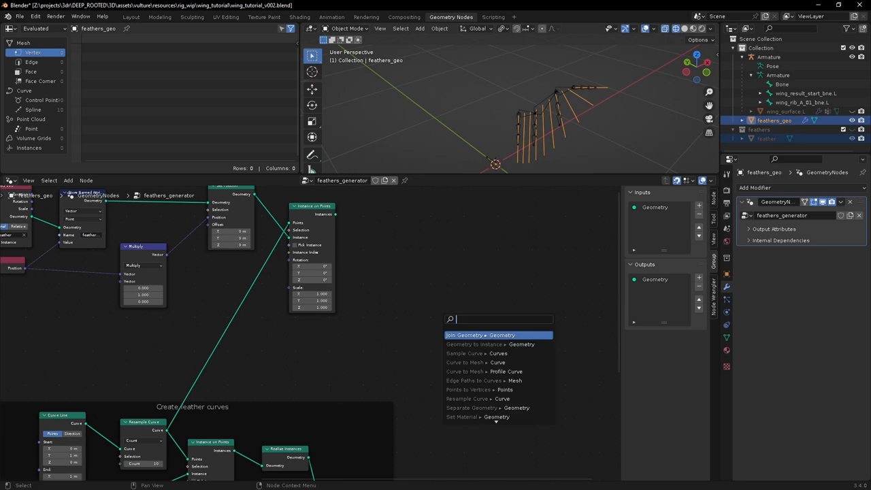
click(477, 335)
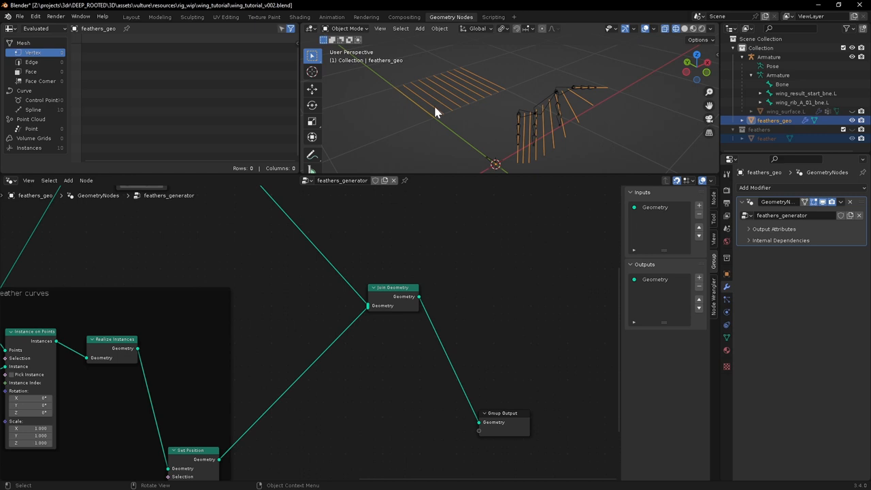
mouse_move(463, 115)
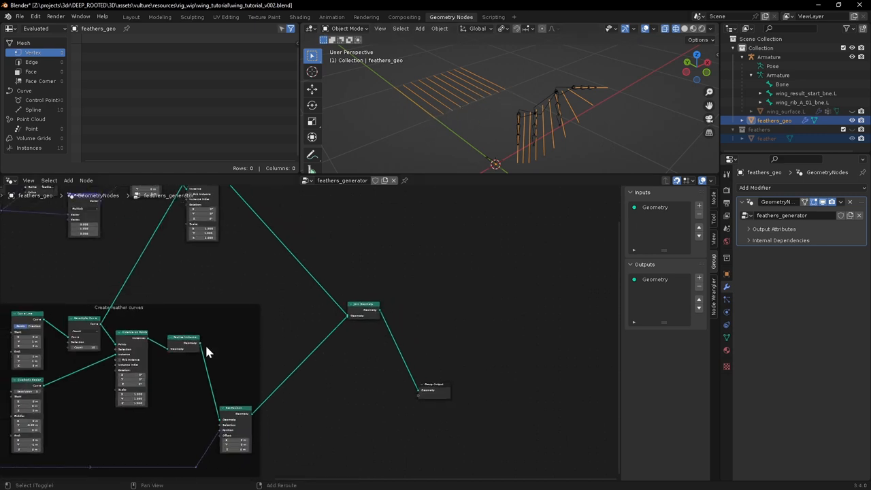
scroll(down, 3)
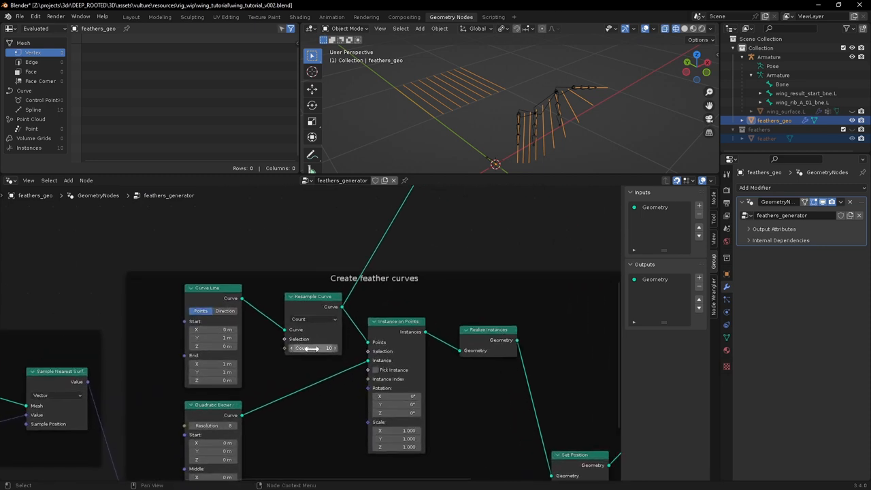
drag(313, 349, 327, 349)
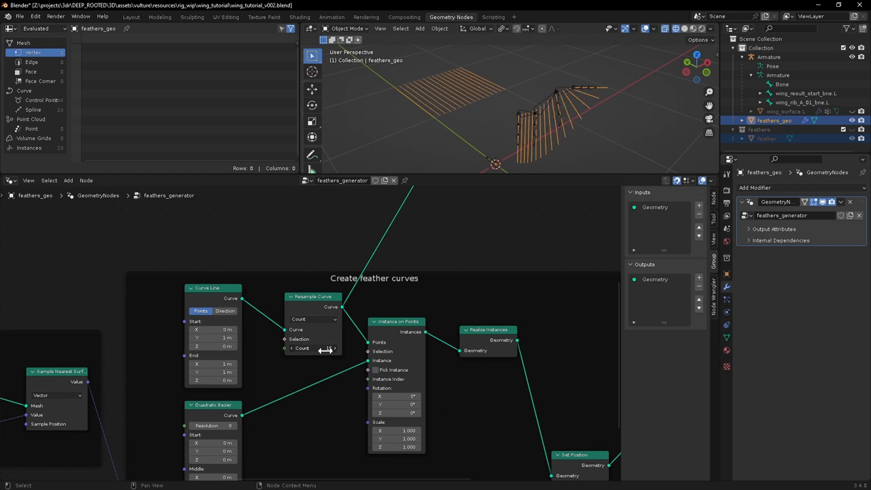
drag(313, 349, 330, 348)
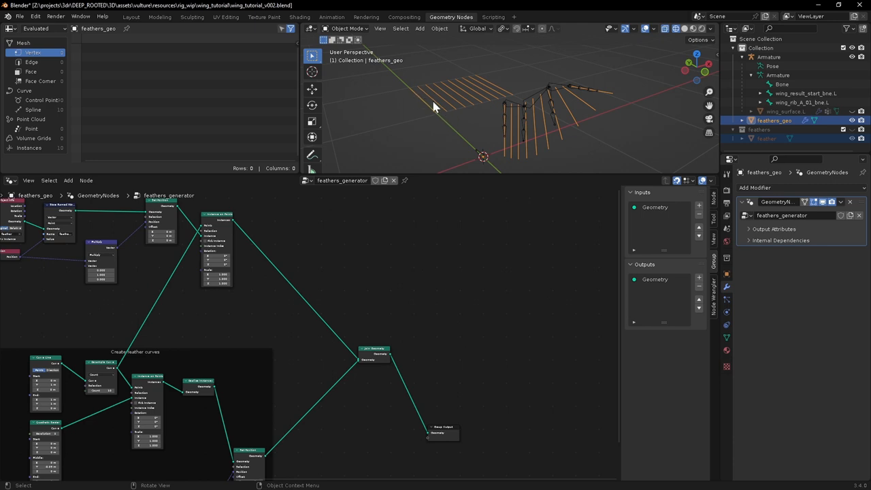
mouse_move(551, 102)
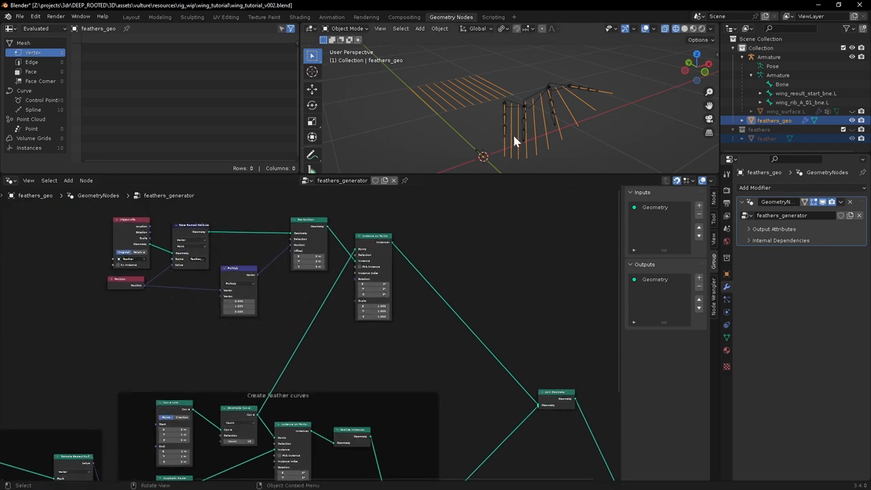
mouse_move(458, 104)
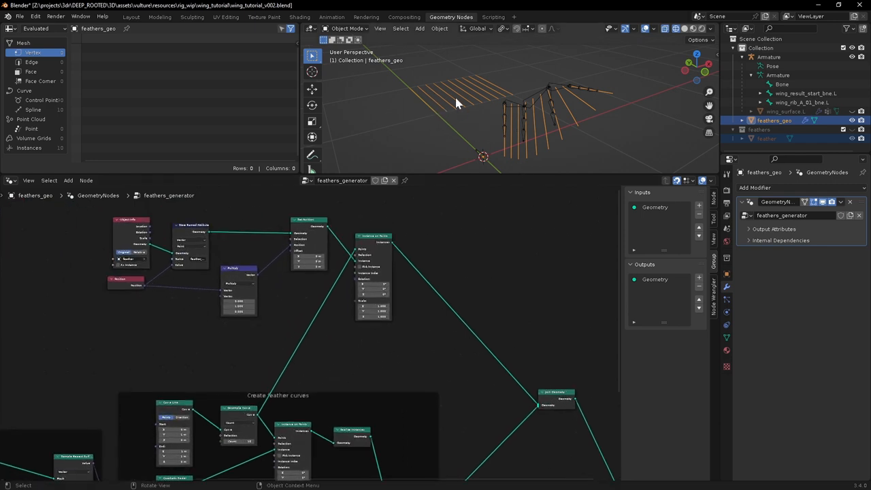
mouse_move(436, 101)
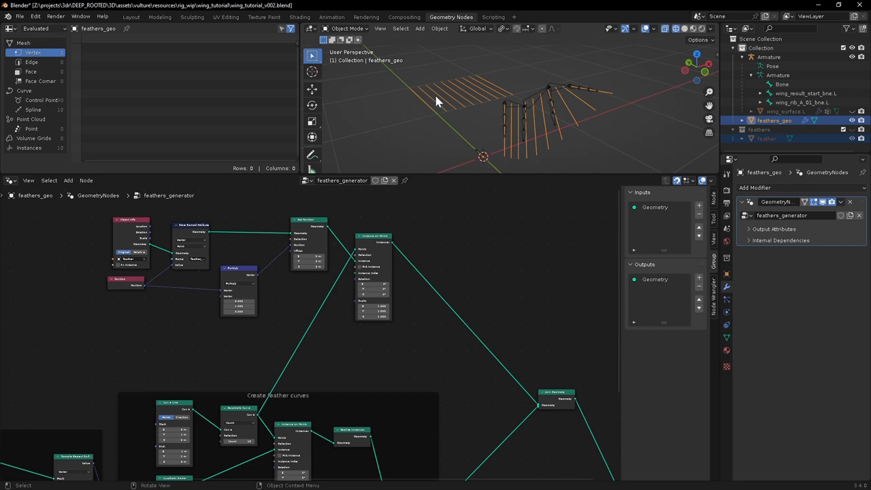
mouse_move(444, 115)
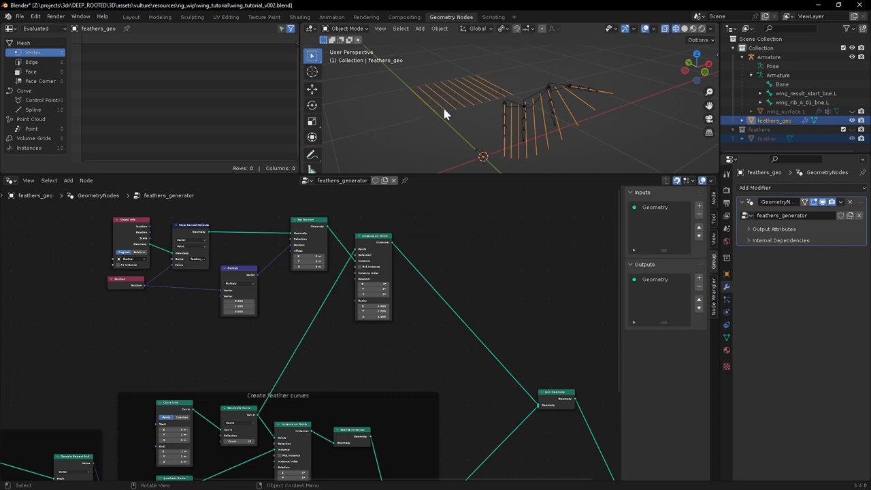
mouse_move(420, 104)
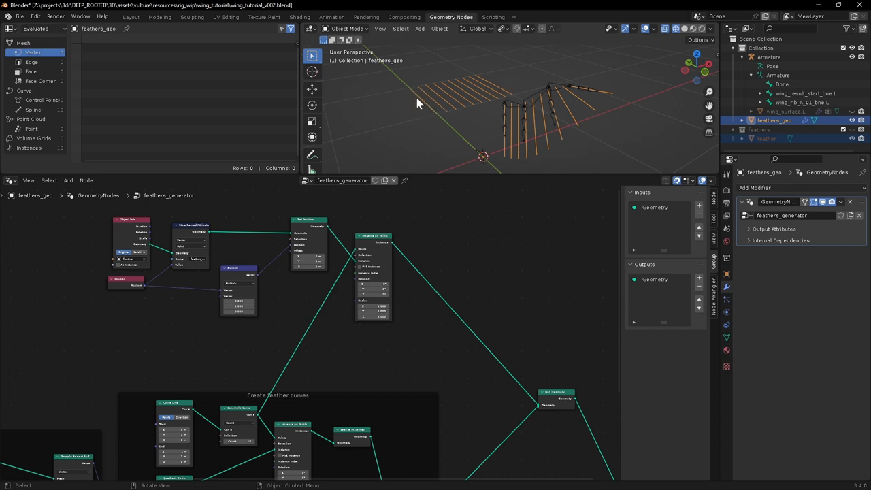
mouse_move(471, 102)
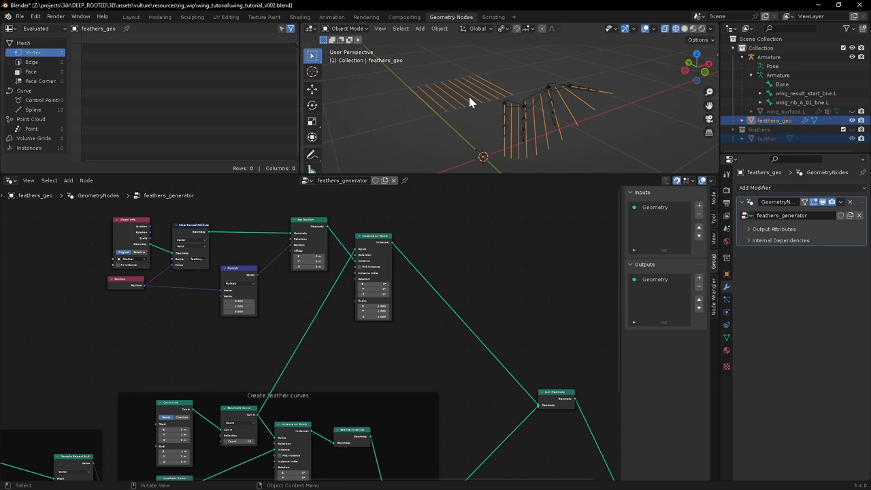
mouse_move(452, 280)
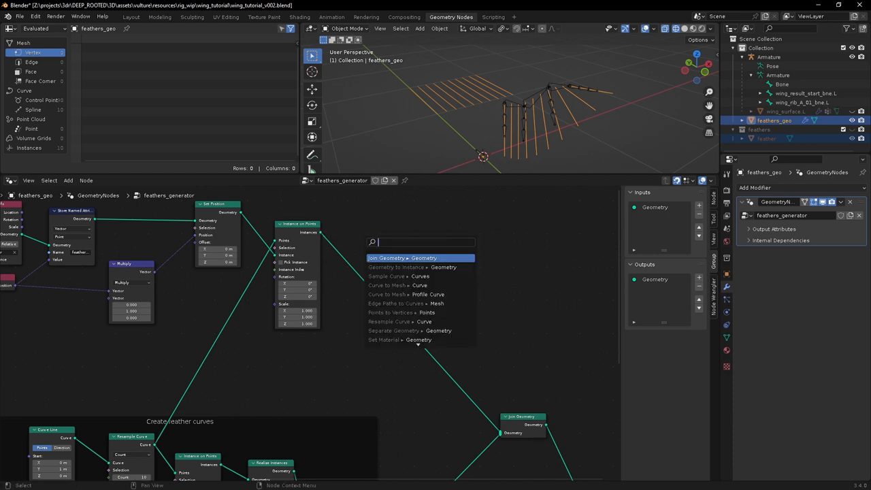
- Add a Store Named Attribute with an Index node as value, named 'feather_index'
text(stor)
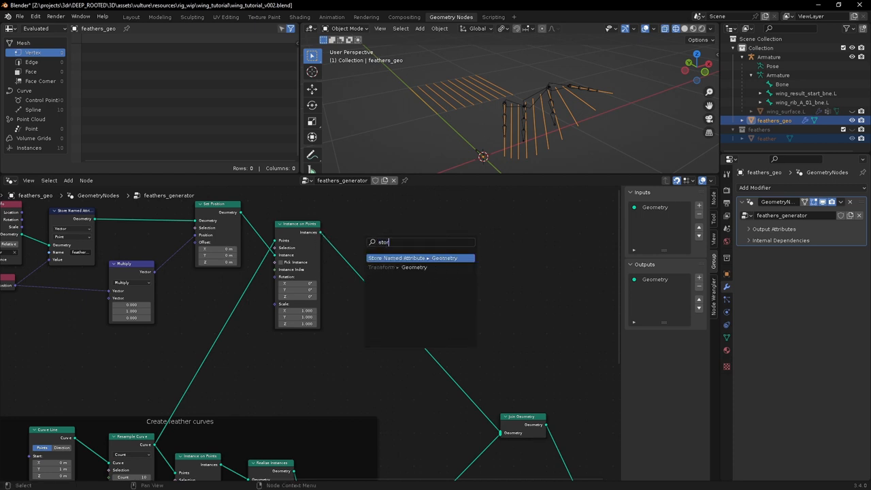
click(419, 257)
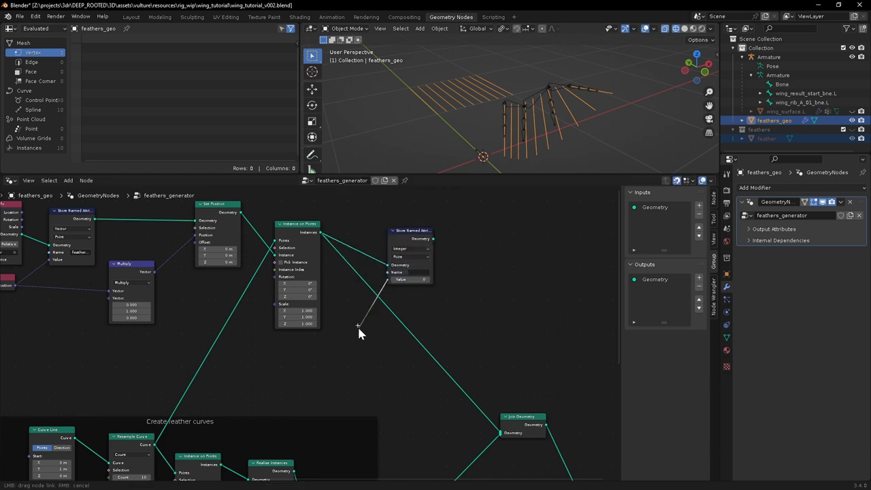
text(in)
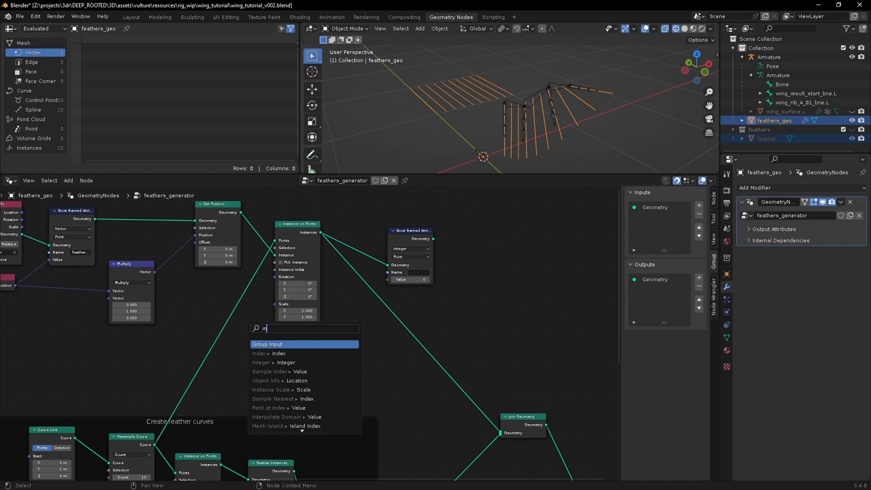
click(268, 354)
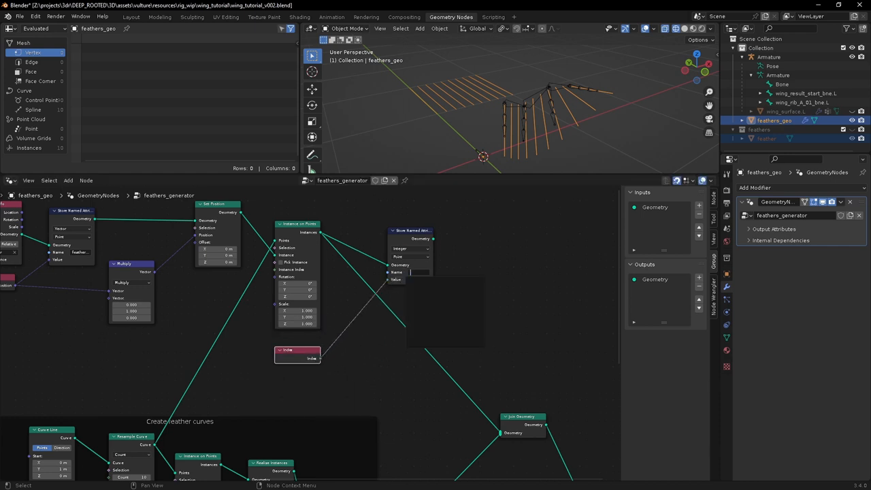
text(feather_index)
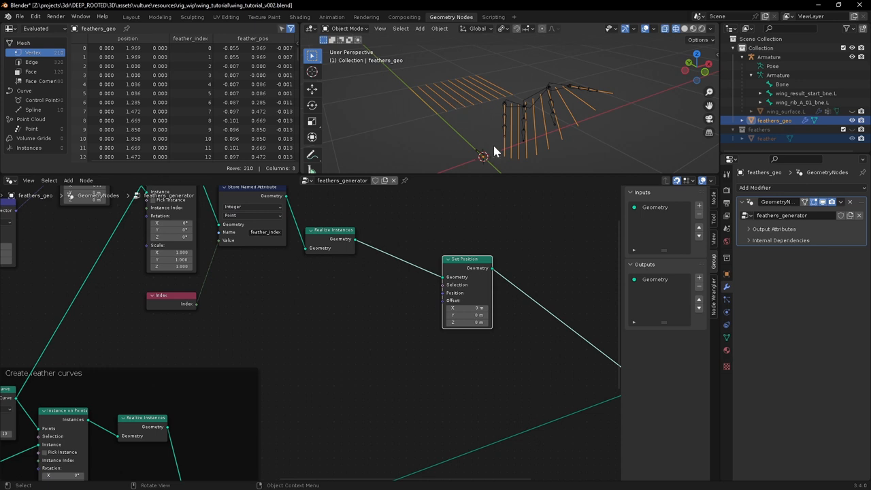
mouse_move(505, 158)
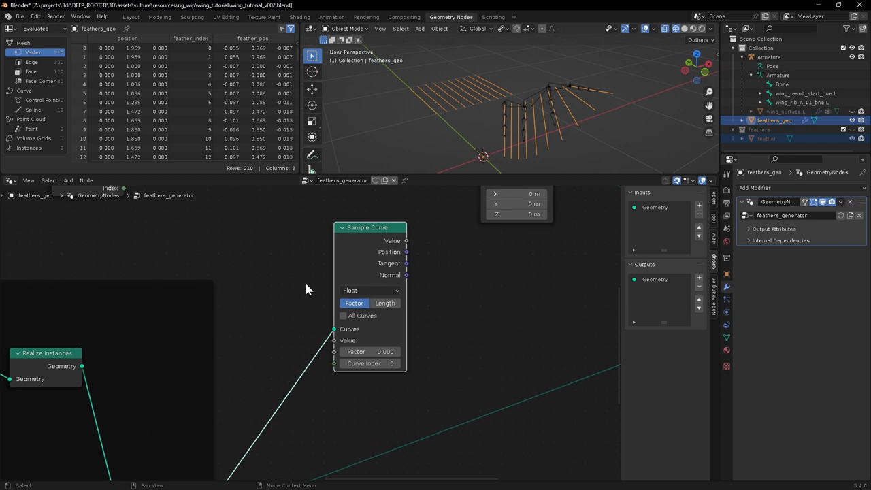
mouse_move(334, 346)
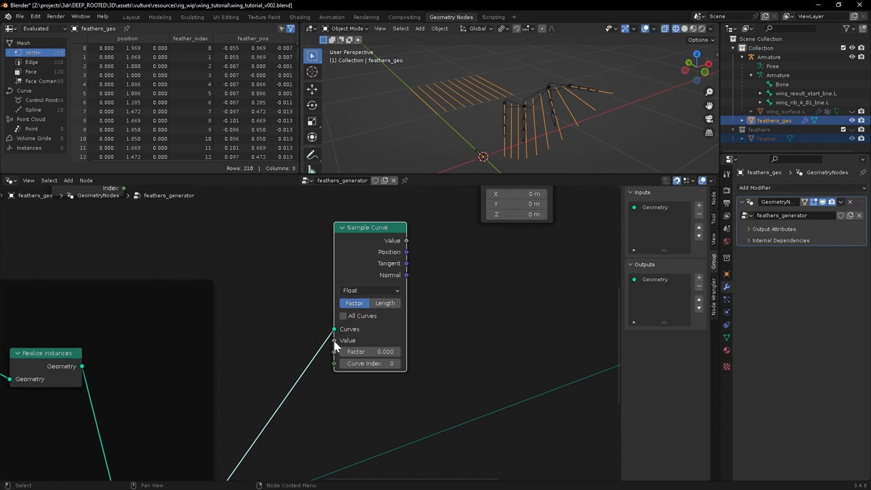
mouse_move(335, 341)
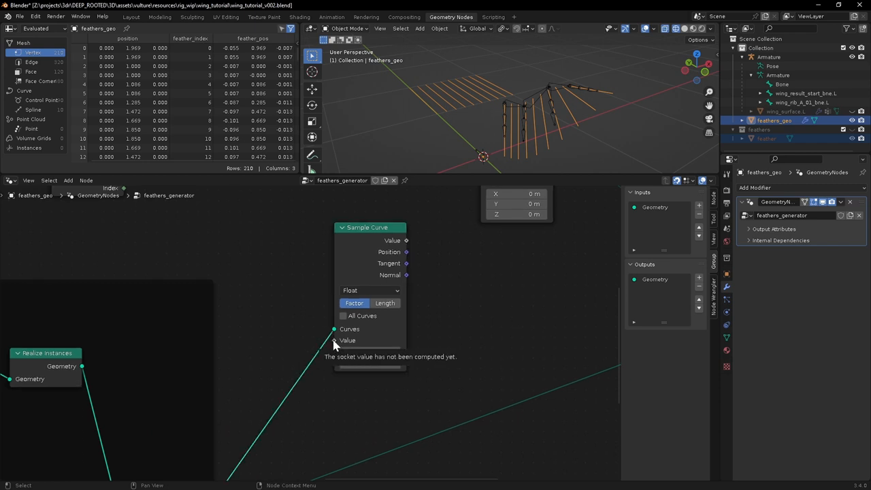
- Add a Position node and place it beside the Sample Curve node
click(348, 340)
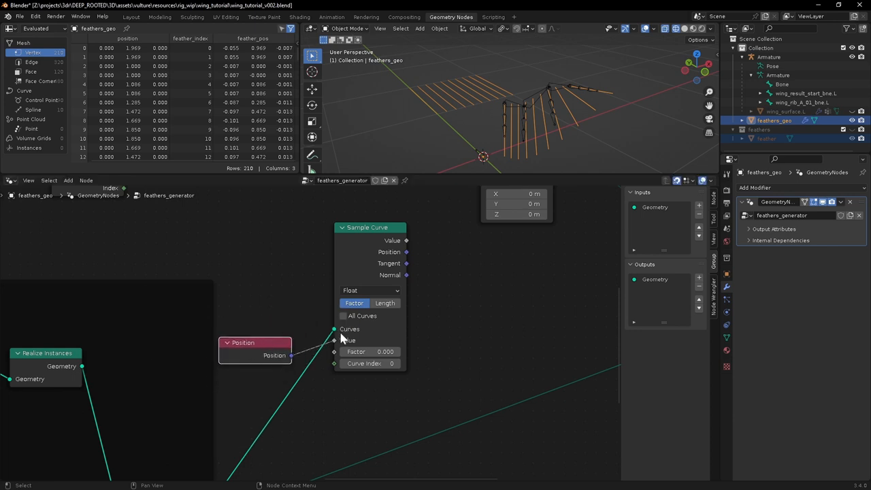
click(370, 291)
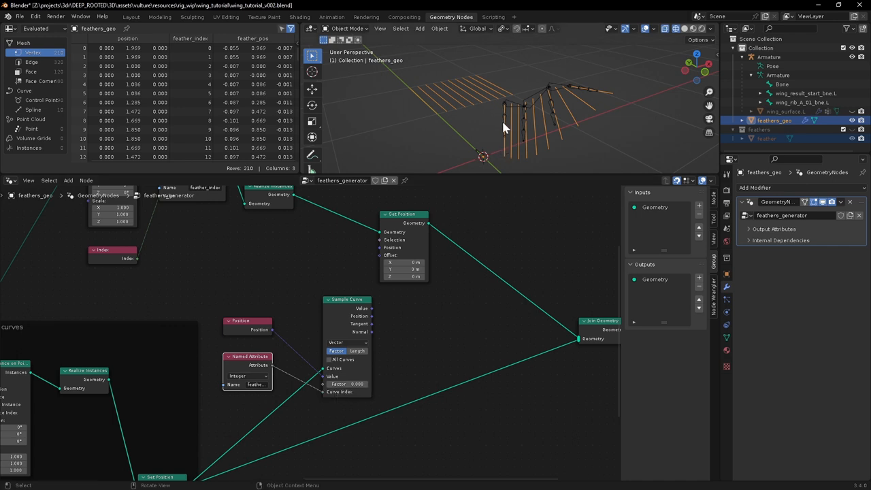
mouse_move(544, 118)
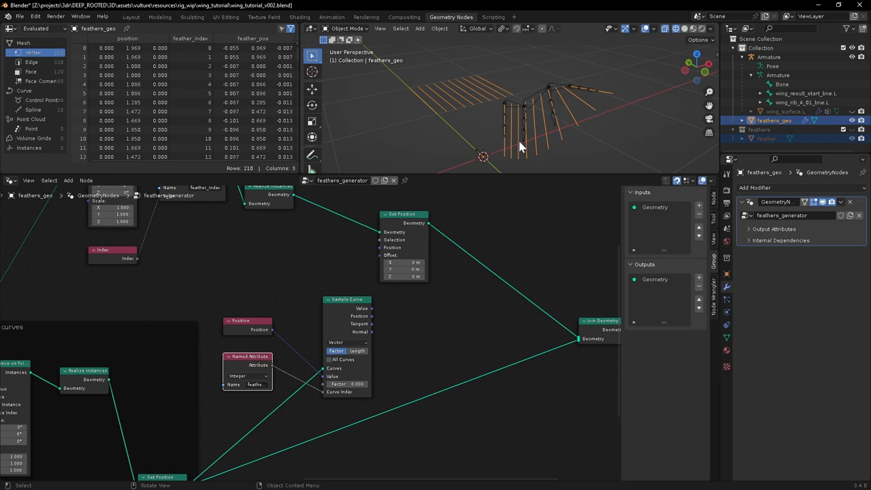
mouse_move(550, 105)
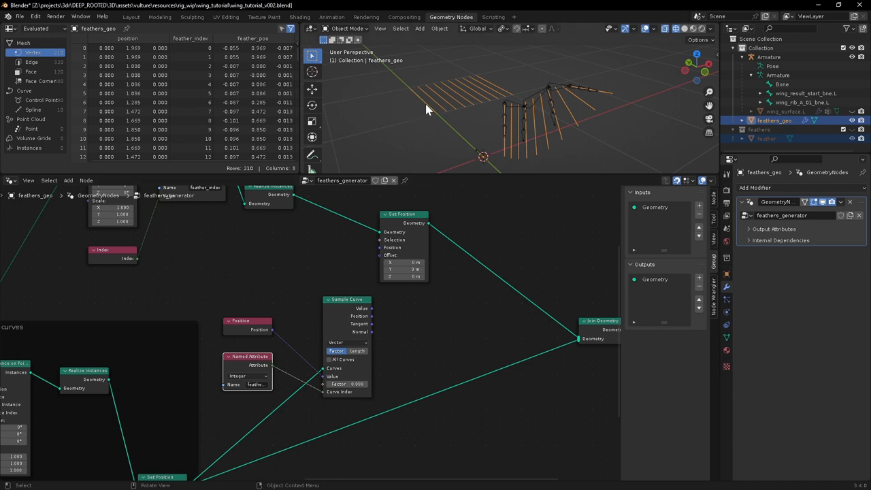
mouse_move(441, 123)
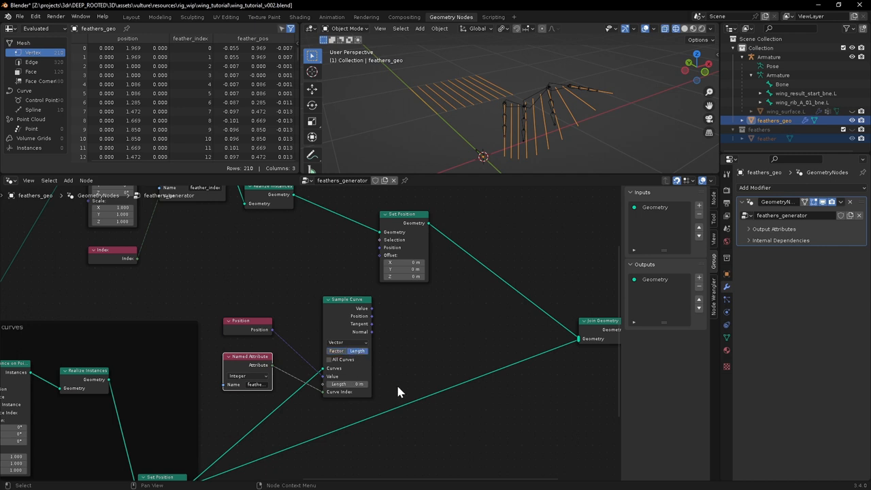
mouse_move(429, 116)
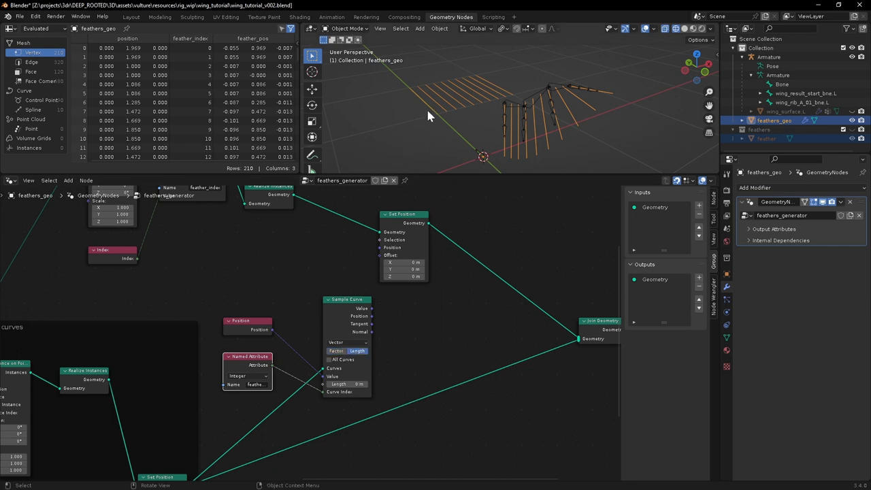
mouse_move(436, 113)
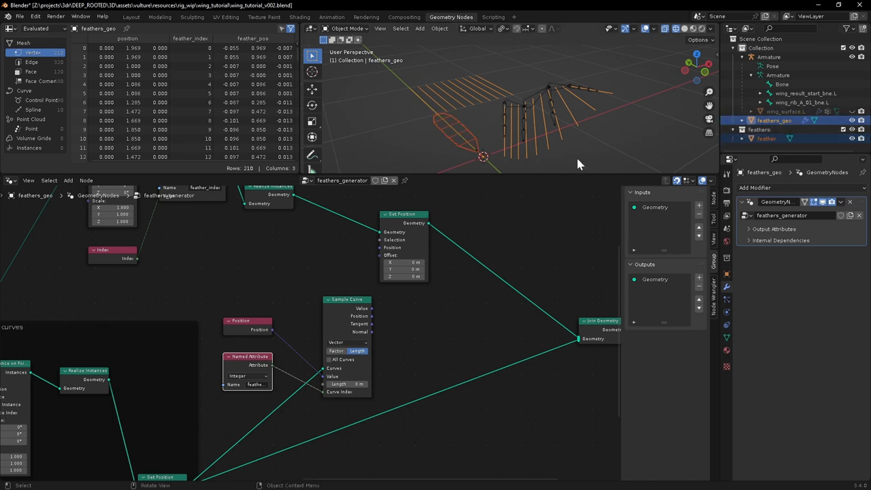
mouse_move(438, 123)
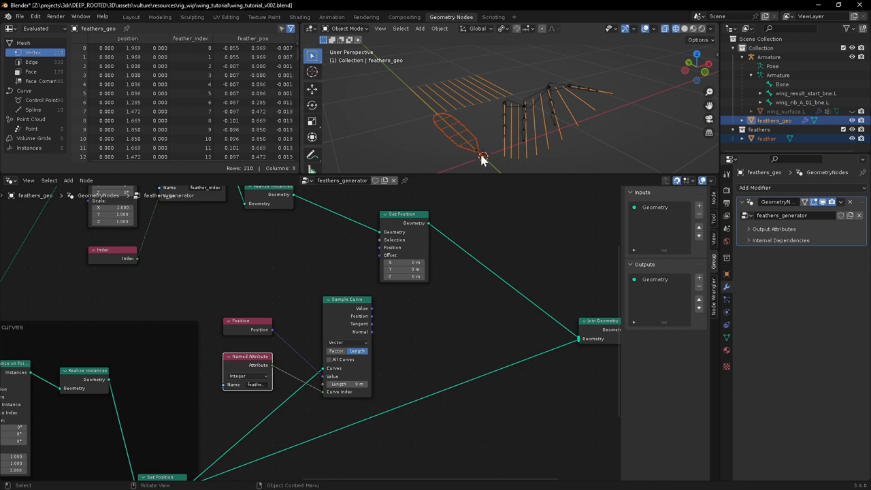
mouse_move(461, 138)
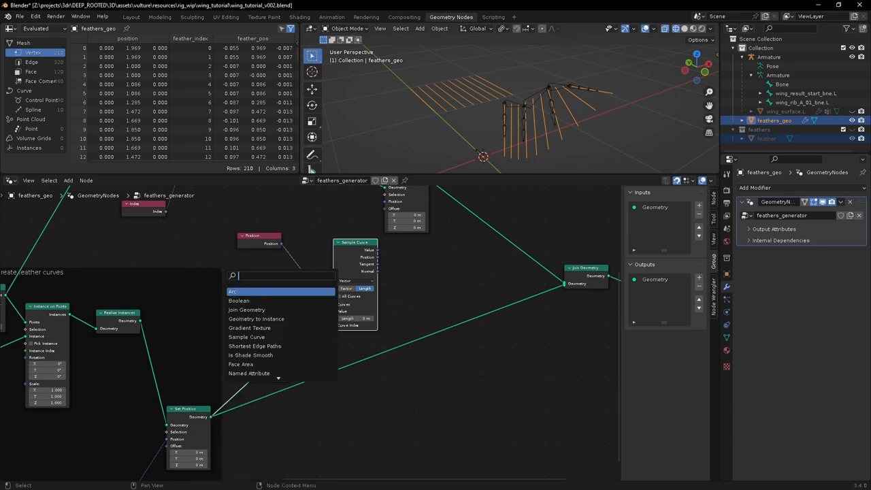
- Add a Vector Named Attribute for 'feather' and a Separate XYZ splitting it toward Sample Curve
text(nam)
text(se)
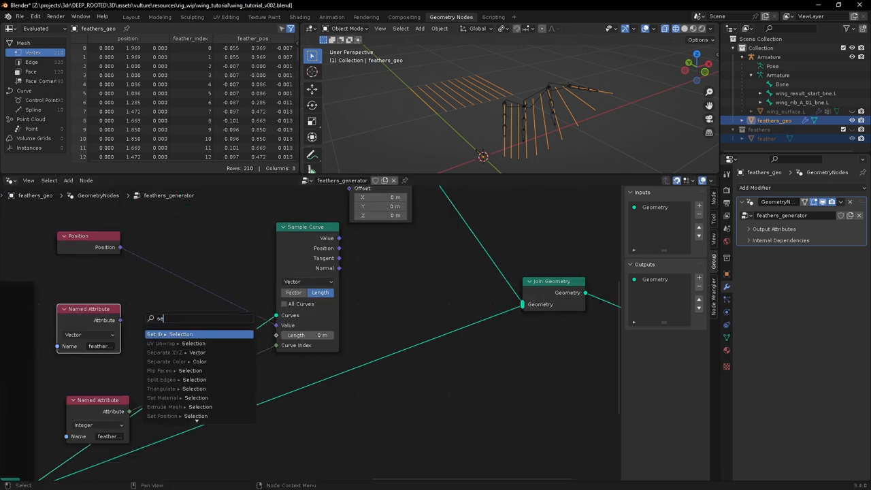
click(181, 335)
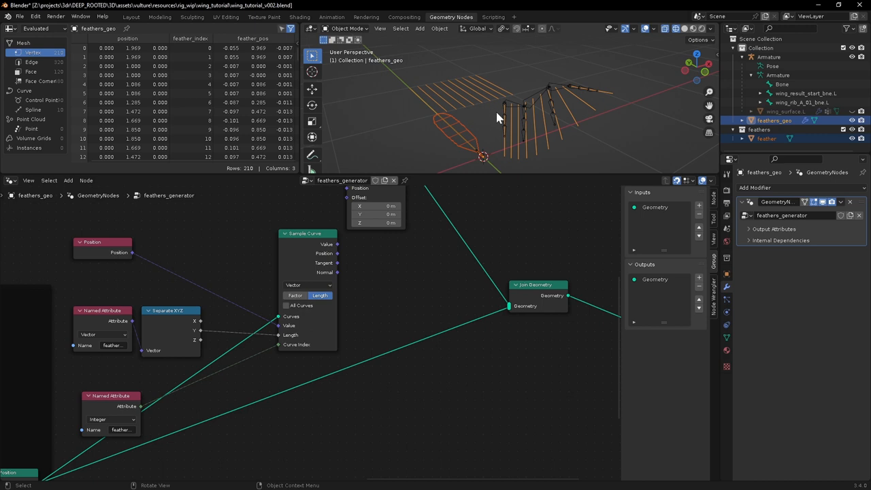
mouse_move(507, 144)
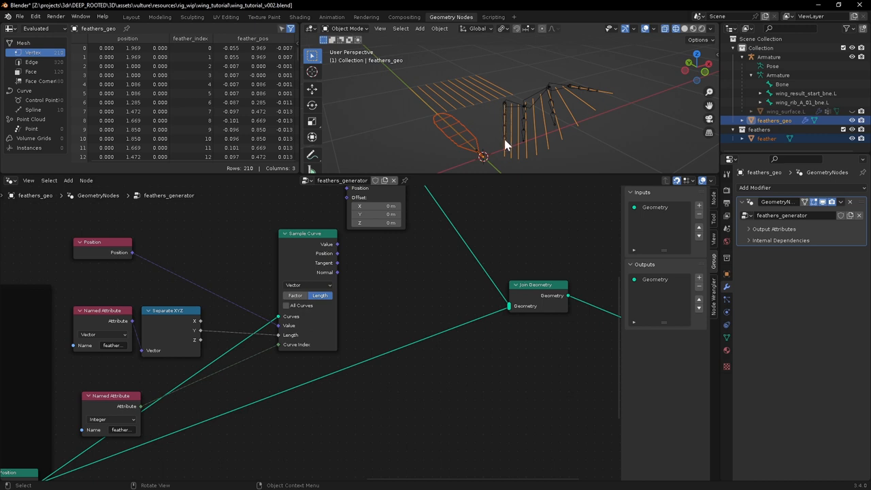
mouse_move(505, 108)
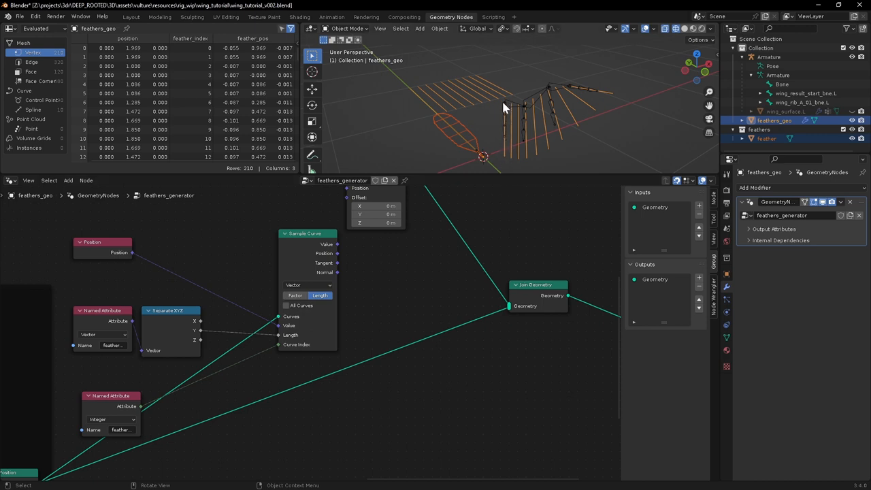
mouse_move(506, 121)
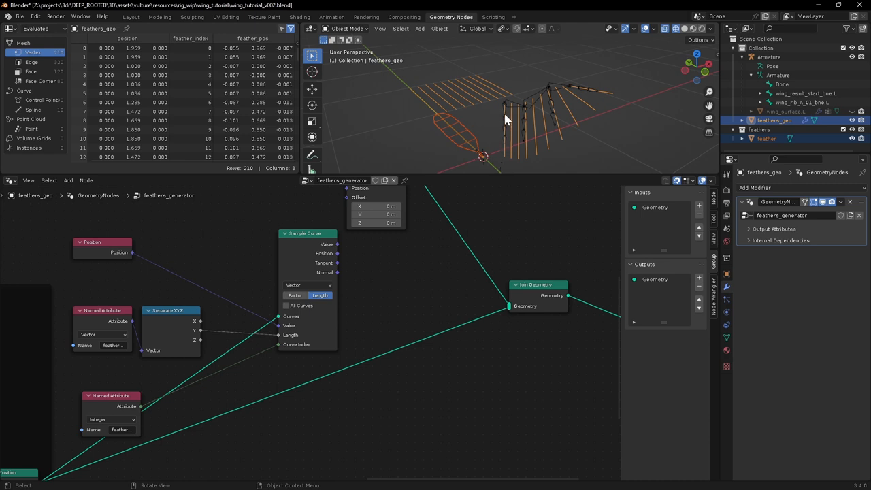
mouse_move(509, 145)
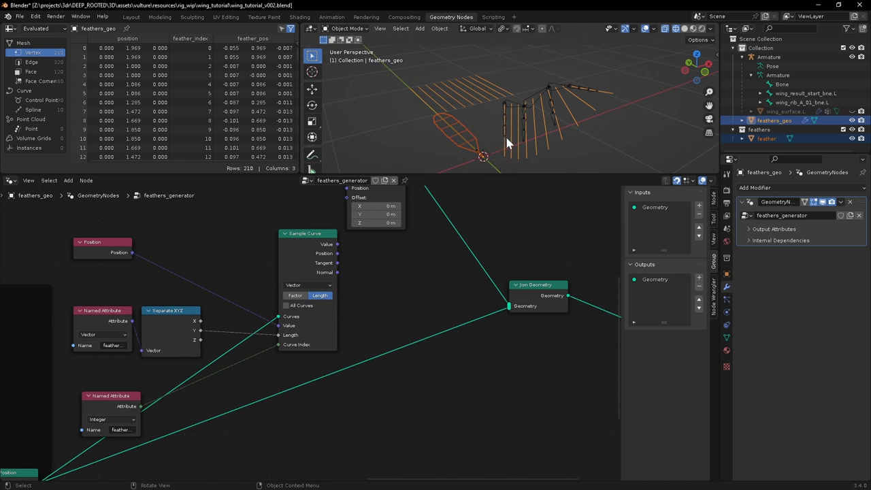
mouse_move(409, 117)
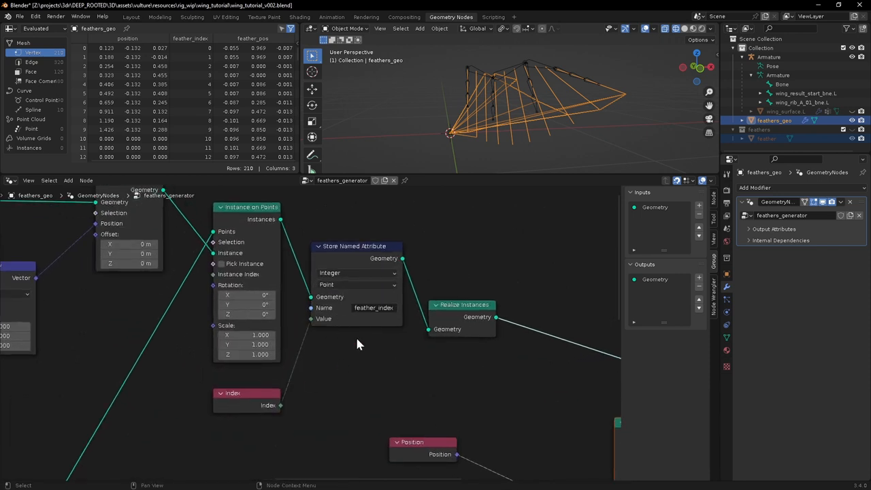
mouse_move(340, 284)
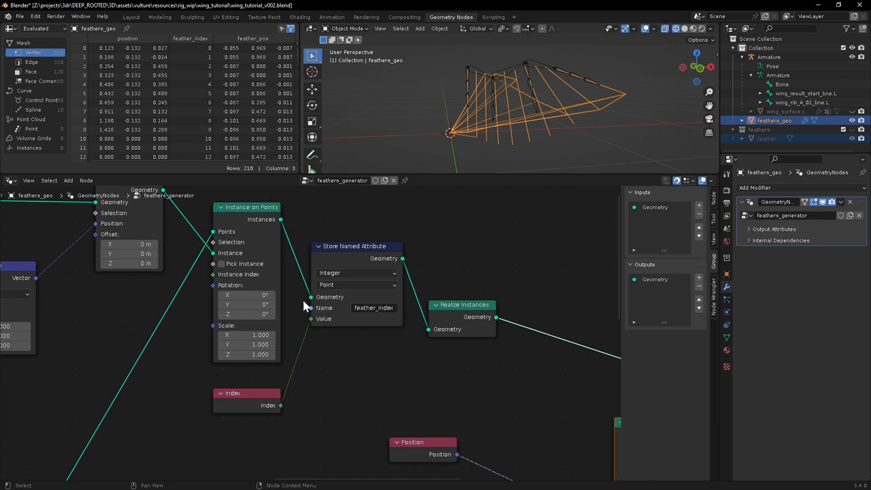
mouse_move(456, 135)
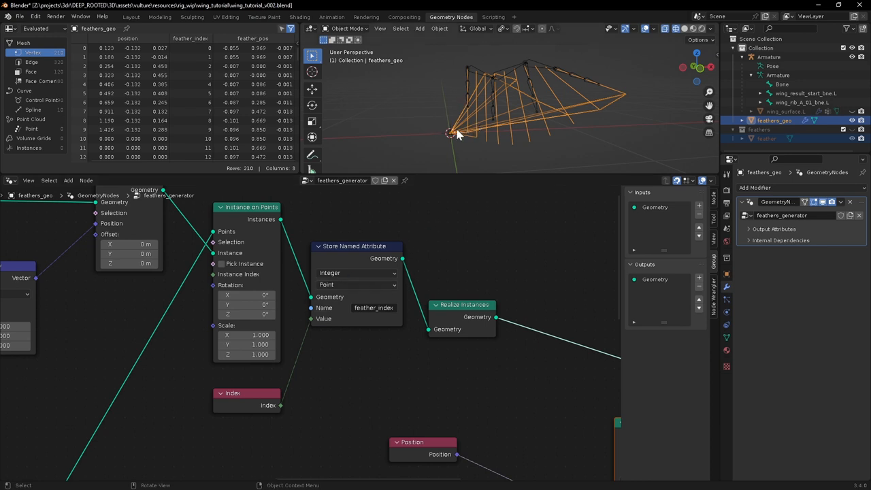
mouse_move(469, 74)
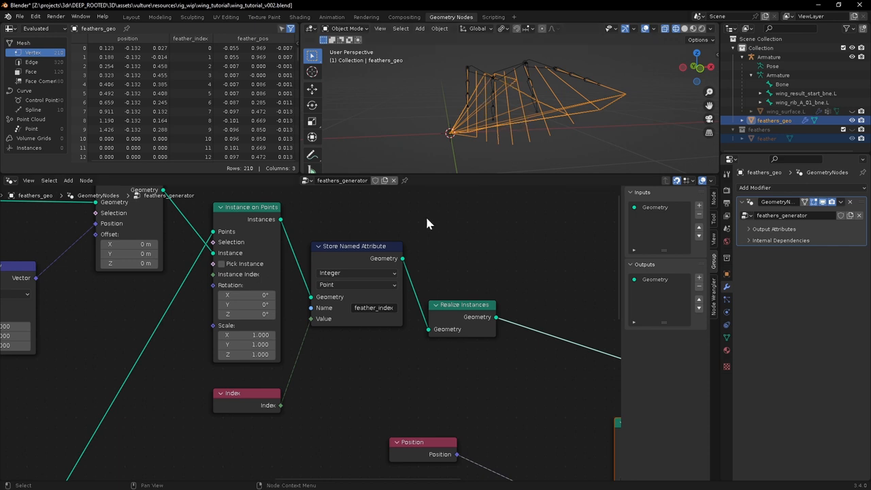
- Choose the domain on which the feather_index integer attribute is stored
click(354, 285)
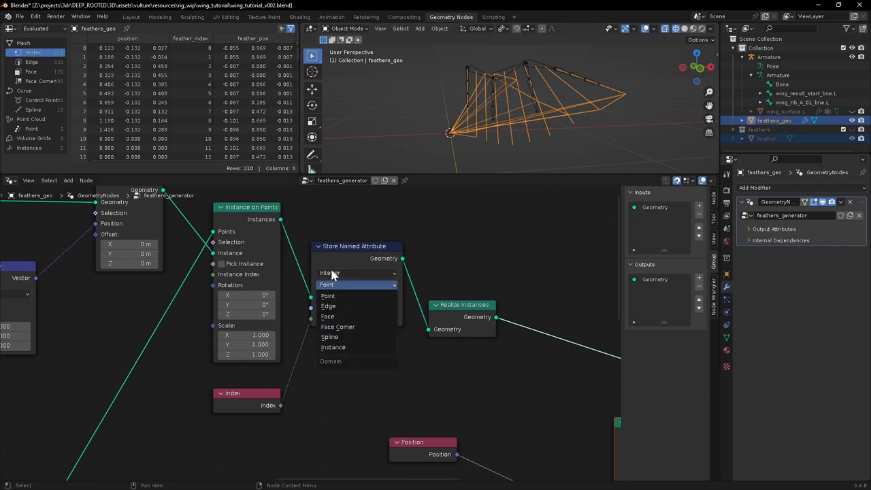
mouse_move(333, 347)
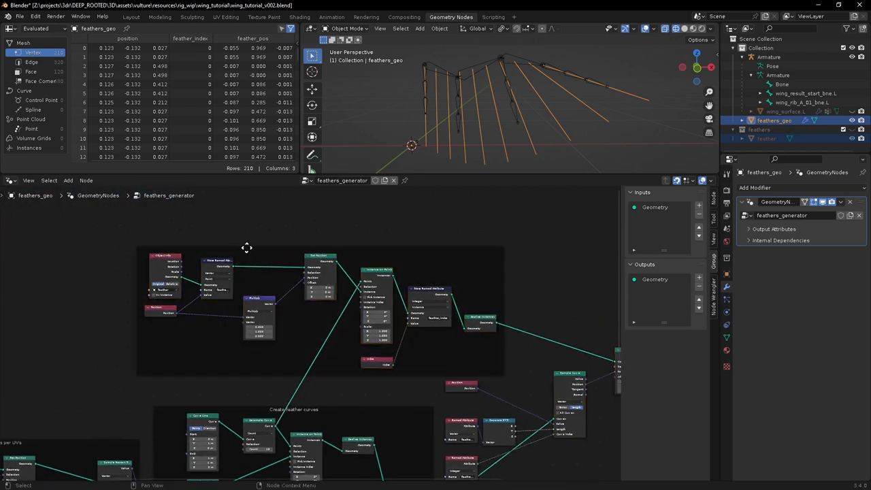
- Label the new node frames, naming one 'Move Feathers'
text(Instanc)
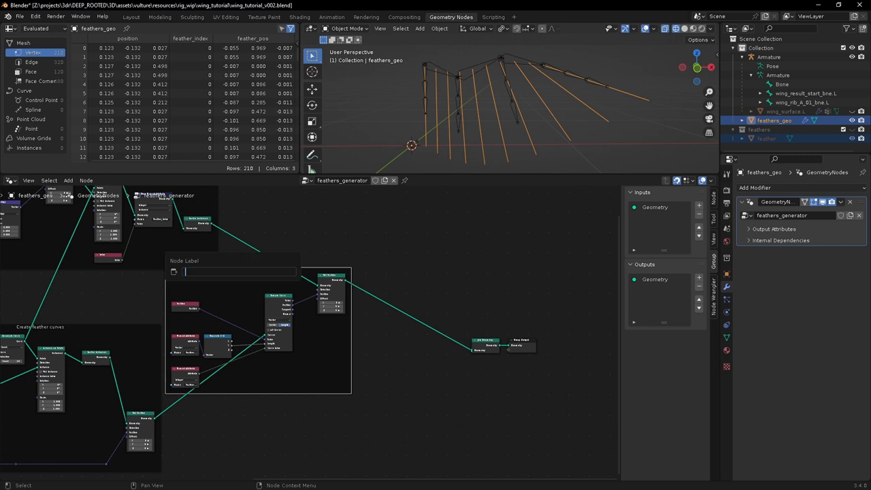
text(Move Feathers to curves)
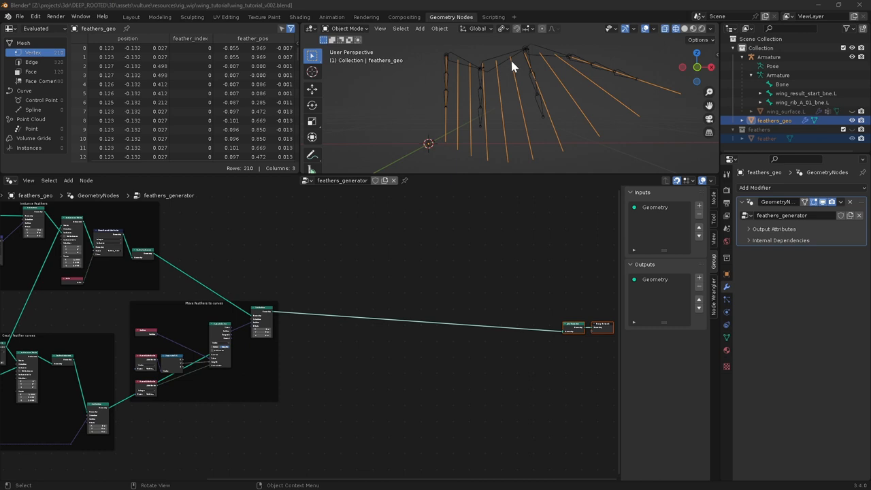
mouse_move(534, 158)
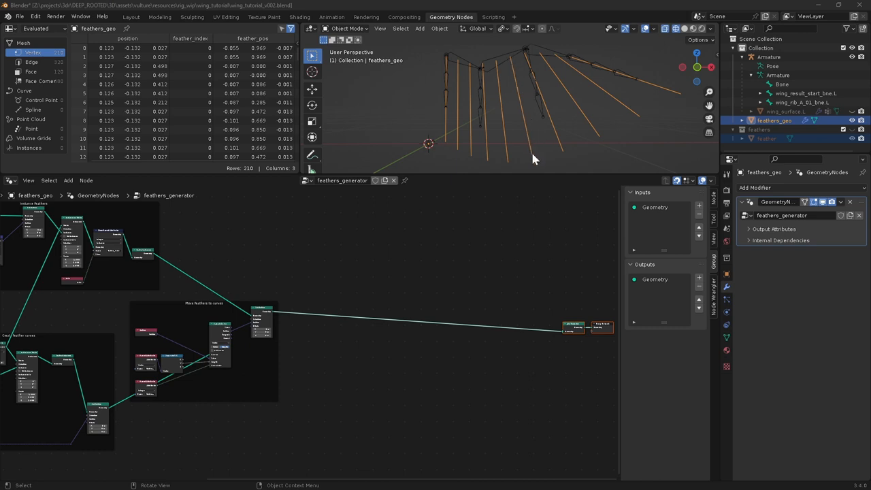
mouse_move(534, 155)
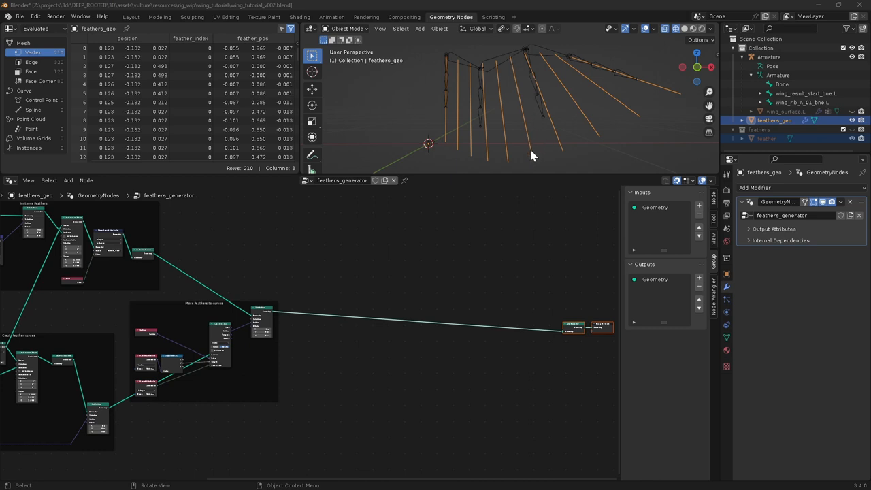
mouse_move(537, 149)
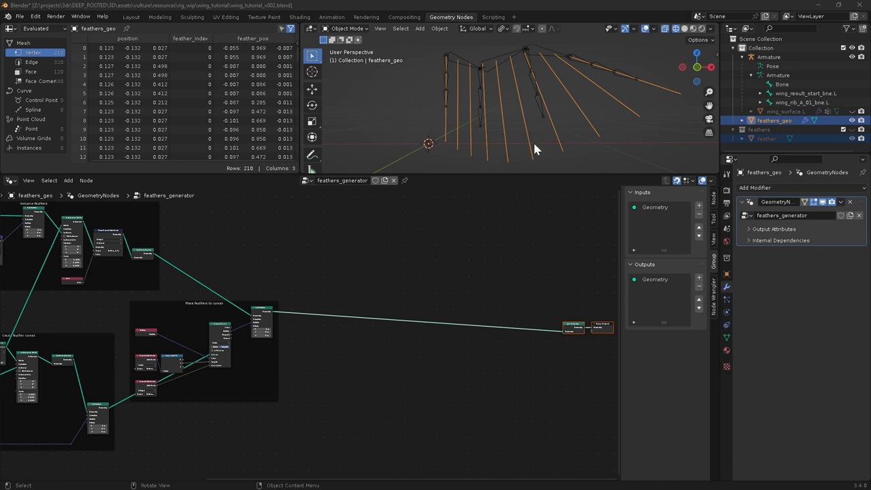
mouse_move(534, 158)
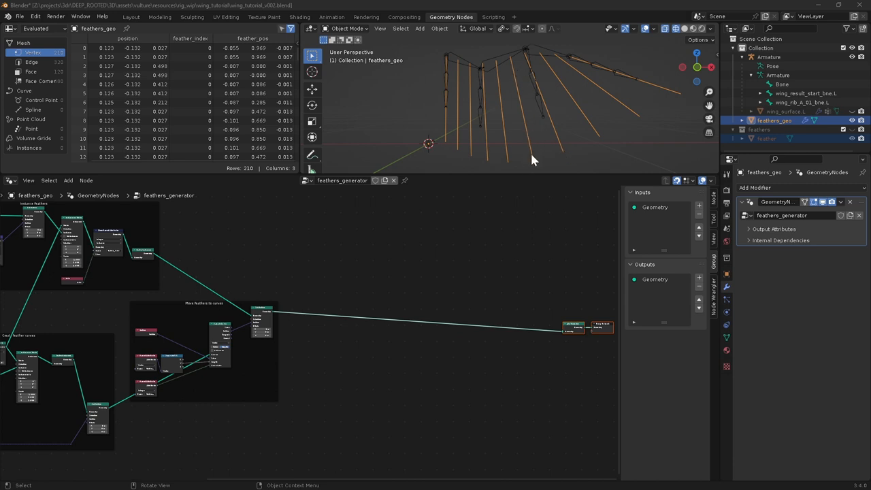
mouse_move(515, 94)
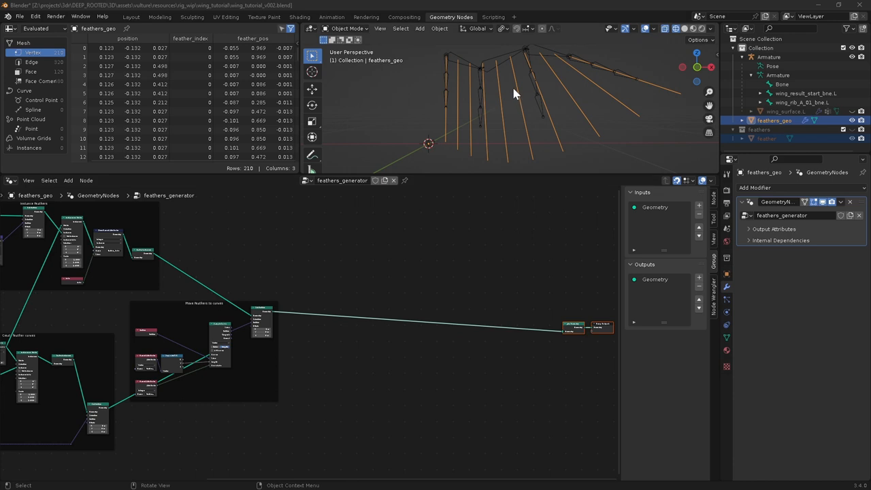
mouse_move(531, 156)
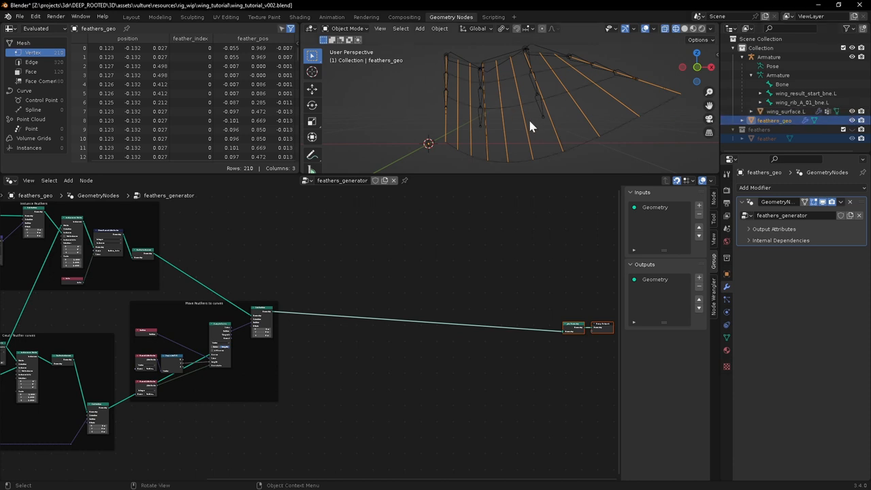
drag(531, 125, 501, 112)
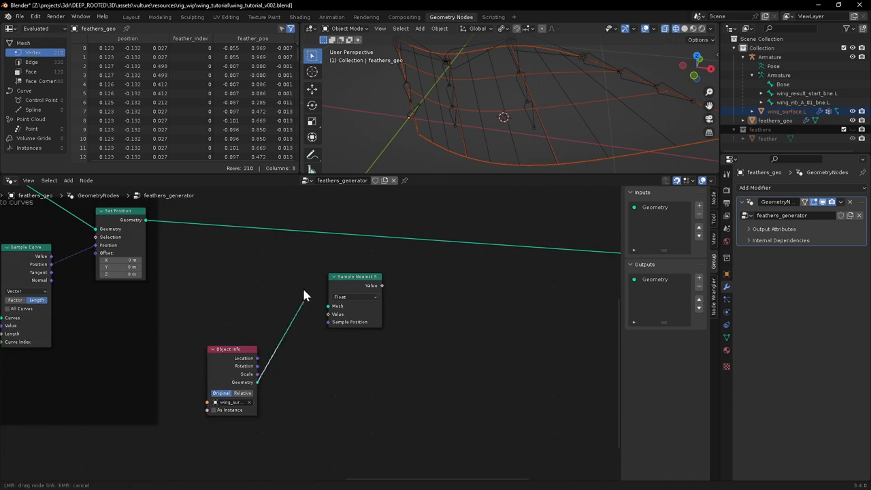
- Wire the wing_surf geometry into Sample Nearest Surface and add a Normal node for its value
drag(355, 276, 405, 313)
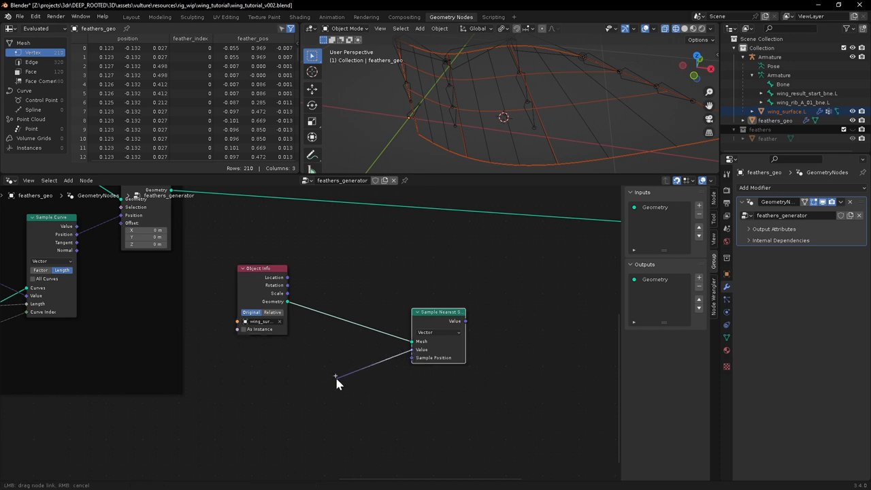
text(non)
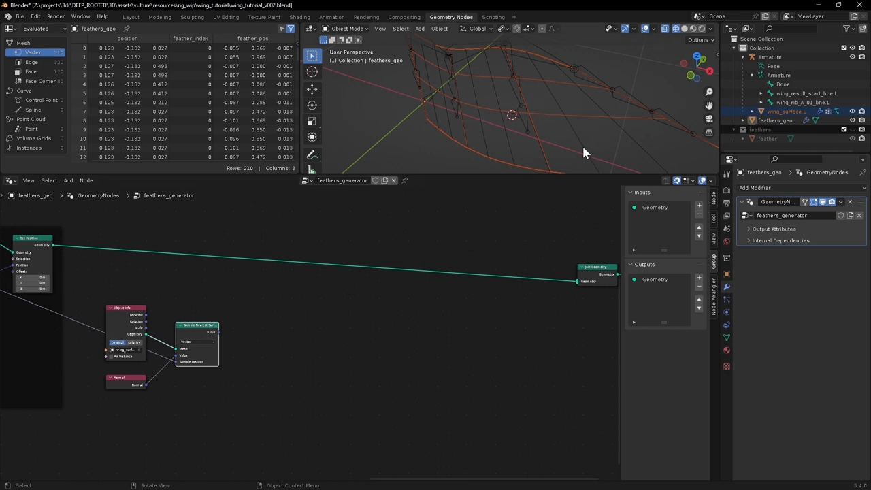
drag(587, 152, 501, 62)
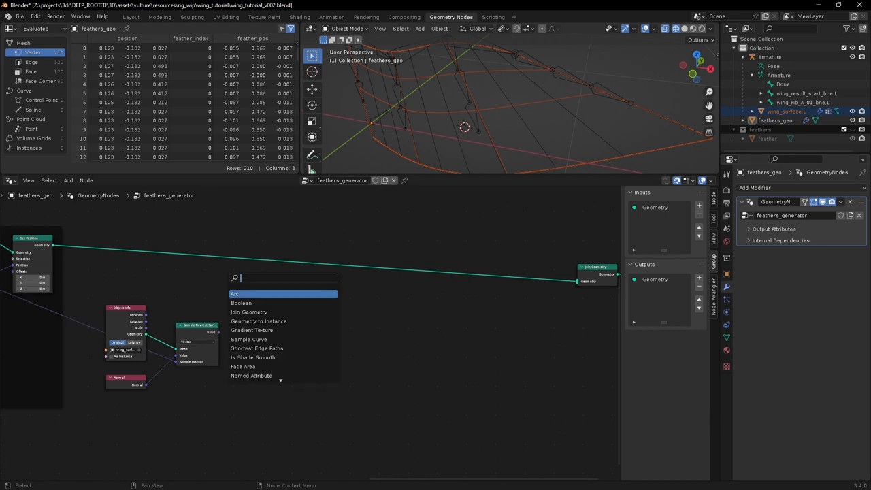
- Read the feather_pos attribute as a vector and split it with Separate XYZ
text(na)
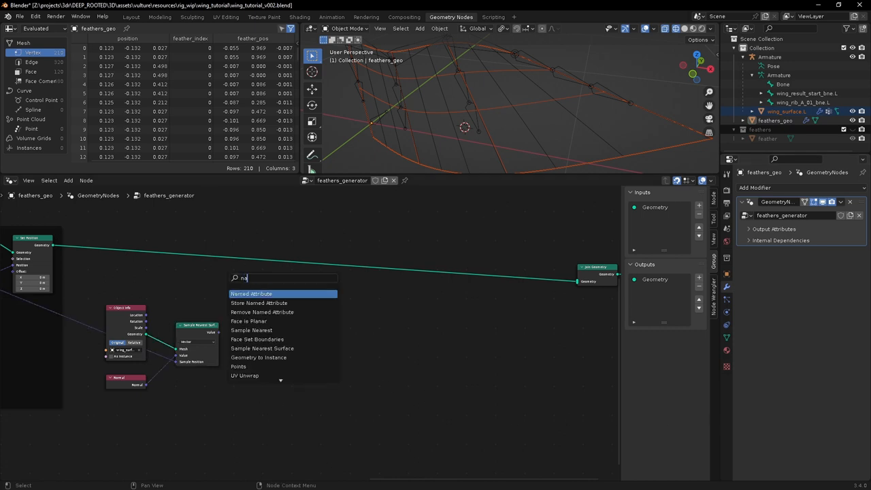
click(251, 294)
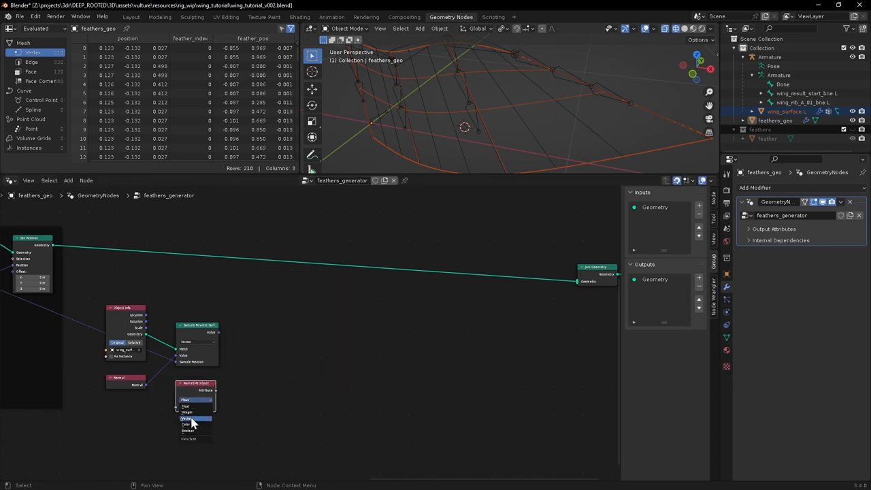
click(196, 407)
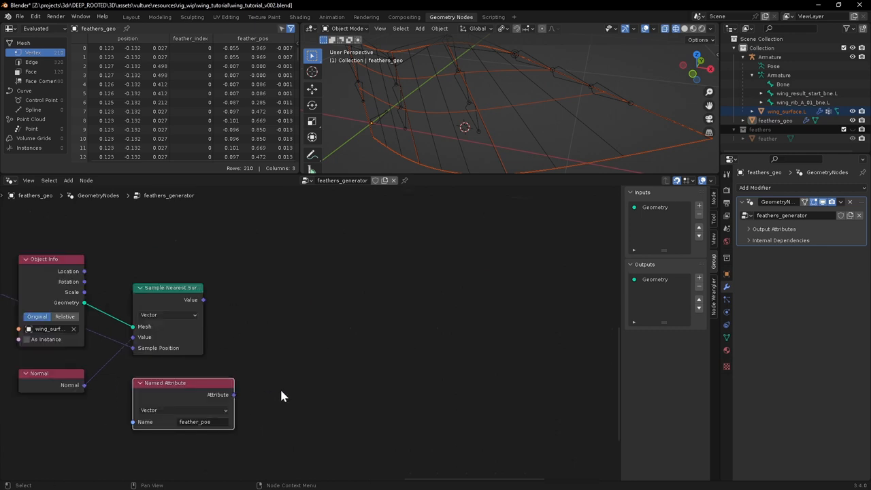
drag(235, 395, 302, 376)
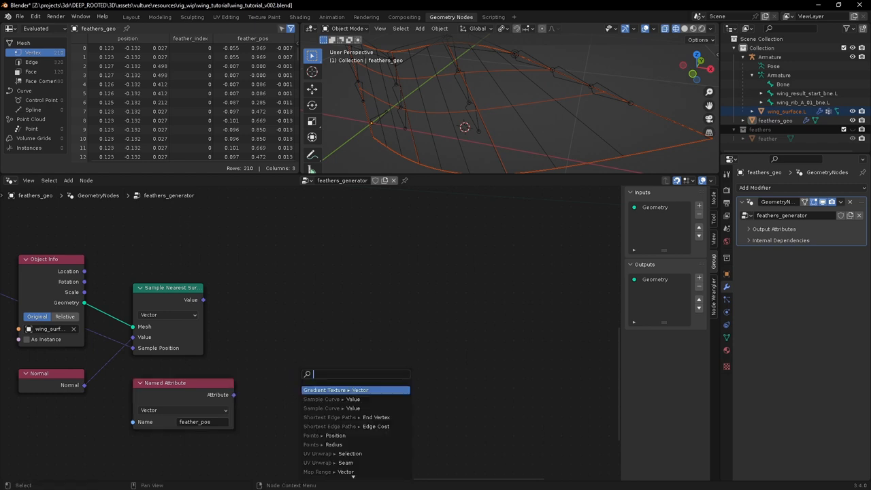
text(se)
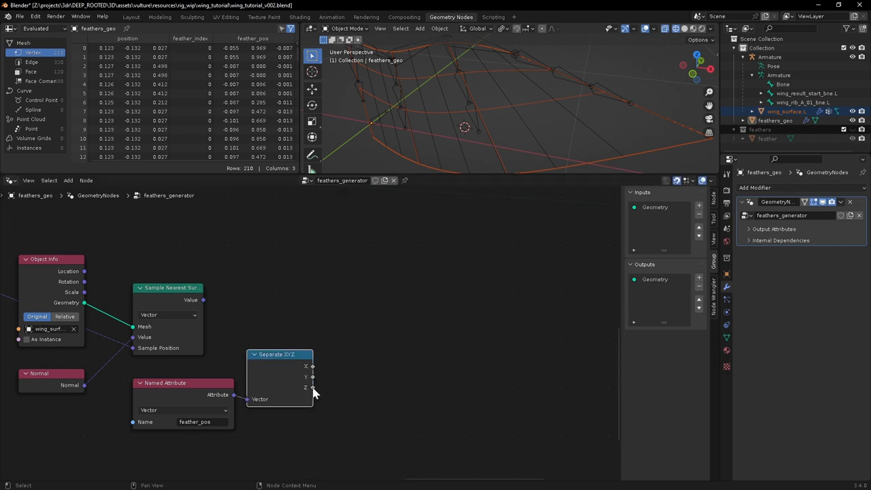
mouse_move(207, 401)
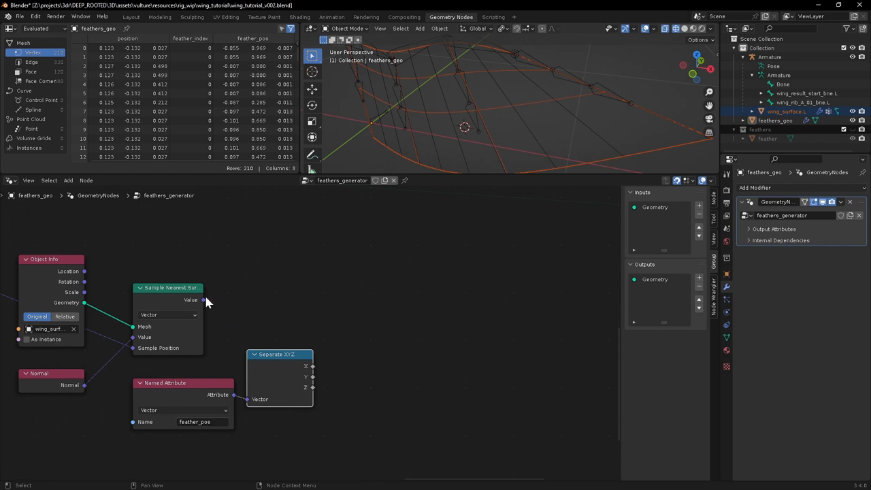
mouse_move(207, 305)
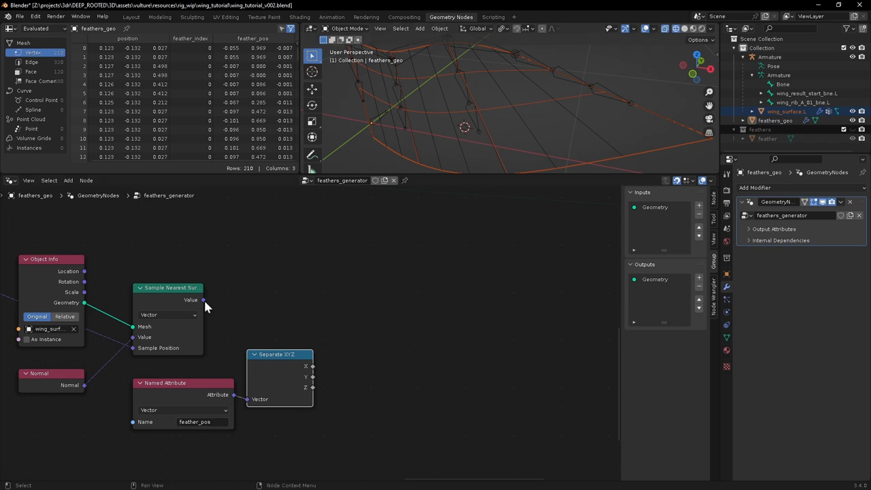
- Scale the sampled surface value by one component with a Vector Math Scale node toward Set Position
text(mul)
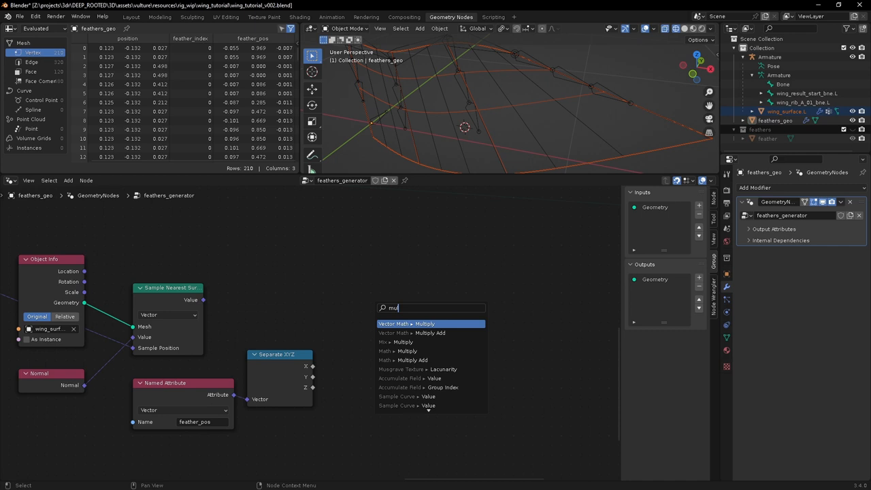
click(404, 324)
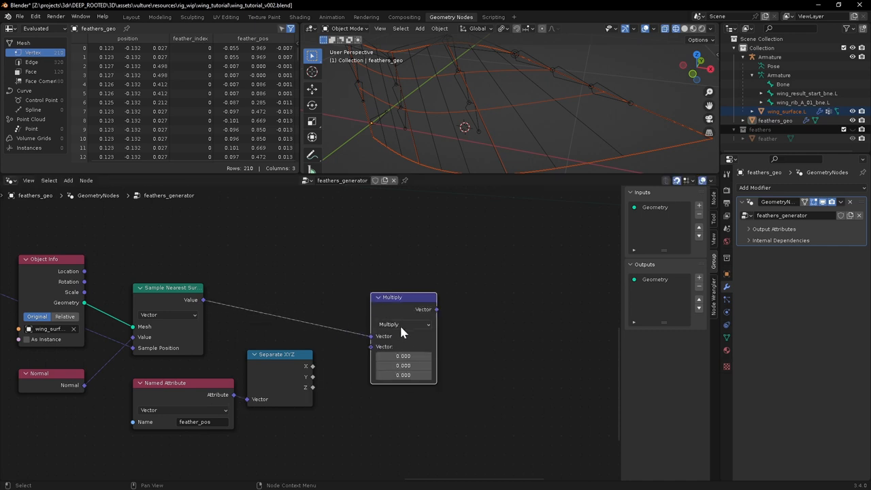
click(405, 324)
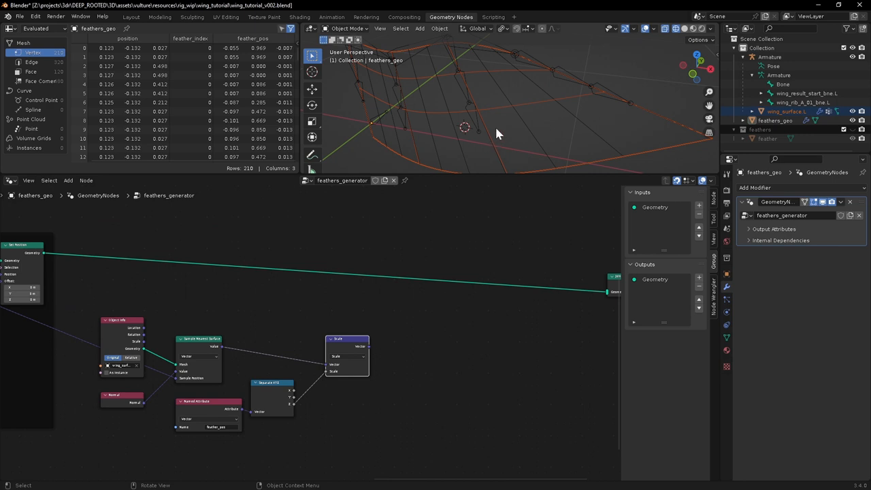
mouse_move(536, 128)
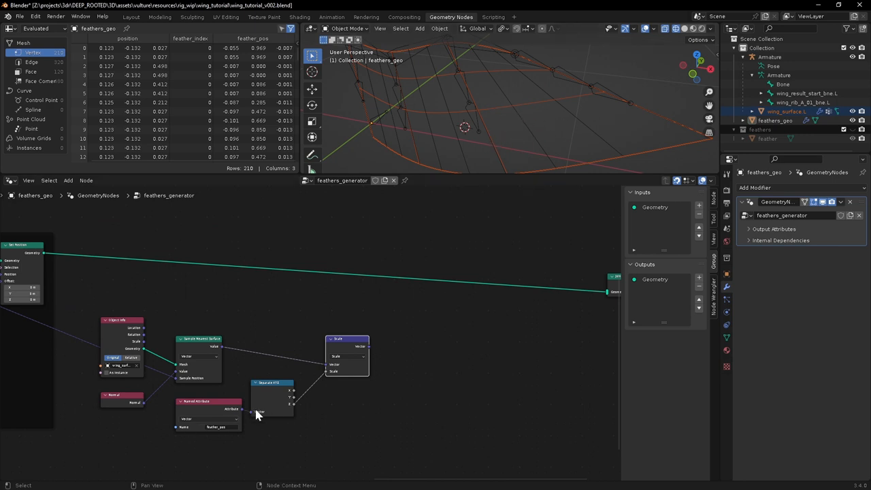
mouse_move(267, 408)
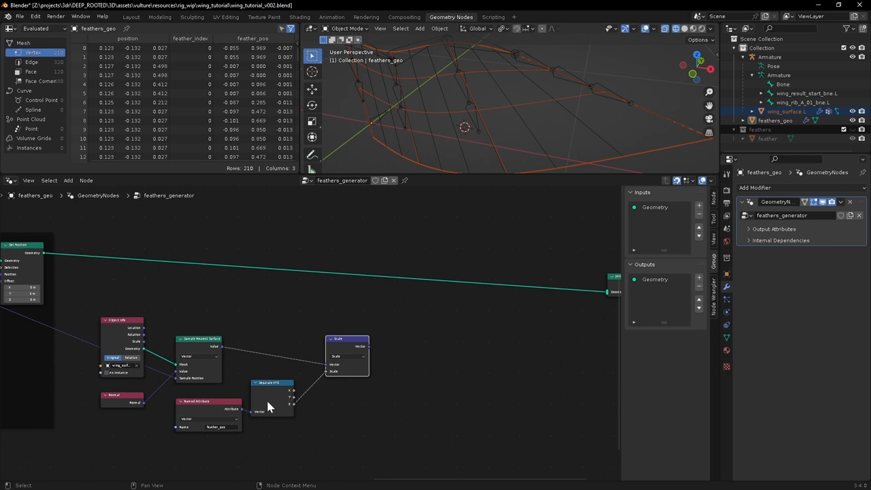
mouse_move(482, 332)
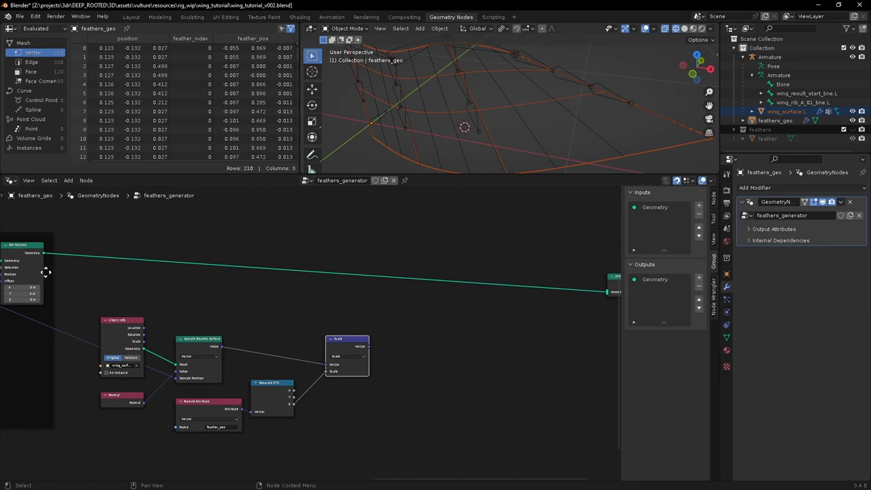
text(set)
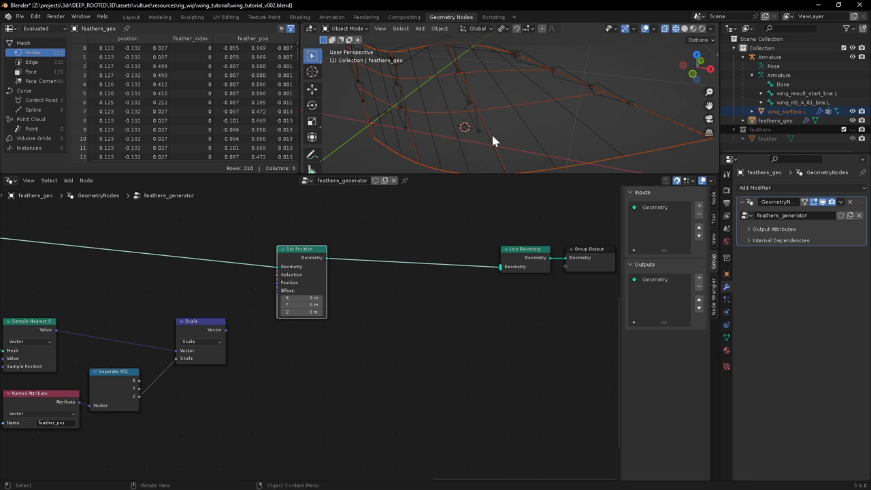
mouse_move(520, 103)
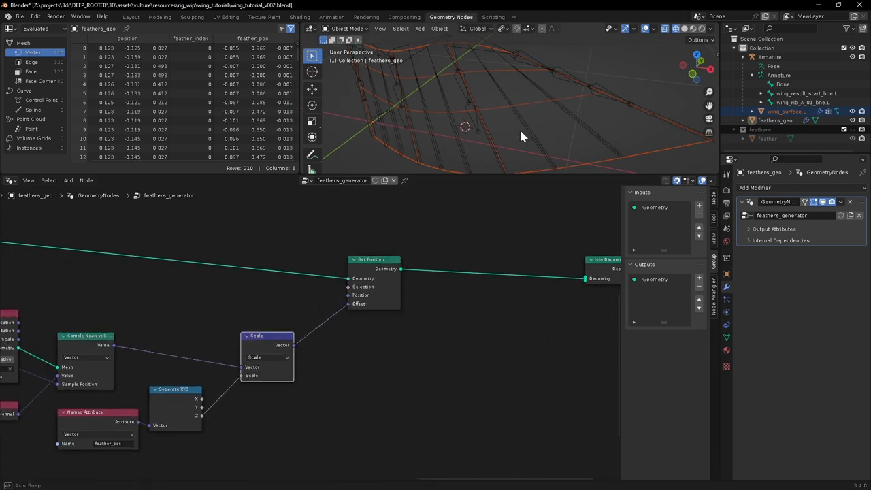
drag(517, 136, 515, 112)
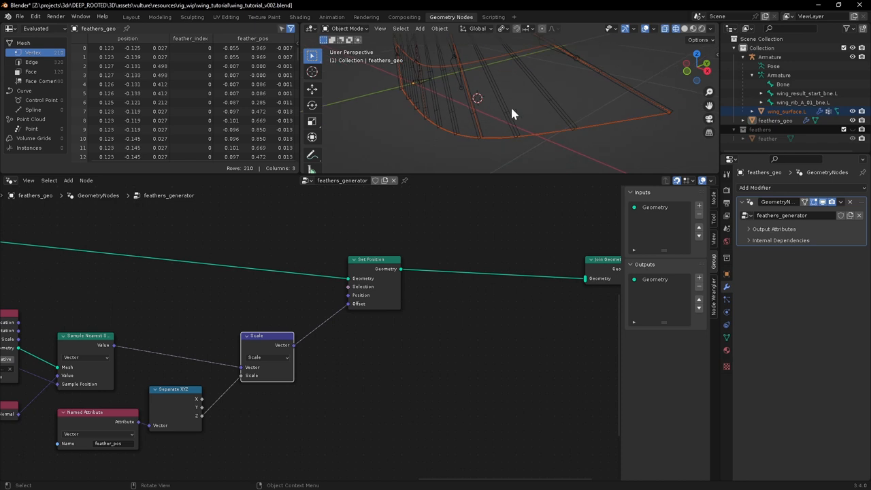
drag(515, 114, 504, 124)
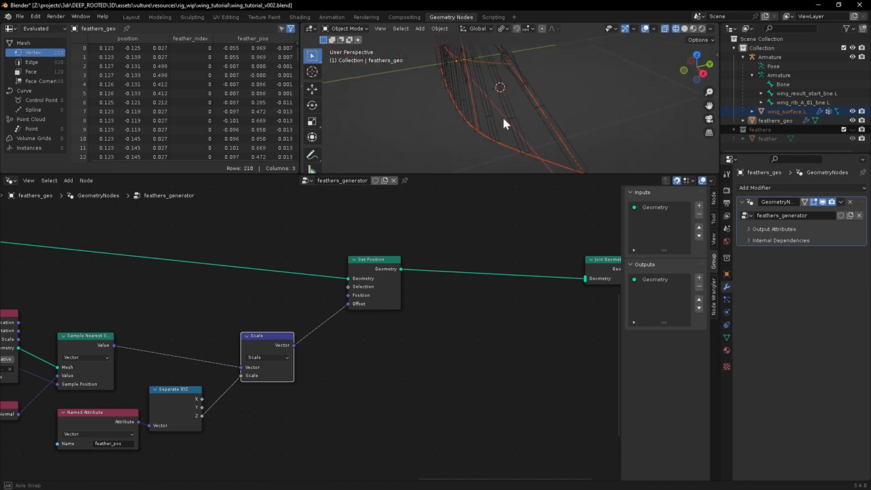
drag(504, 123, 461, 44)
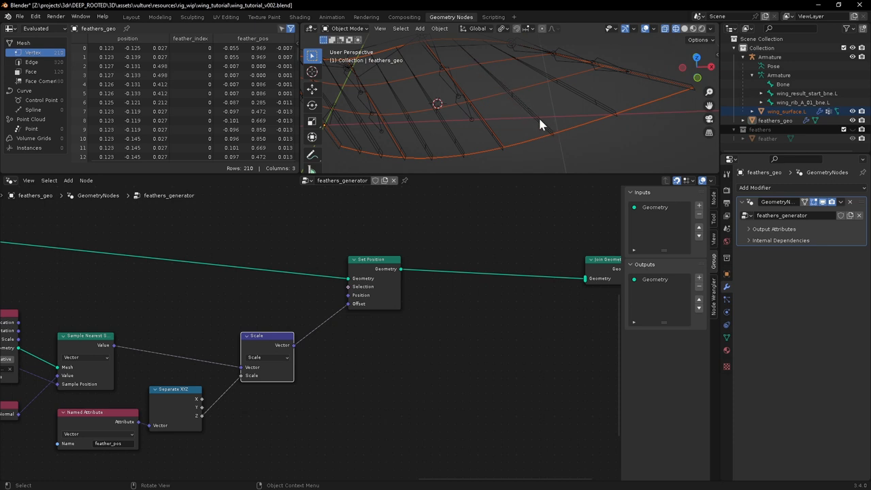
drag(541, 126, 531, 139)
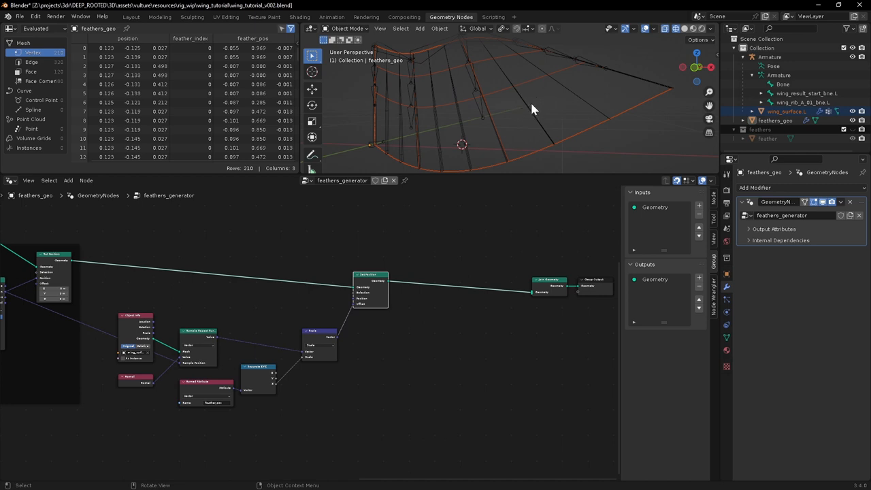
mouse_move(485, 113)
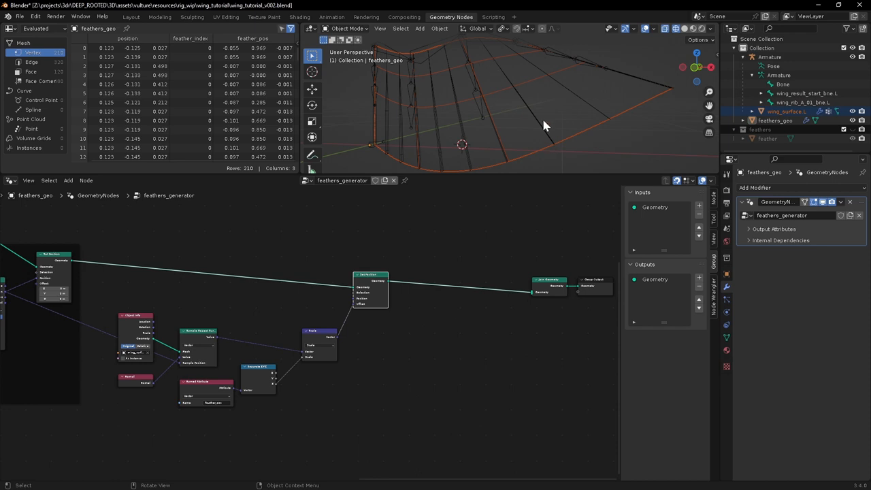
mouse_move(545, 136)
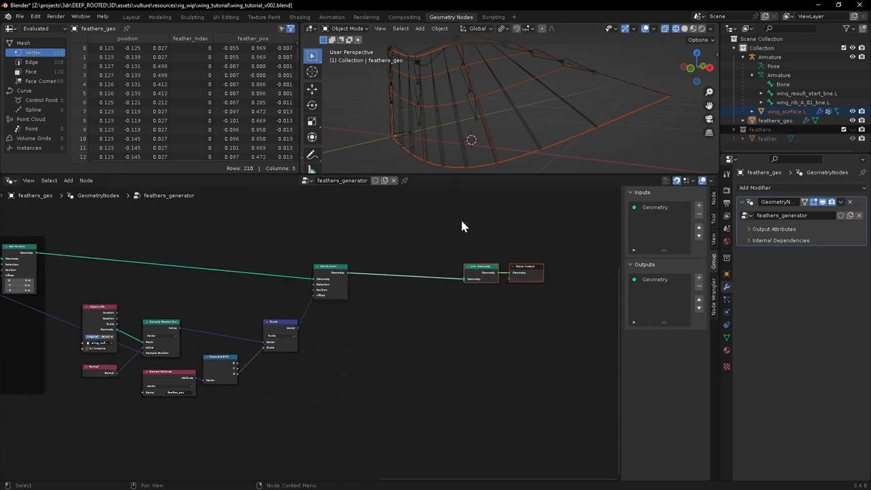
mouse_move(493, 129)
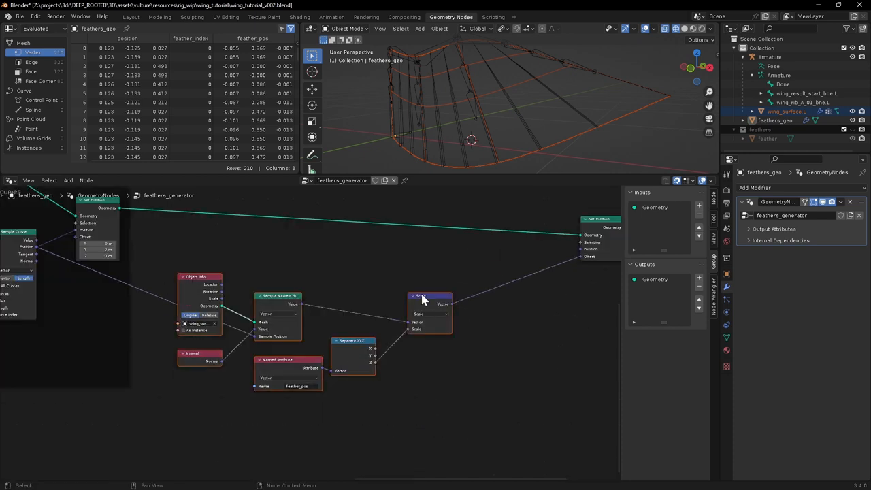
drag(423, 300, 320, 337)
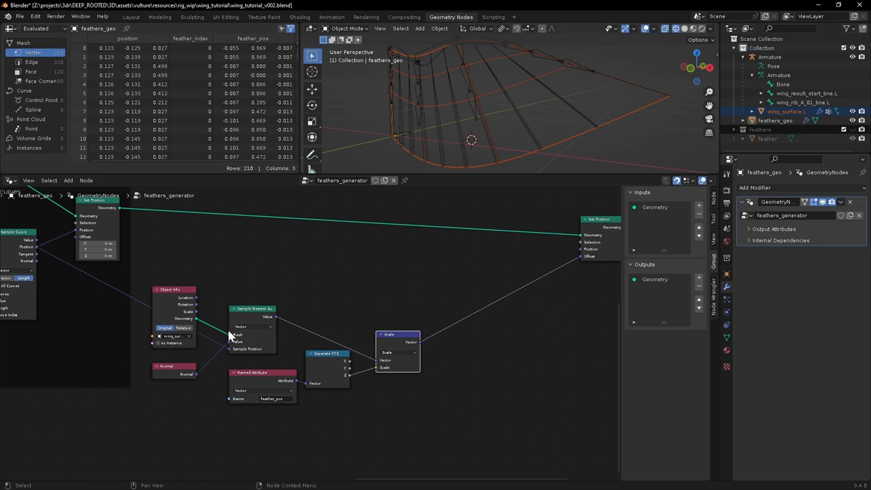
mouse_move(264, 302)
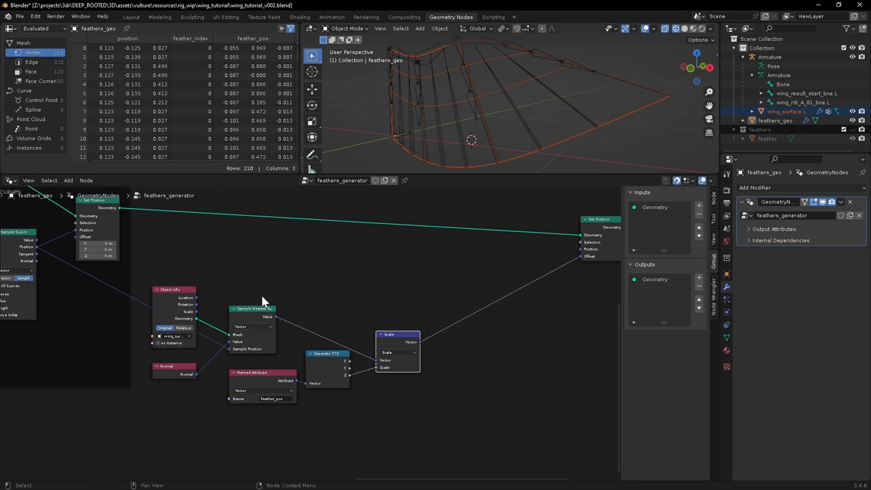
mouse_move(257, 311)
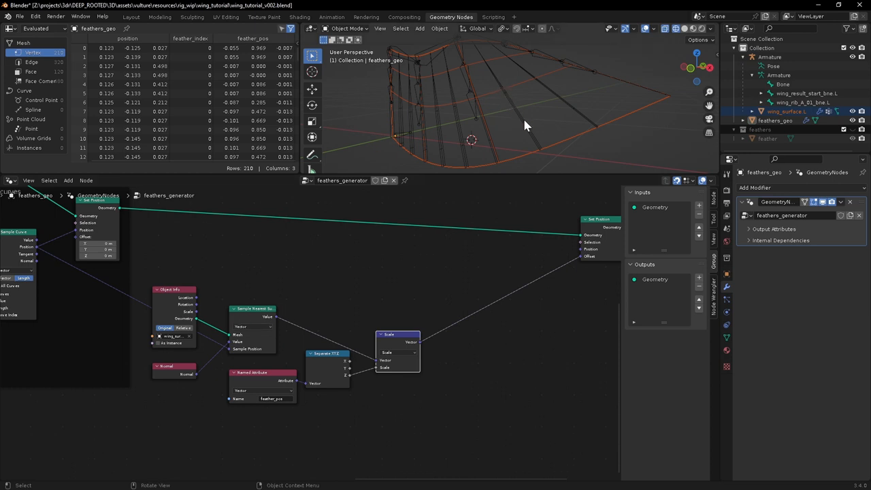
mouse_move(506, 98)
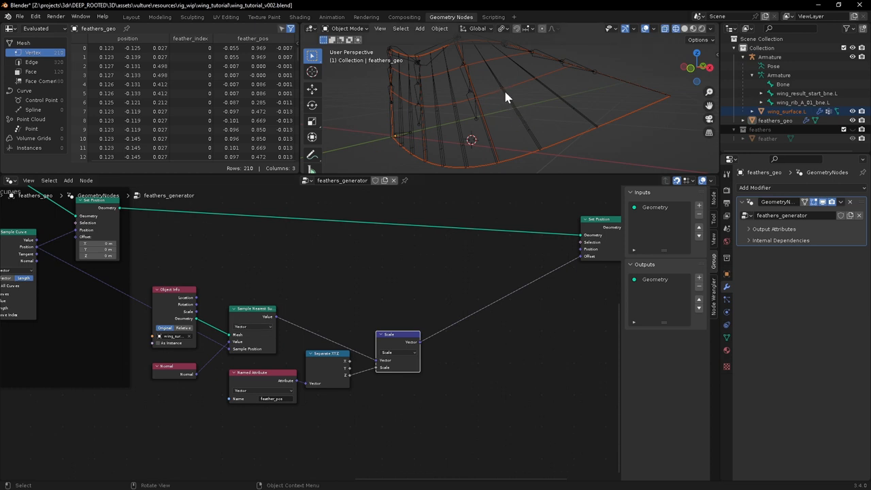
mouse_move(503, 94)
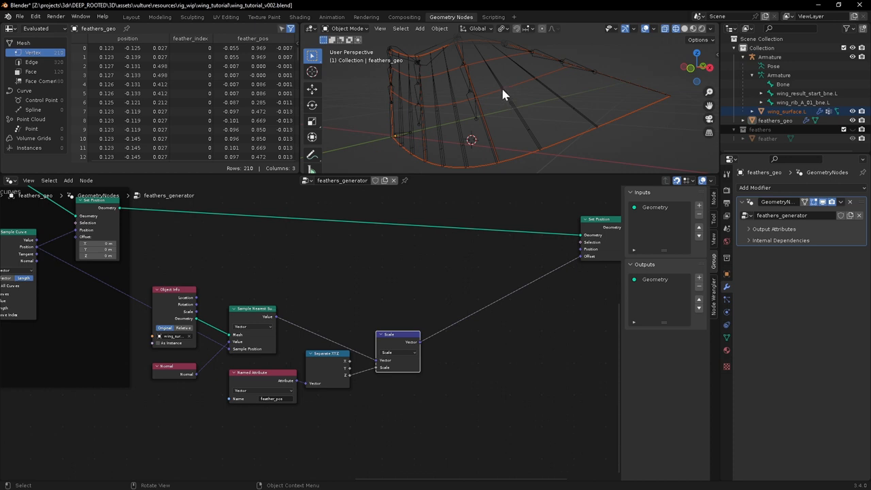
mouse_move(511, 102)
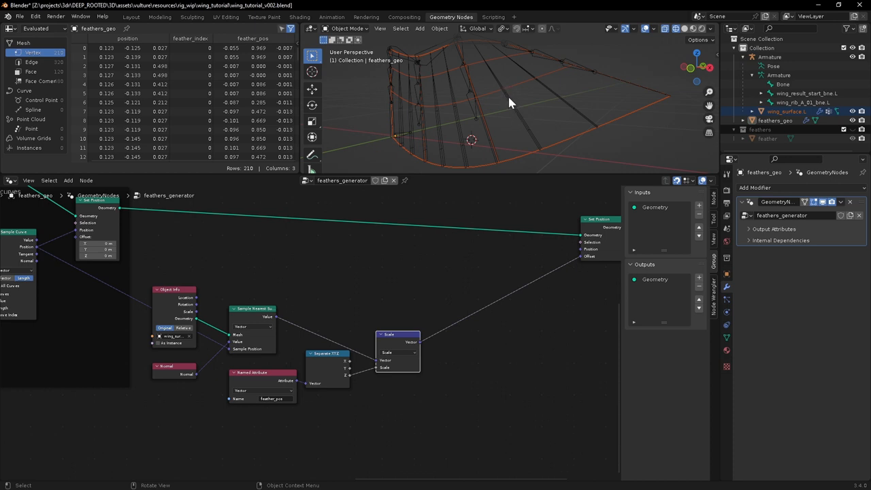
mouse_move(520, 117)
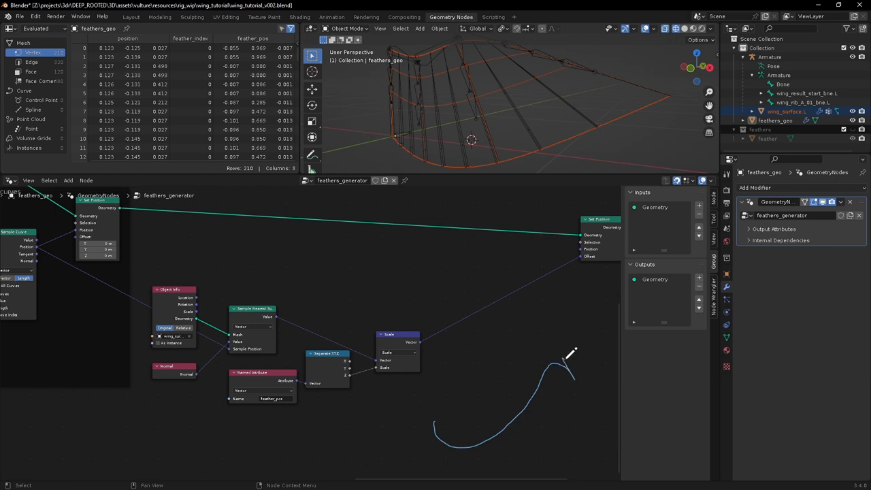
mouse_move(558, 368)
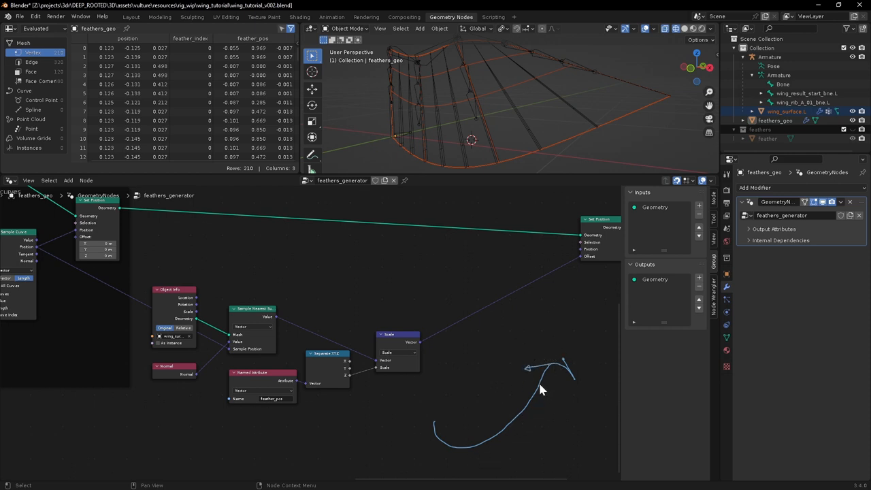
mouse_move(529, 423)
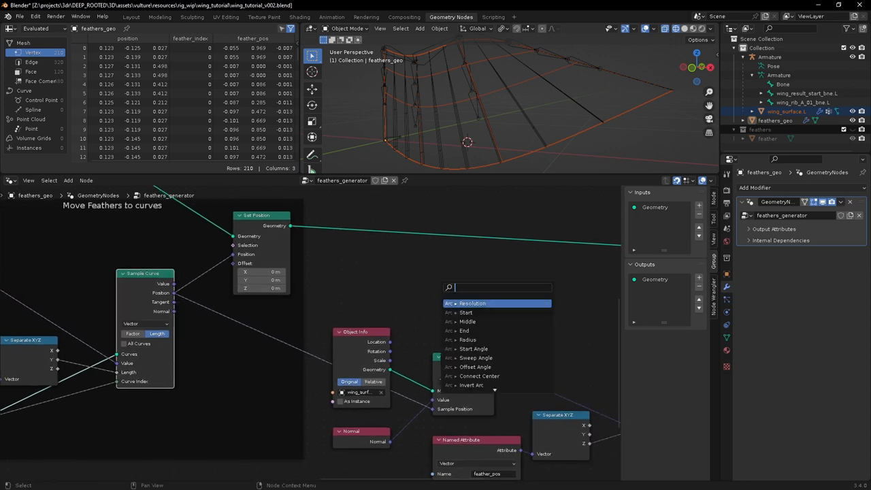
- Add a Vector Math Cross Product node beside the surface-sampling nodes
text(cross)
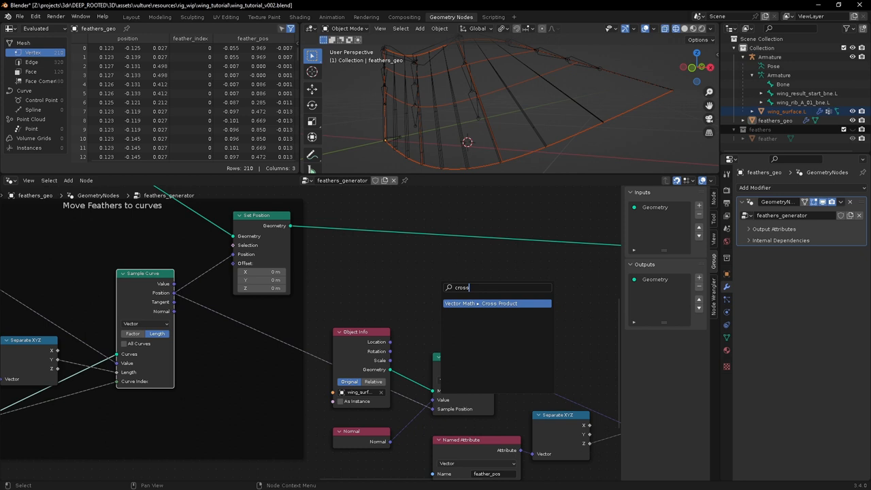
click(497, 302)
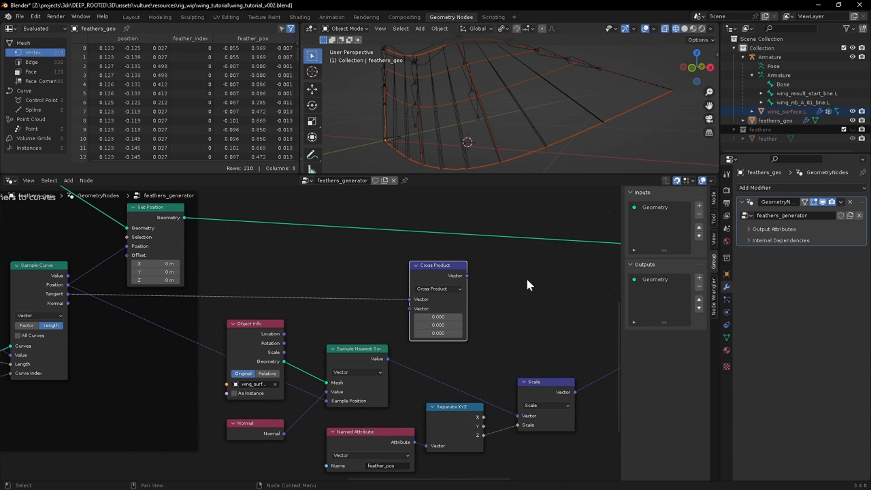
mouse_move(530, 285)
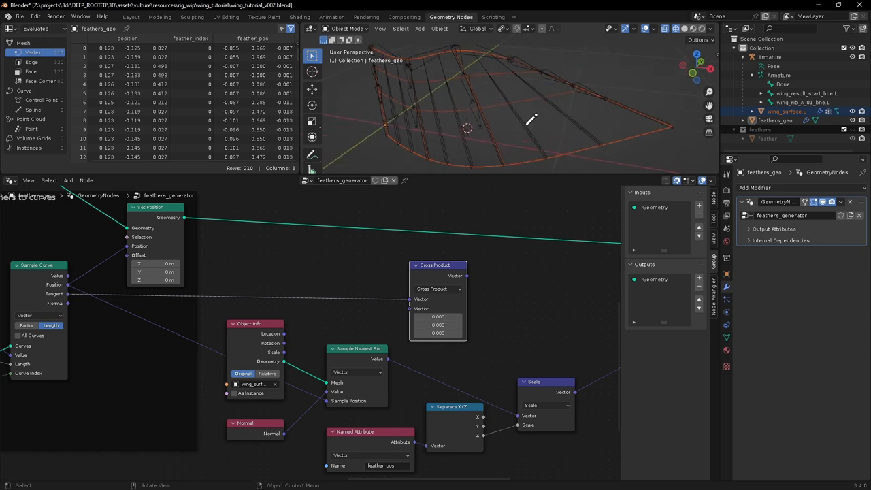
mouse_move(534, 109)
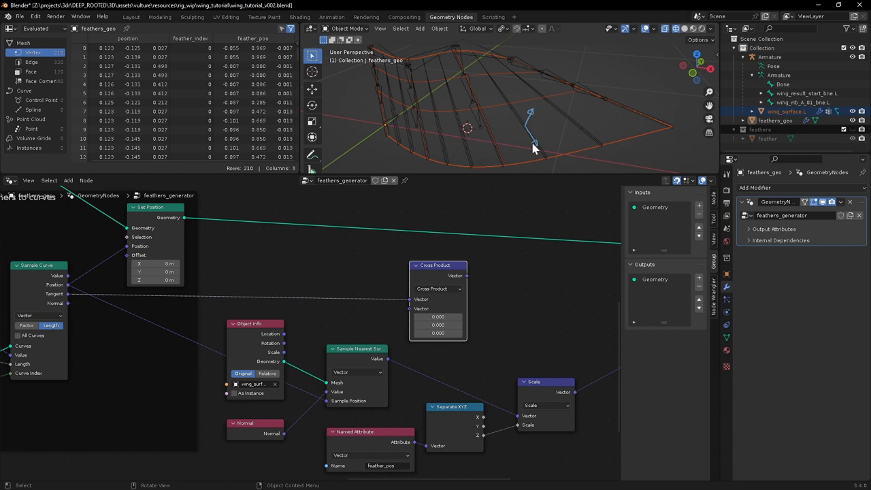
mouse_move(528, 133)
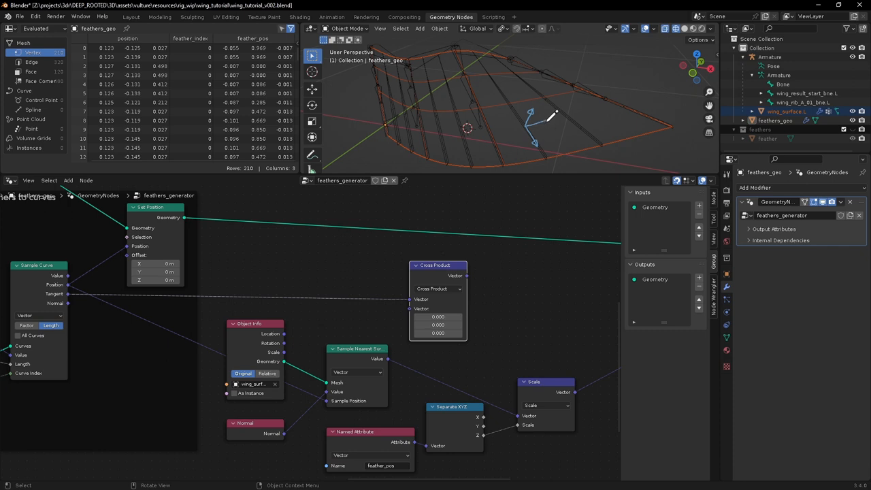
mouse_move(537, 131)
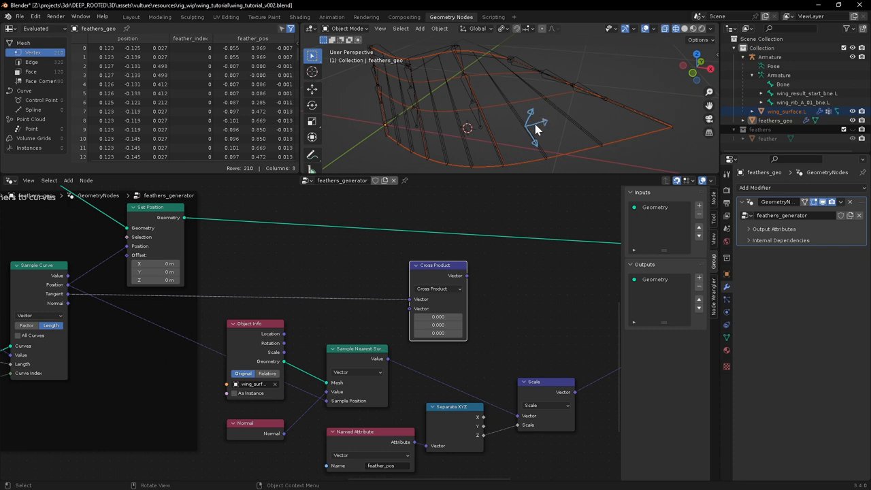
mouse_move(534, 131)
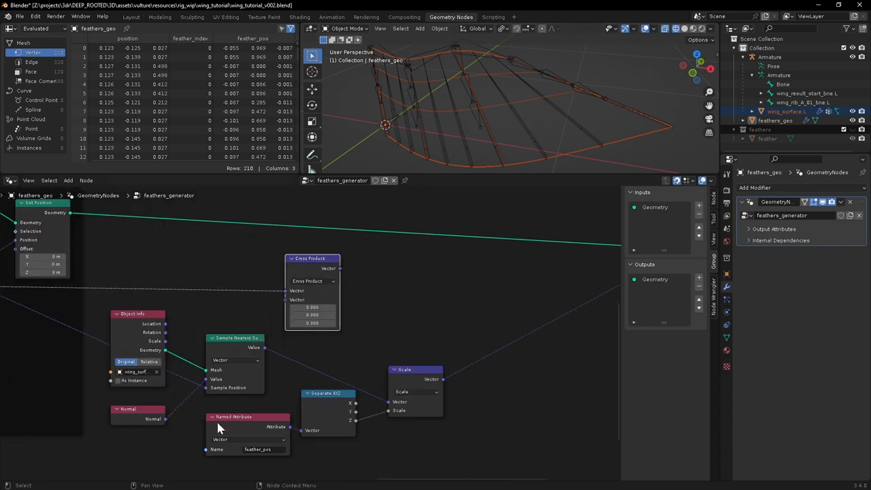
mouse_move(253, 346)
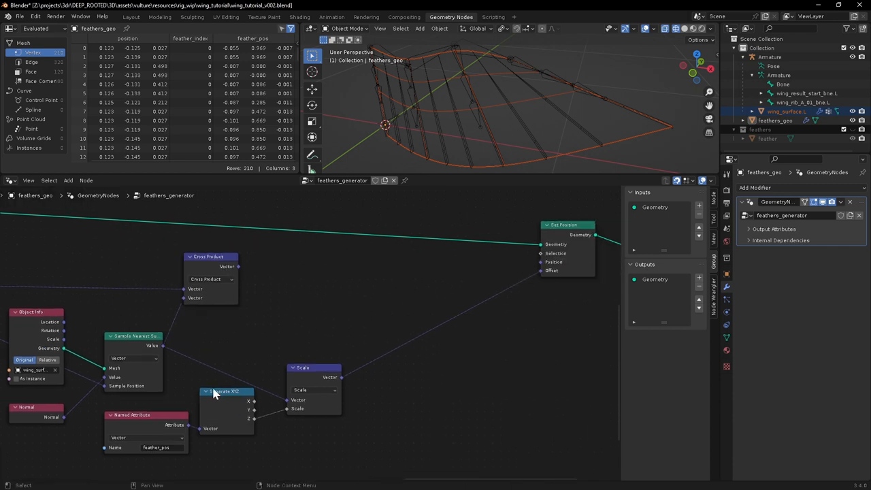
- Feed the Cross Product output into a new Vector Math Scale node
drag(226, 392, 338, 259)
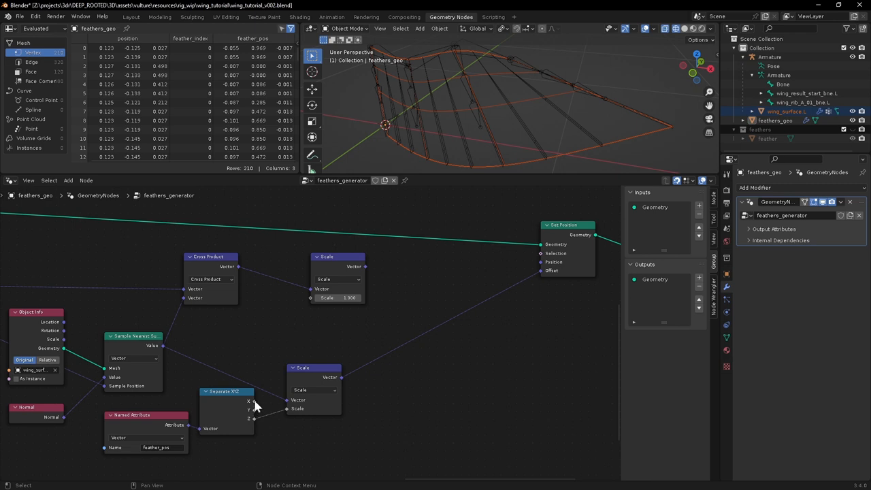
mouse_move(243, 410)
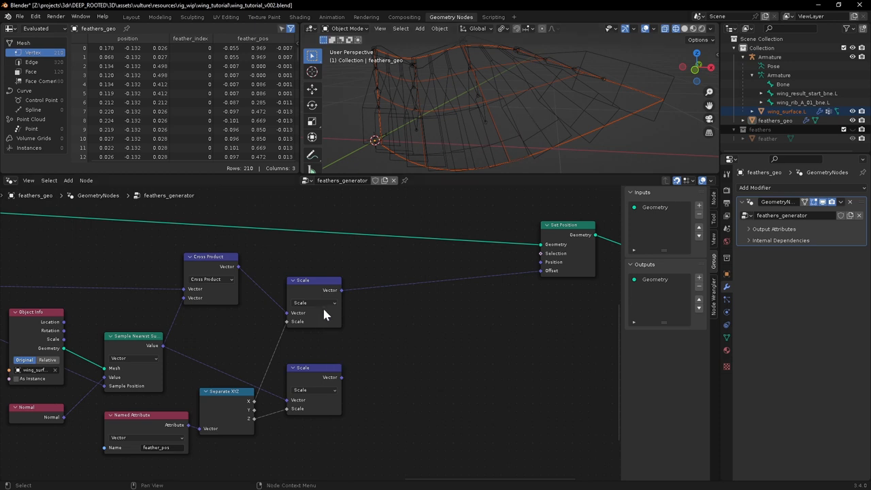
mouse_move(310, 382)
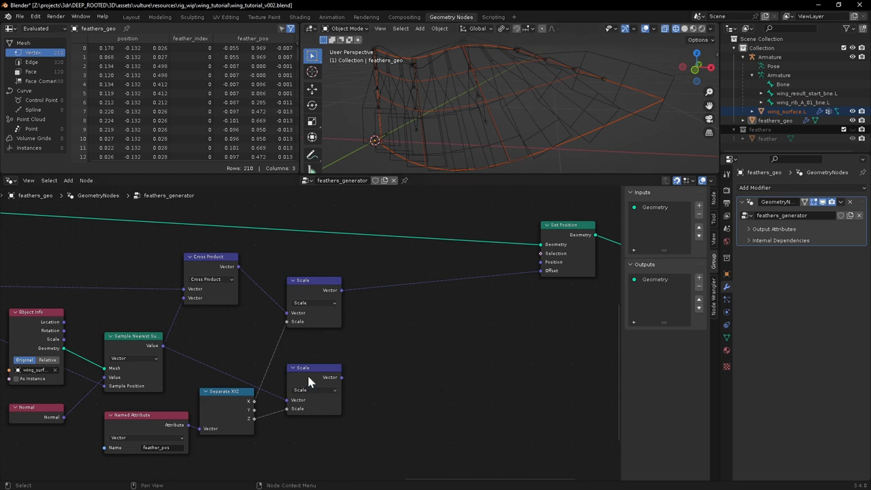
mouse_move(344, 384)
text(add)
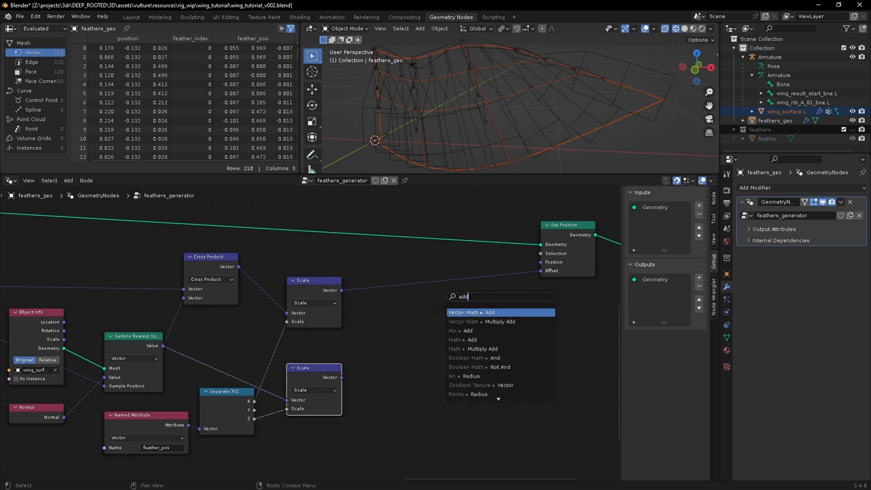
- Sum both Scale results with a vector Add node feeding Set Position and inspect the shifted feathers
click(491, 311)
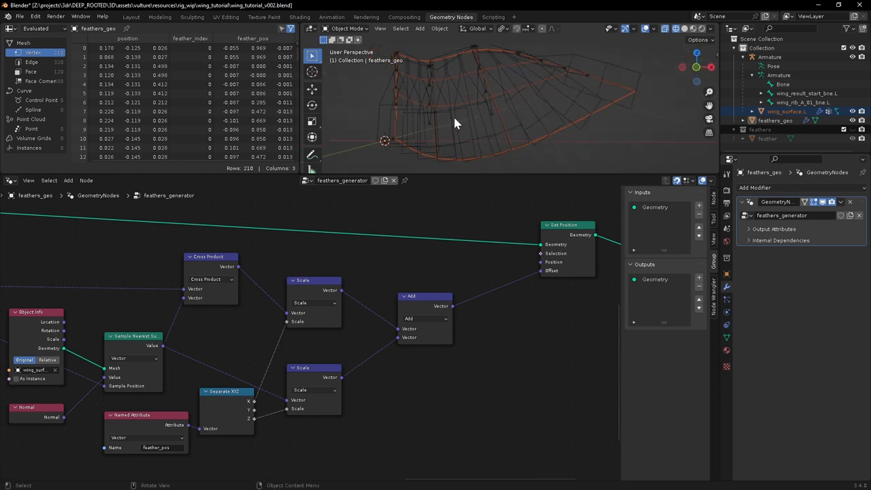
mouse_move(514, 93)
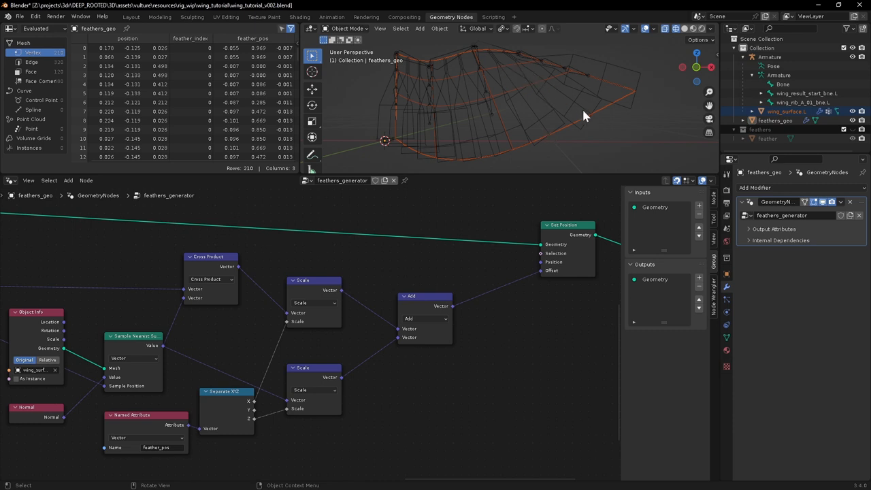
drag(585, 116, 436, 93)
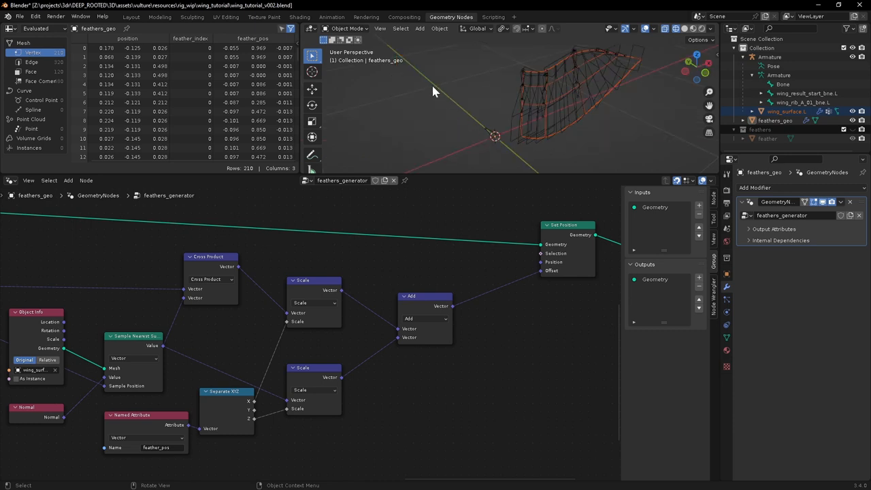
drag(436, 93, 547, 147)
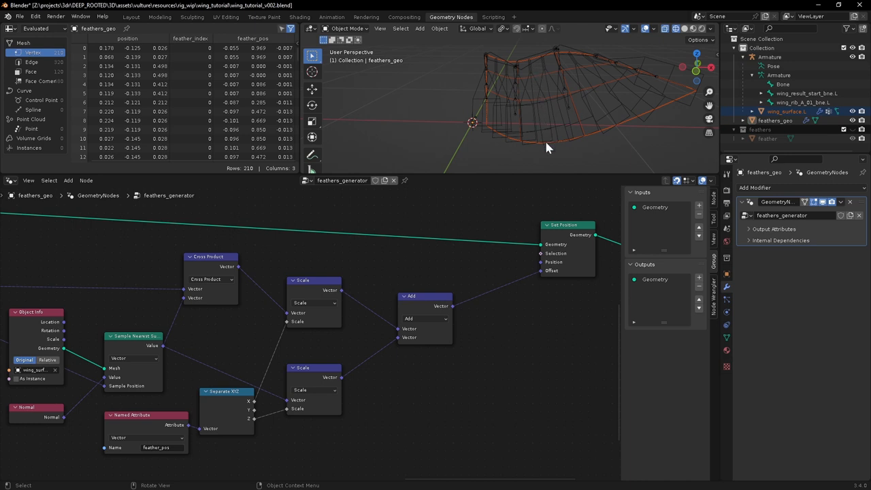
drag(550, 148, 509, 65)
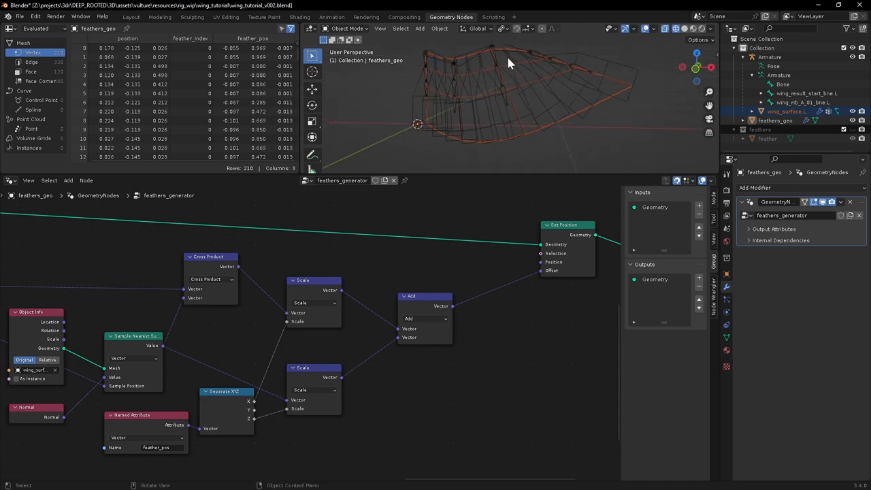
mouse_move(558, 128)
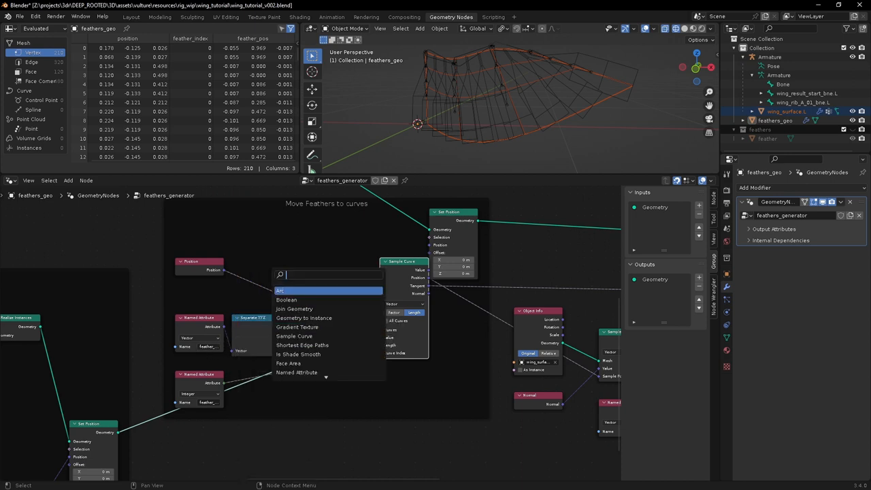
- Insert a Math Multiply node before Sample Curve and tune its second value
click(280, 292)
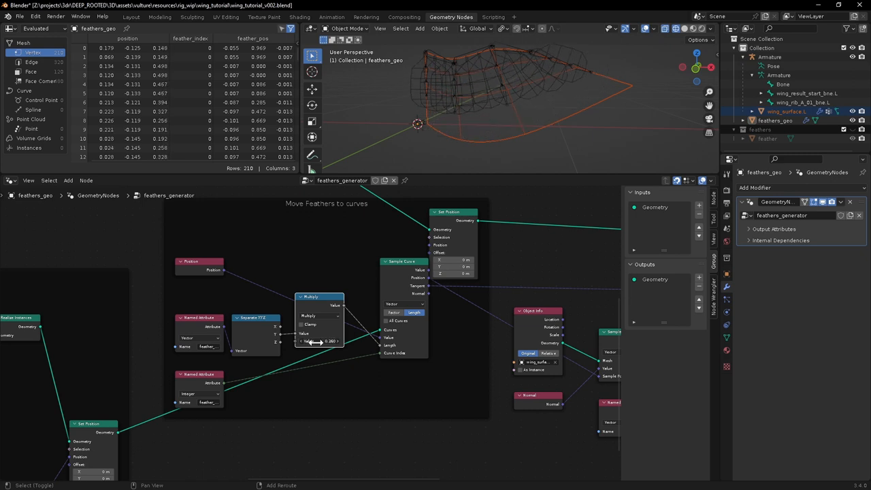
drag(316, 340, 327, 343)
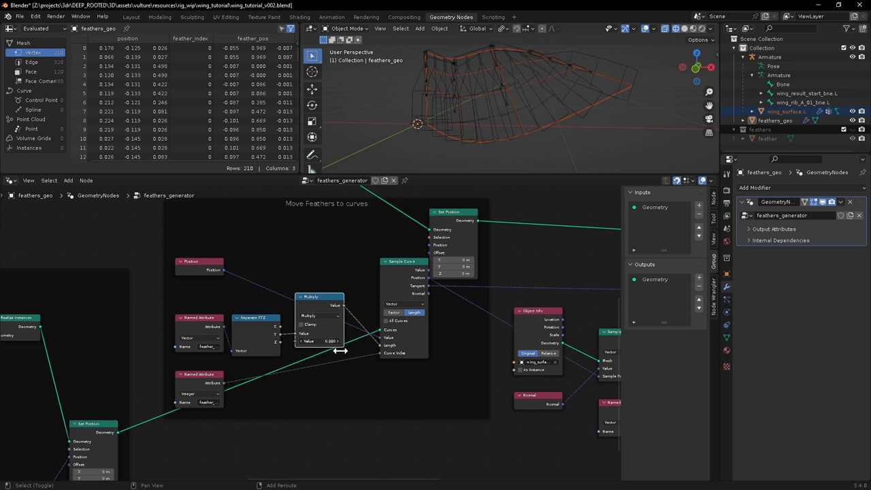
drag(341, 352, 316, 343)
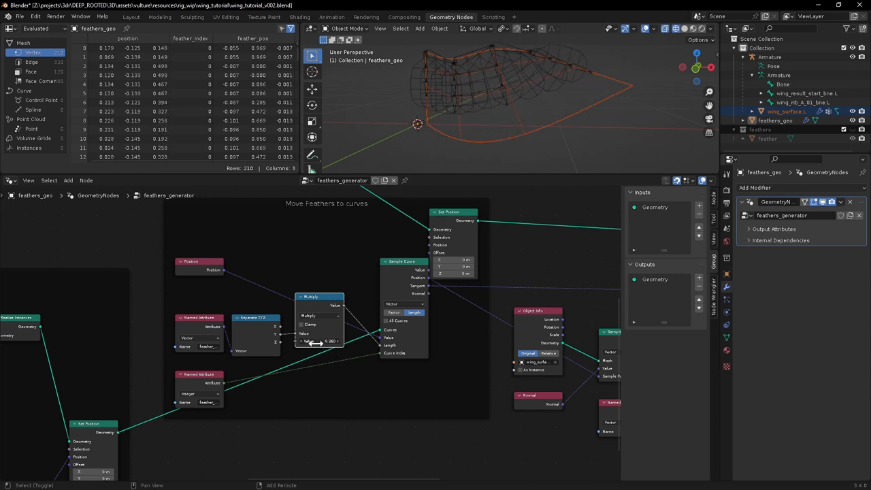
drag(320, 341, 313, 341)
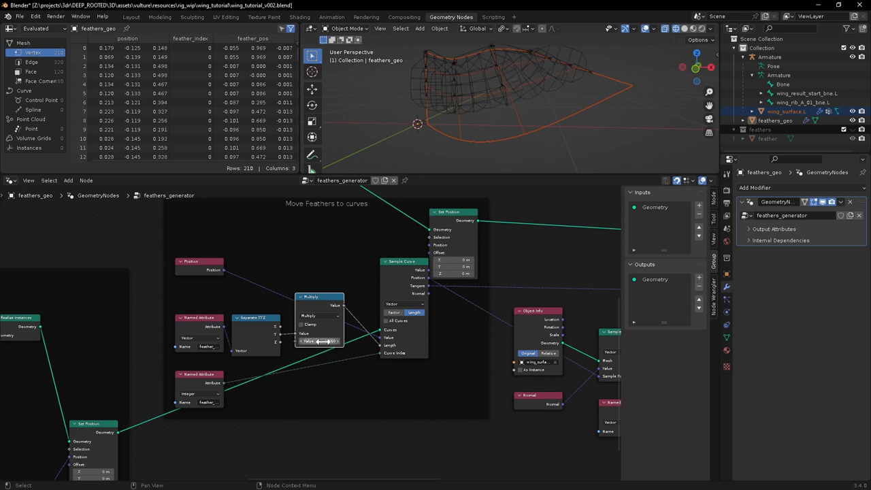
click(319, 340)
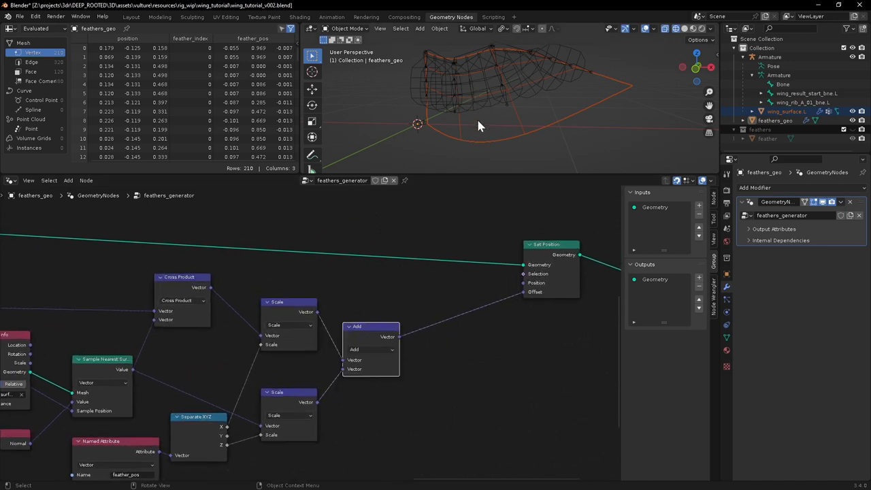
mouse_move(443, 92)
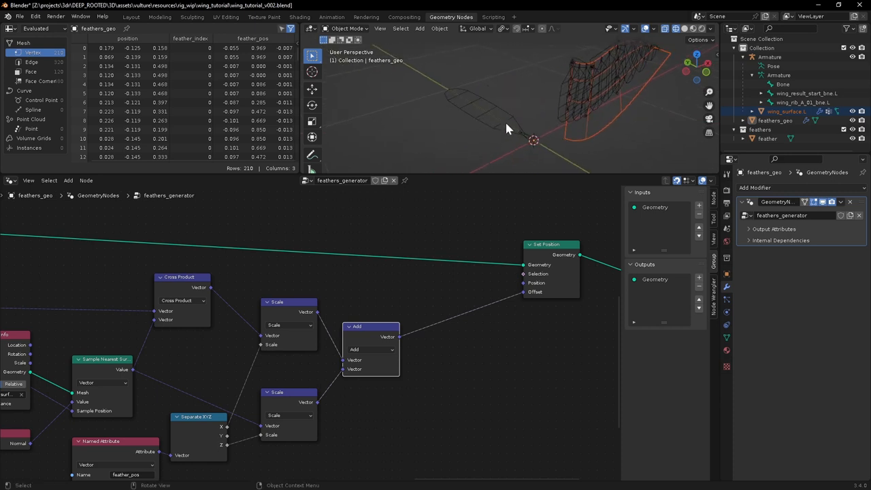
- Add a Vector Math Scale node to the feather tree
text(sc)
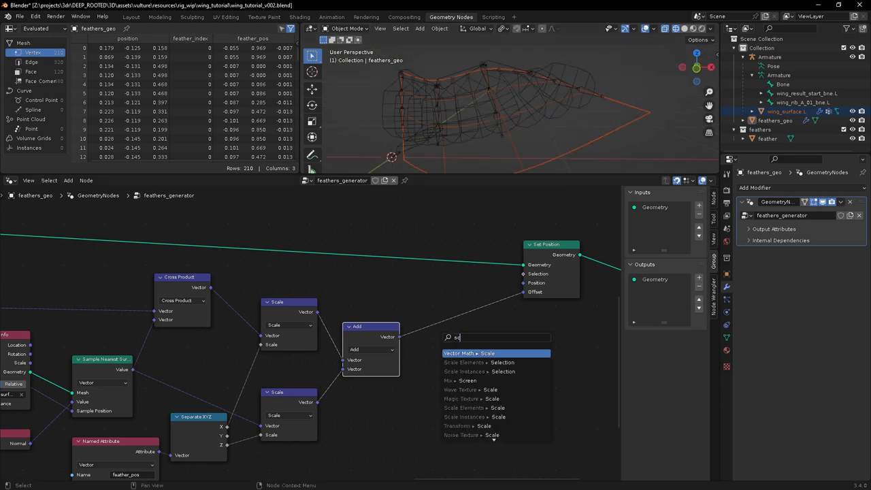
click(488, 353)
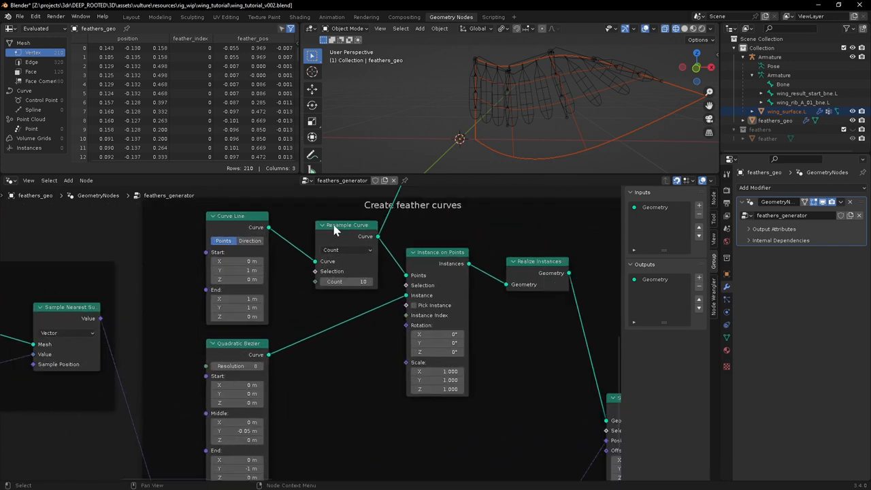
mouse_move(352, 293)
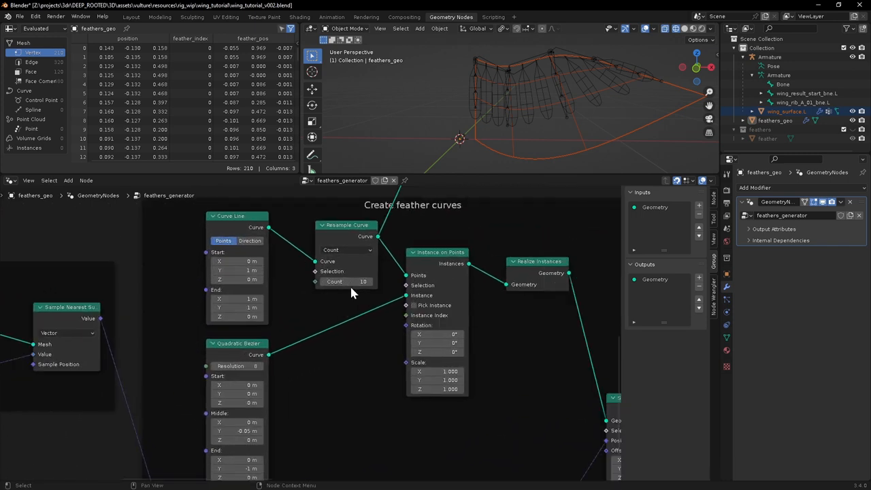
- Raise the Resample Curve count for denser feathers and view the wing in the Layout workspace
drag(347, 281, 362, 281)
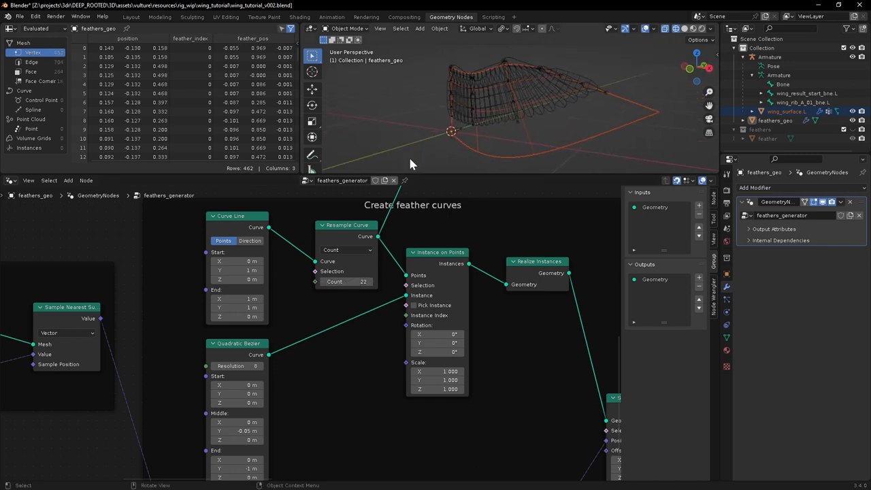
click(131, 17)
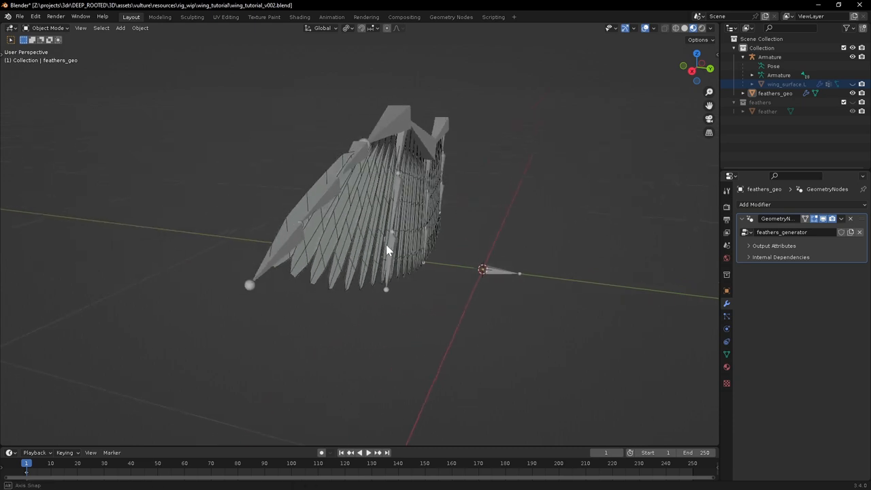
- Rotate a wing bone in Pose Mode so the wing bends and the dense feathers follow
drag(388, 252, 306, 231)
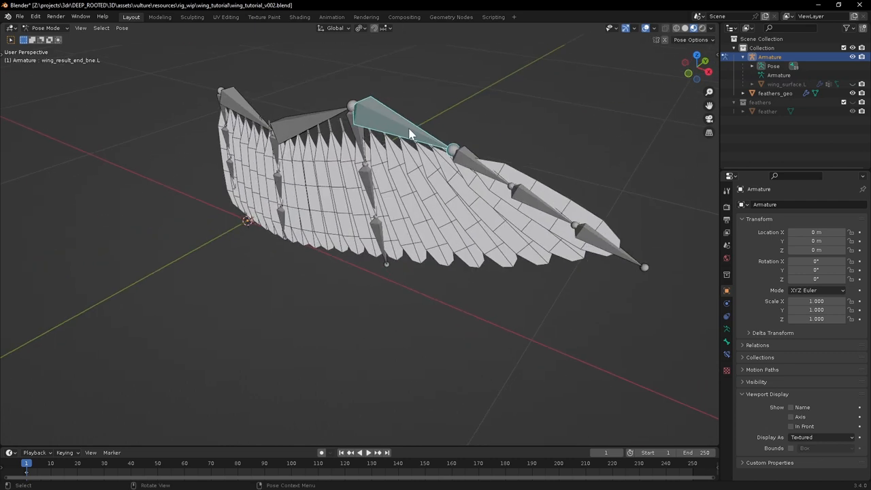
key(r)
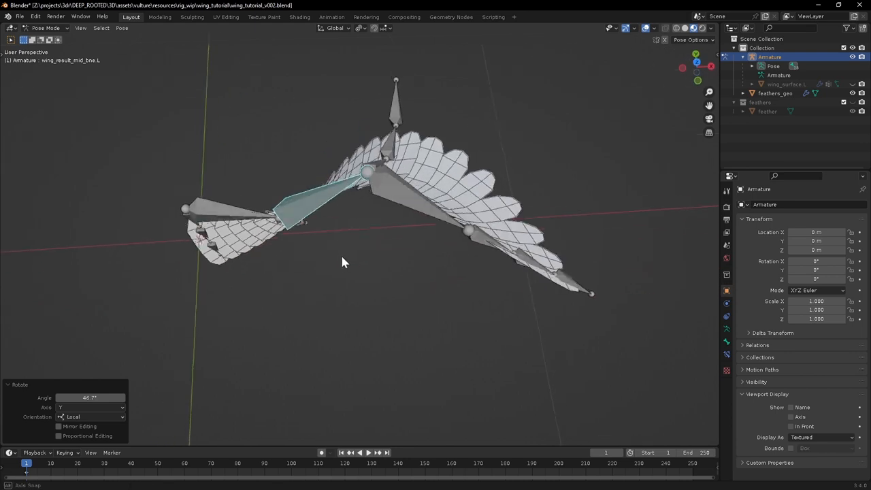
drag(343, 262, 308, 282)
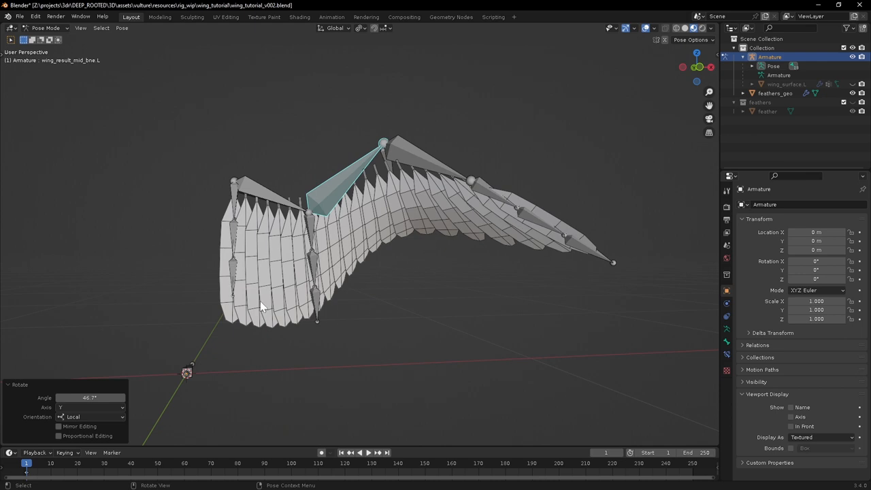
mouse_move(291, 285)
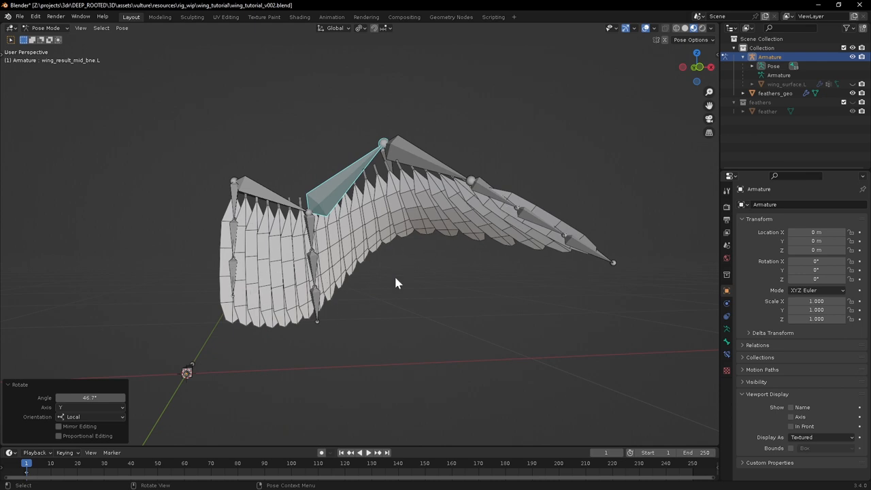
drag(398, 282, 379, 256)
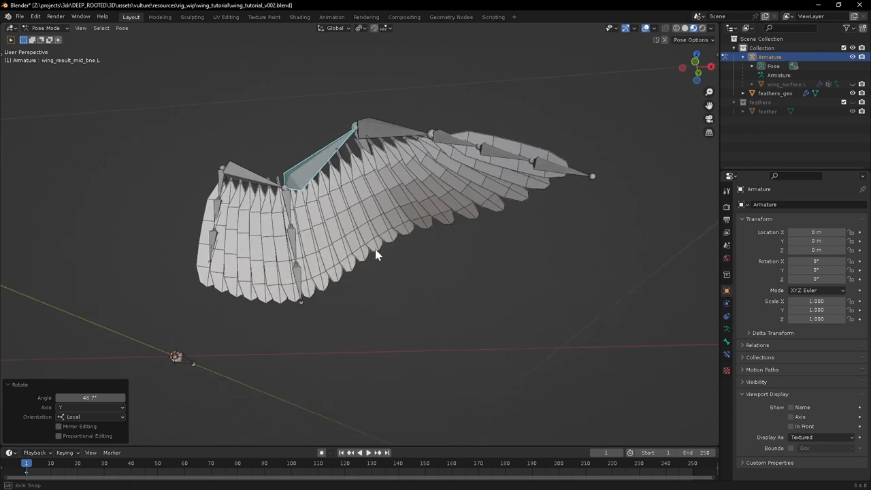
drag(378, 256, 466, 207)
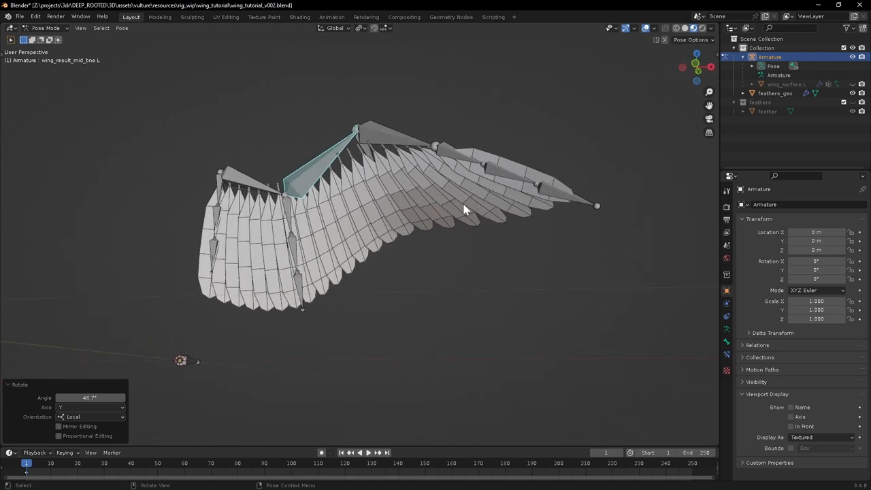
mouse_move(226, 270)
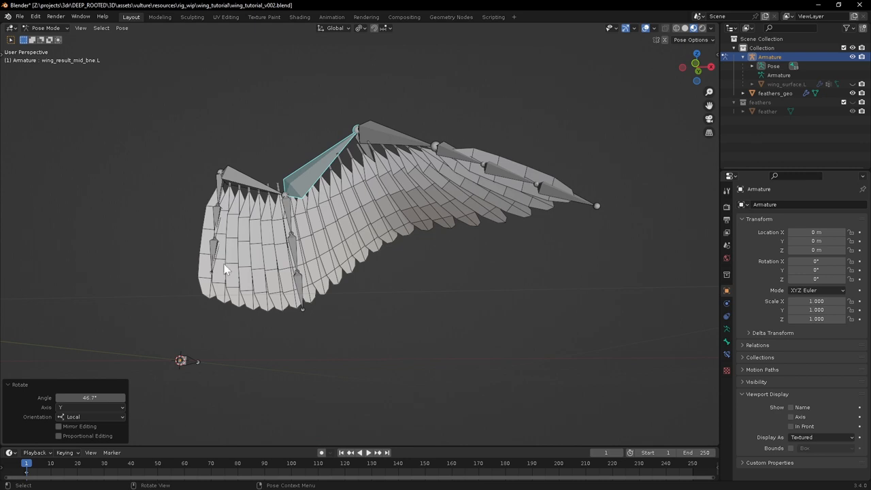
mouse_move(223, 288)
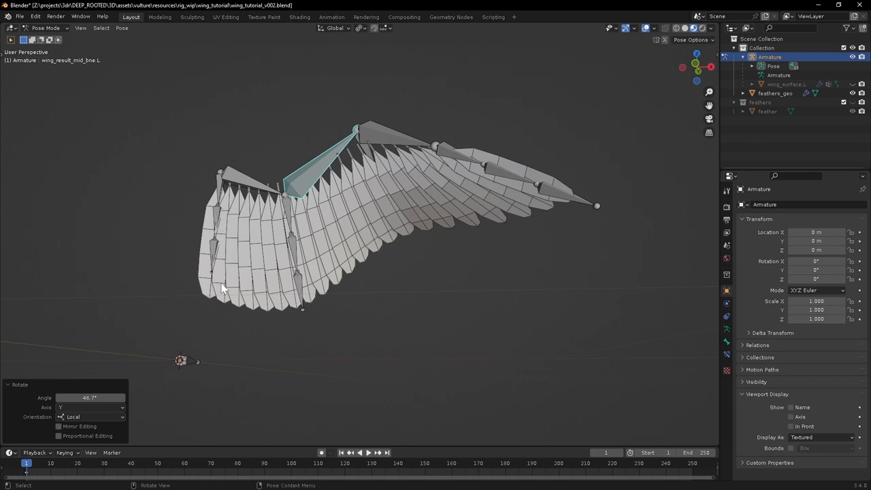
mouse_move(201, 266)
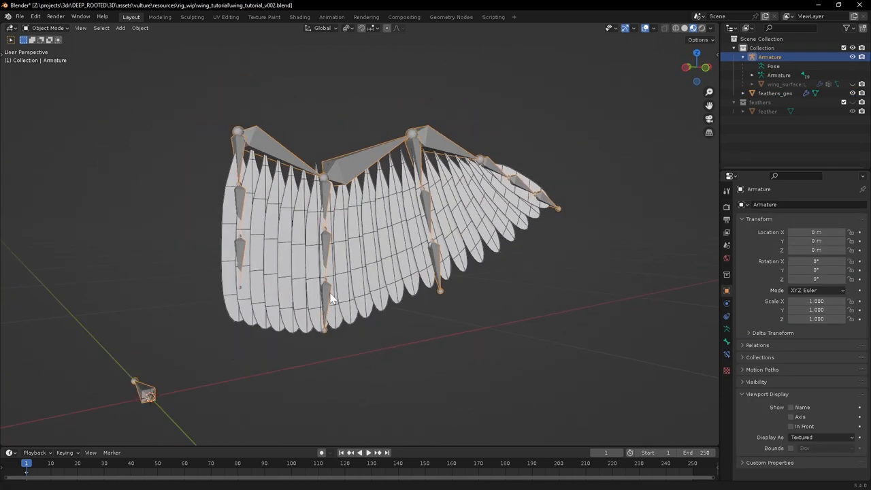
drag(333, 299, 333, 331)
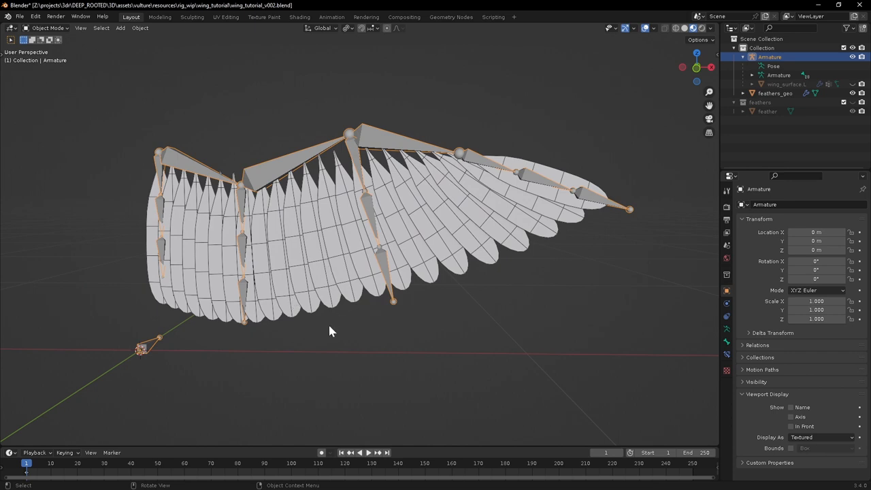
mouse_move(367, 166)
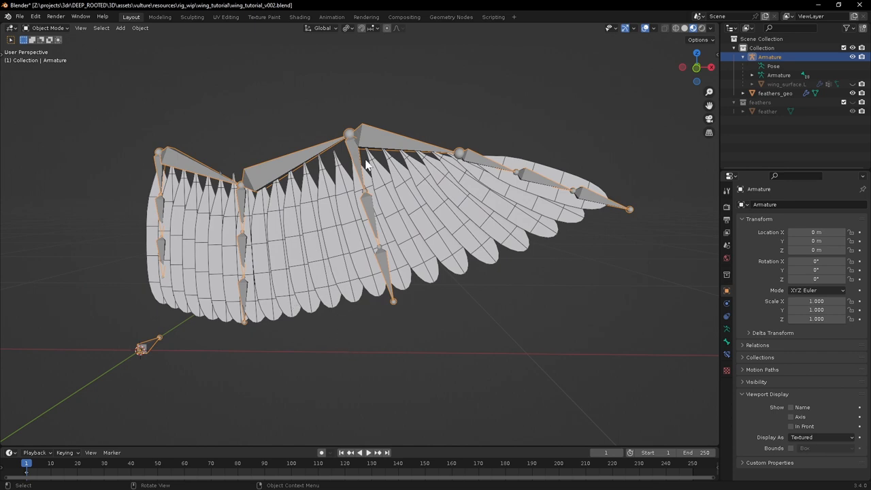
mouse_move(266, 205)
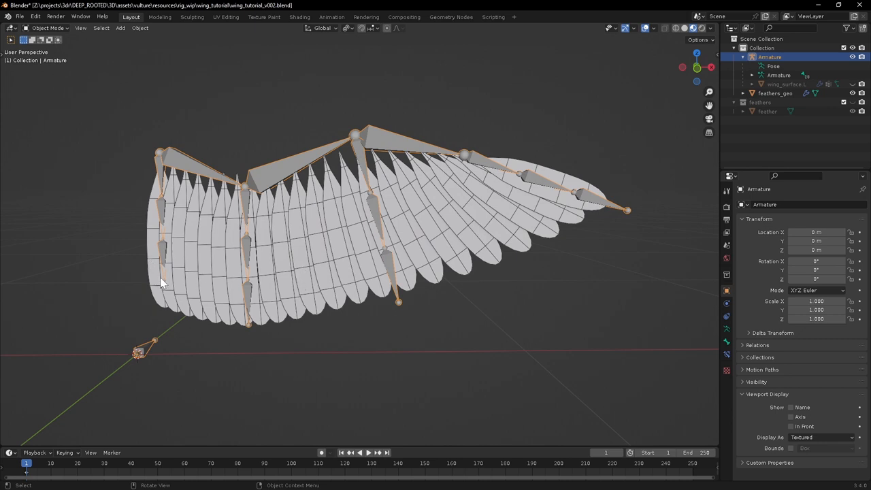
mouse_move(252, 332)
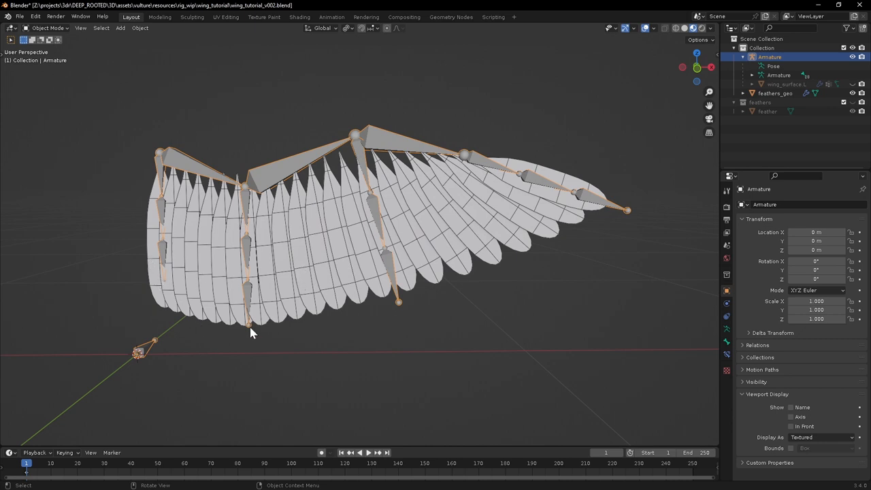